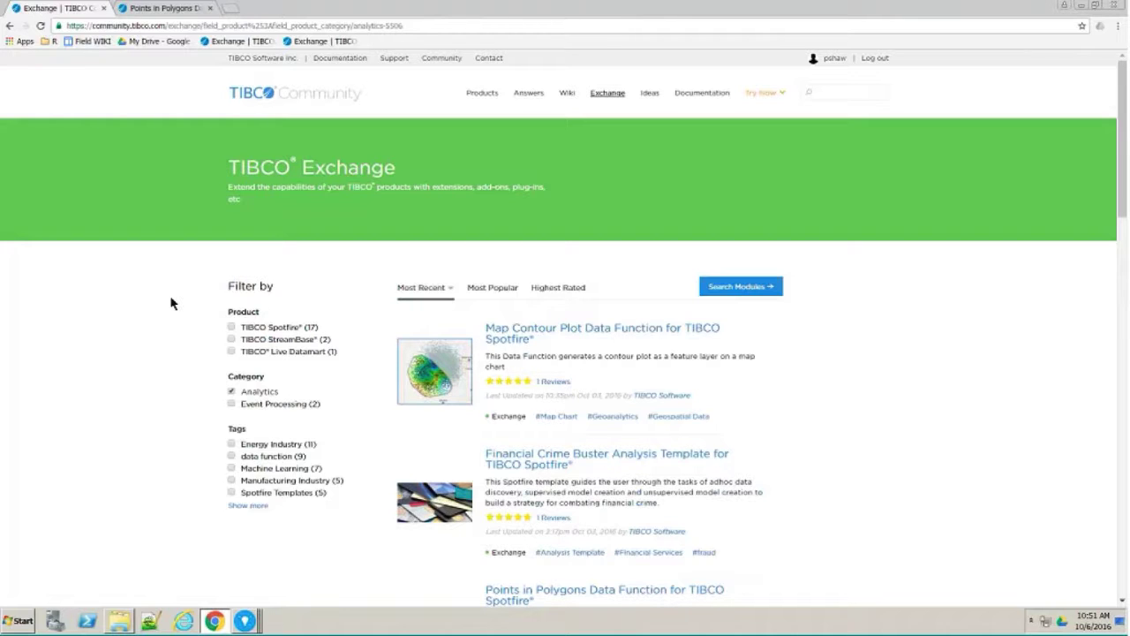
# - Scroll the TIBCO Exchange listing down to the Points in Polygons Data Function entry
pyautogui.scroll(-3)
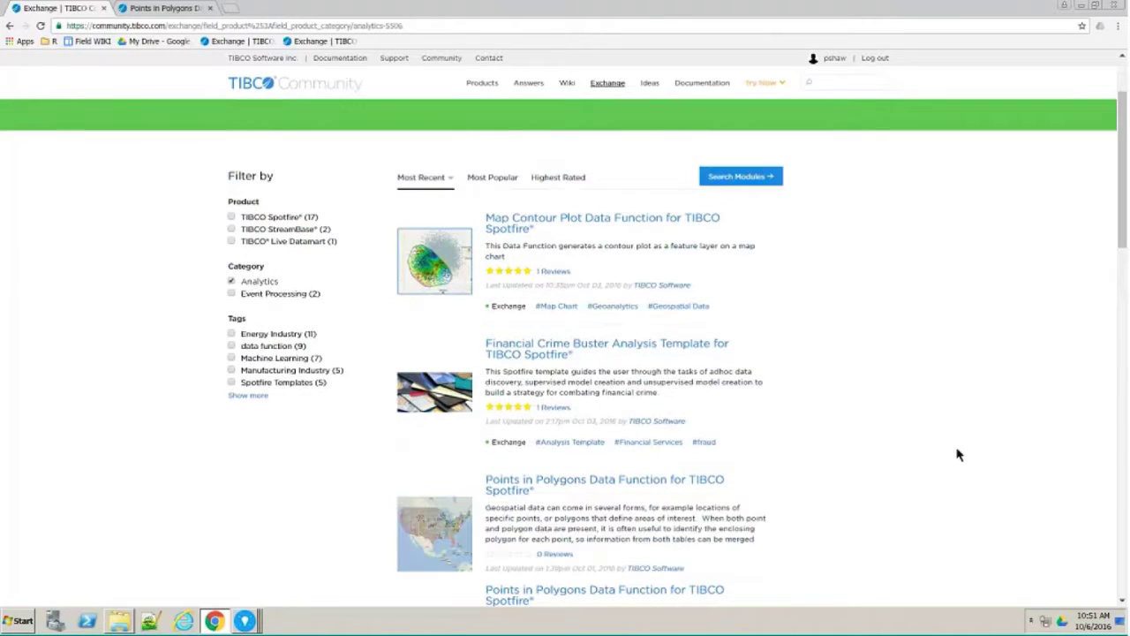
pyautogui.scroll(-3)
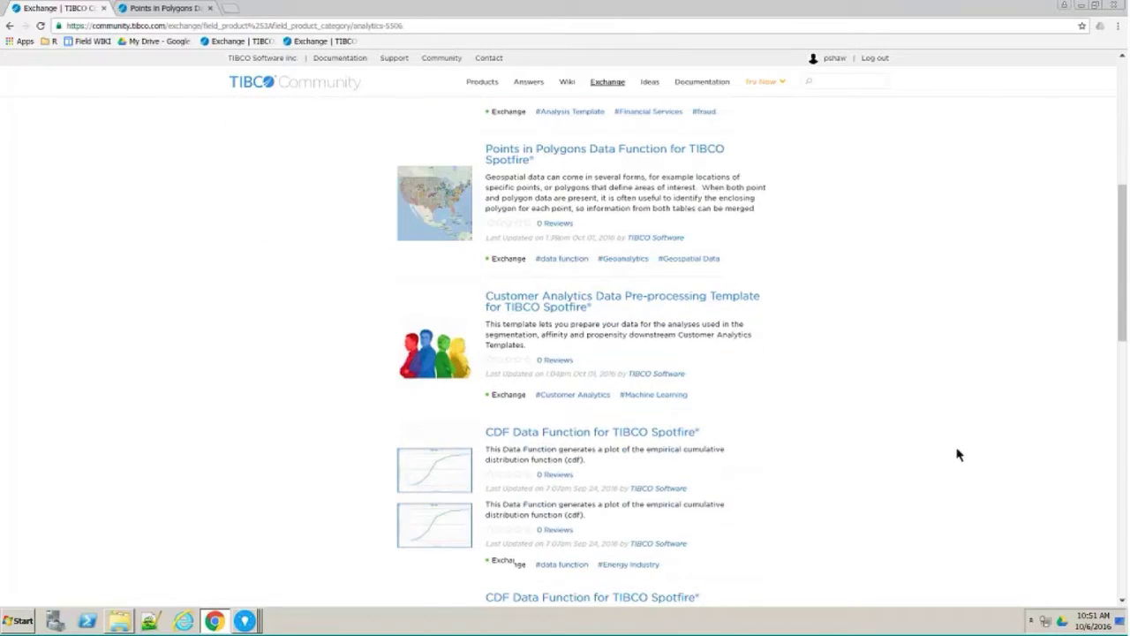
pyautogui.scroll(-3)
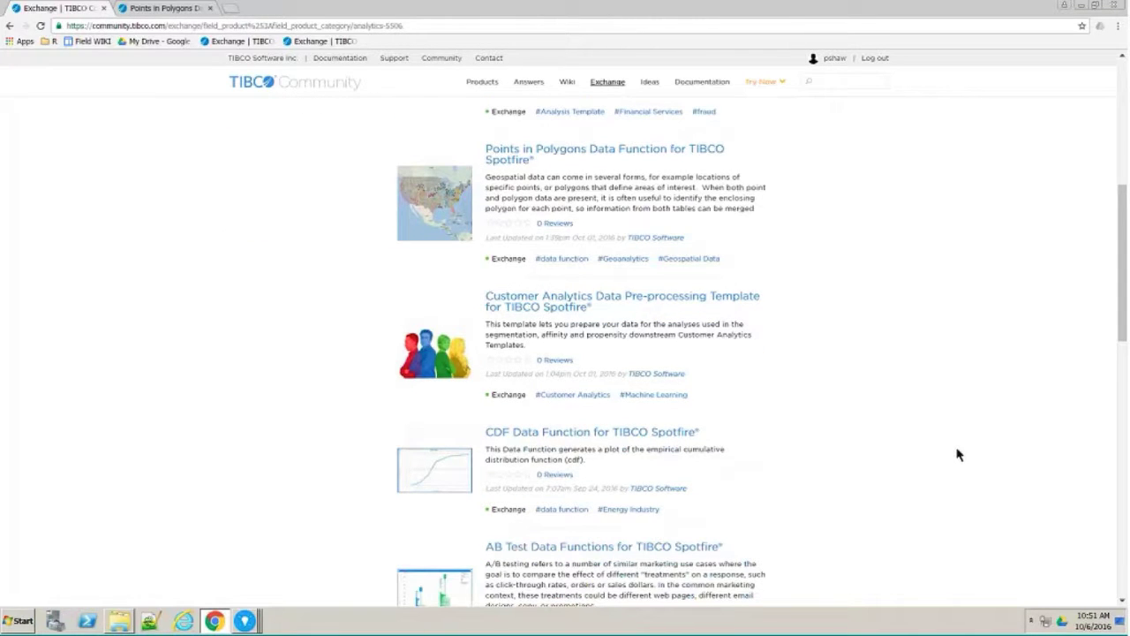
pyautogui.scroll(-3)
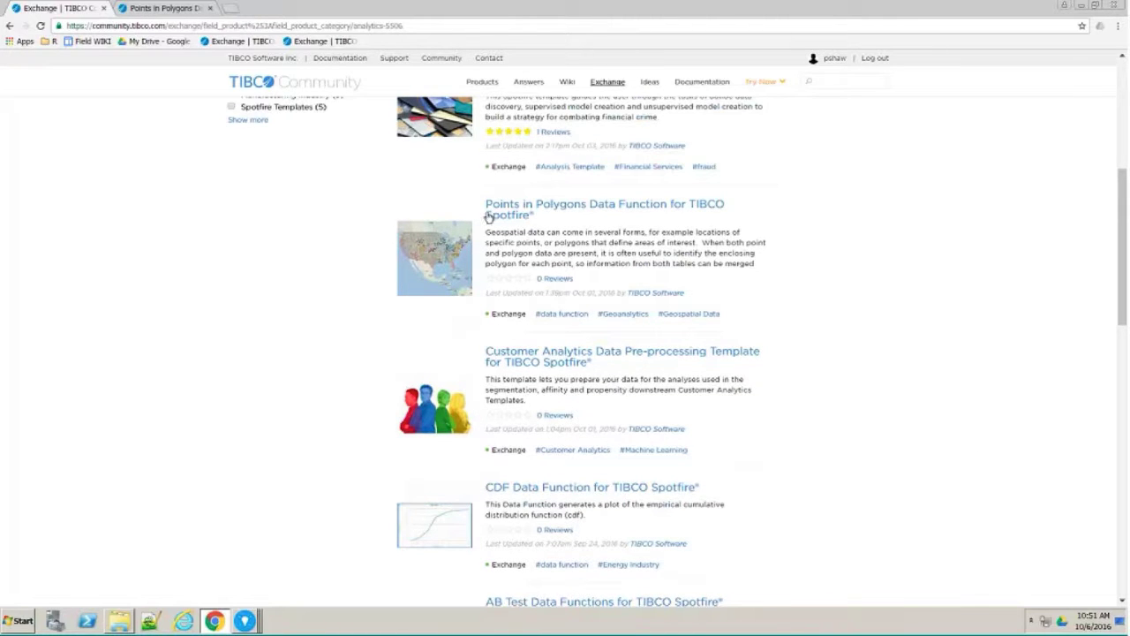
pyautogui.moveTo(787, 235)
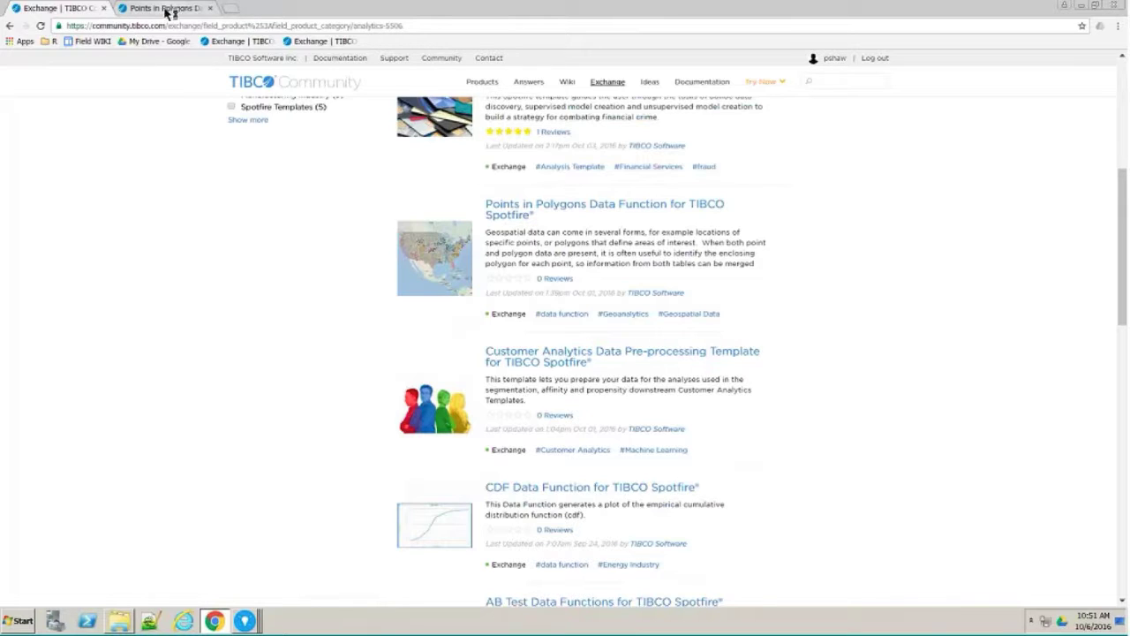
# - Show the Points in Polygons module's Releases listing with Release v1.0 and its zip download
pyautogui.click(604, 208)
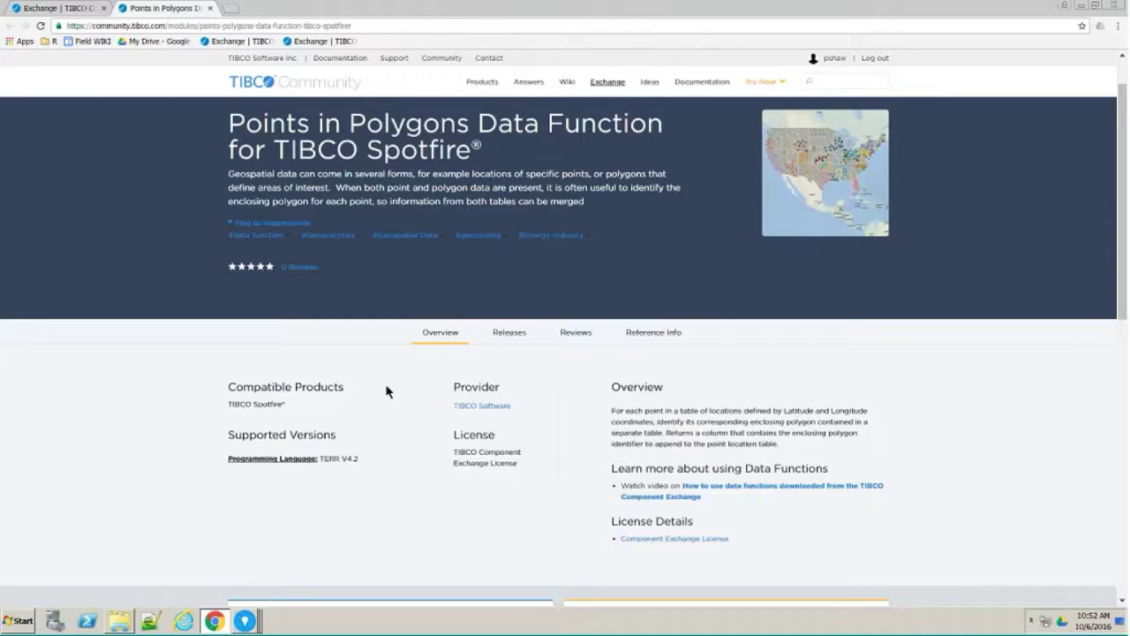
pyautogui.moveTo(508, 332)
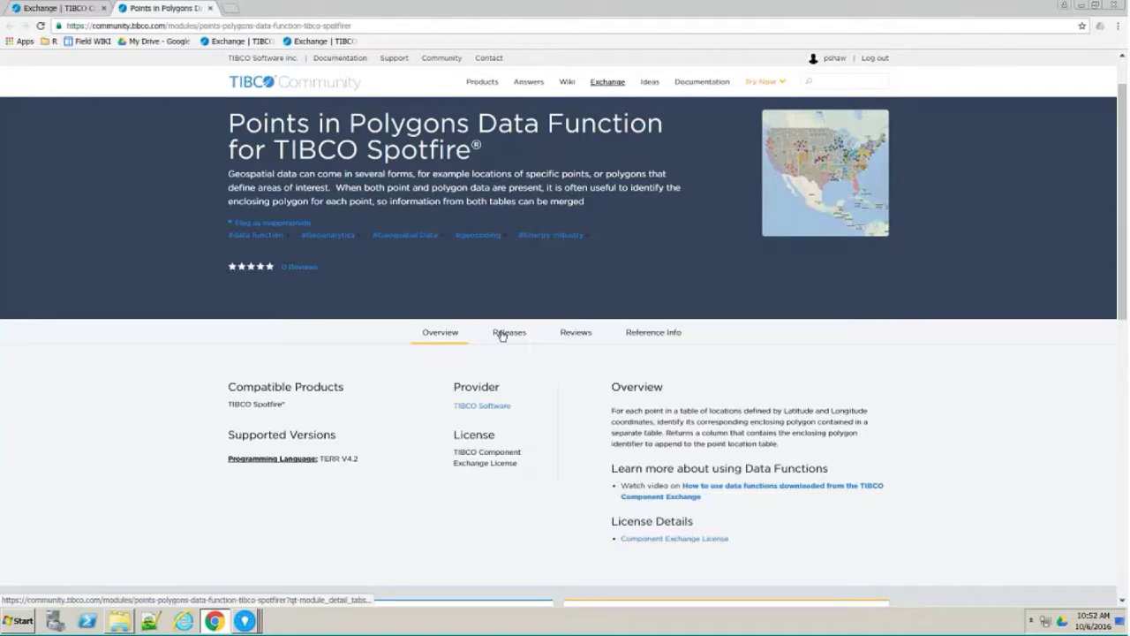
pyautogui.click(508, 332)
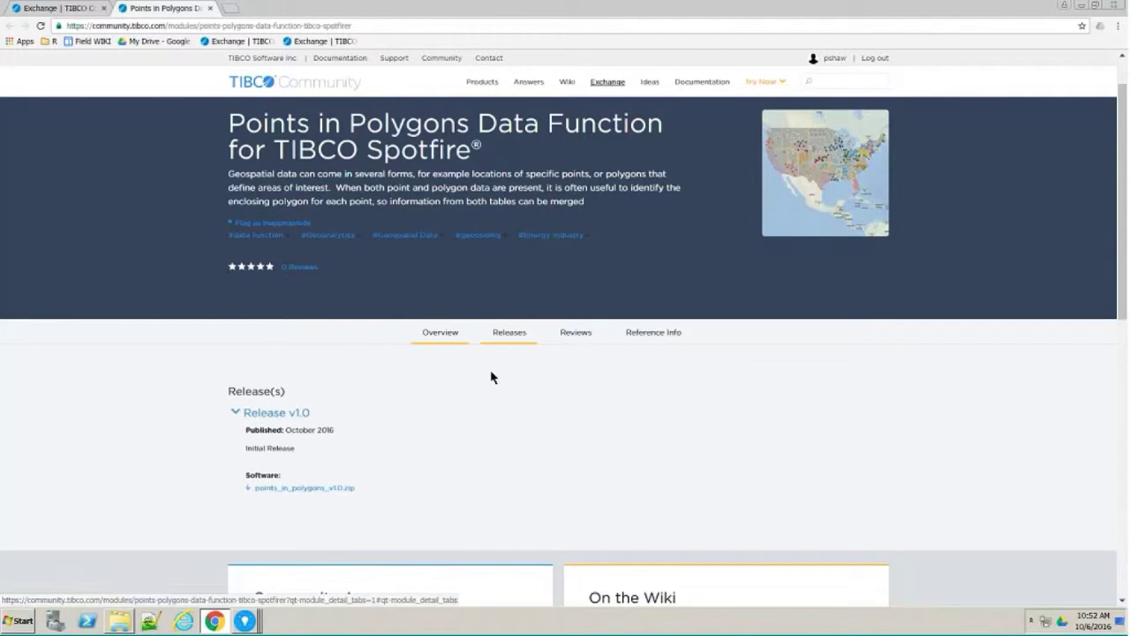
pyautogui.click(509, 332)
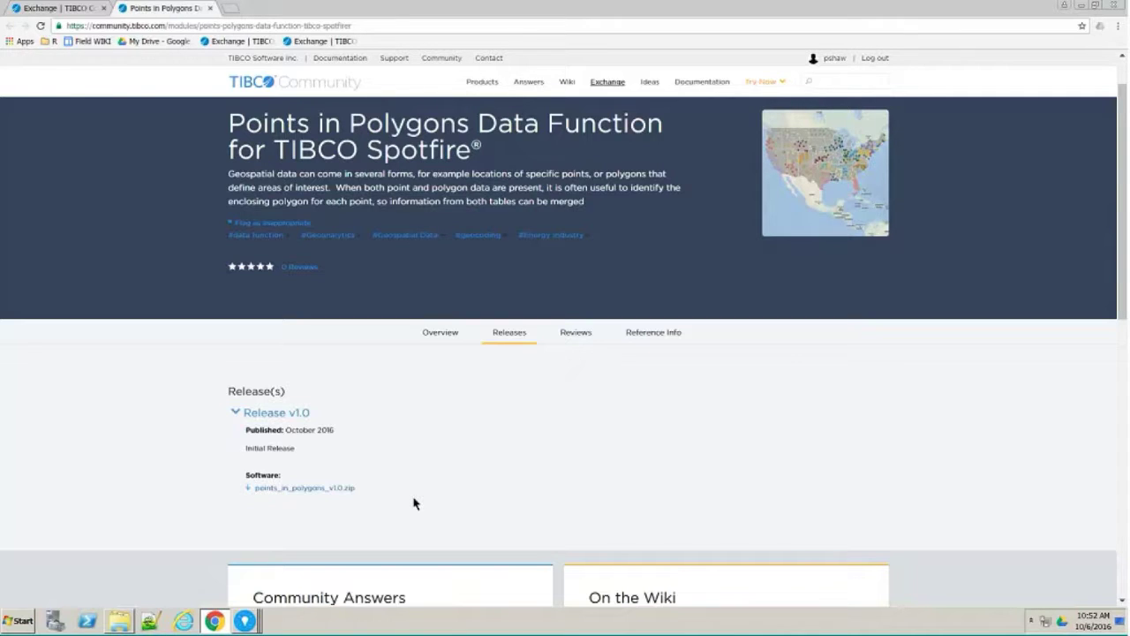
pyautogui.moveTo(359, 527)
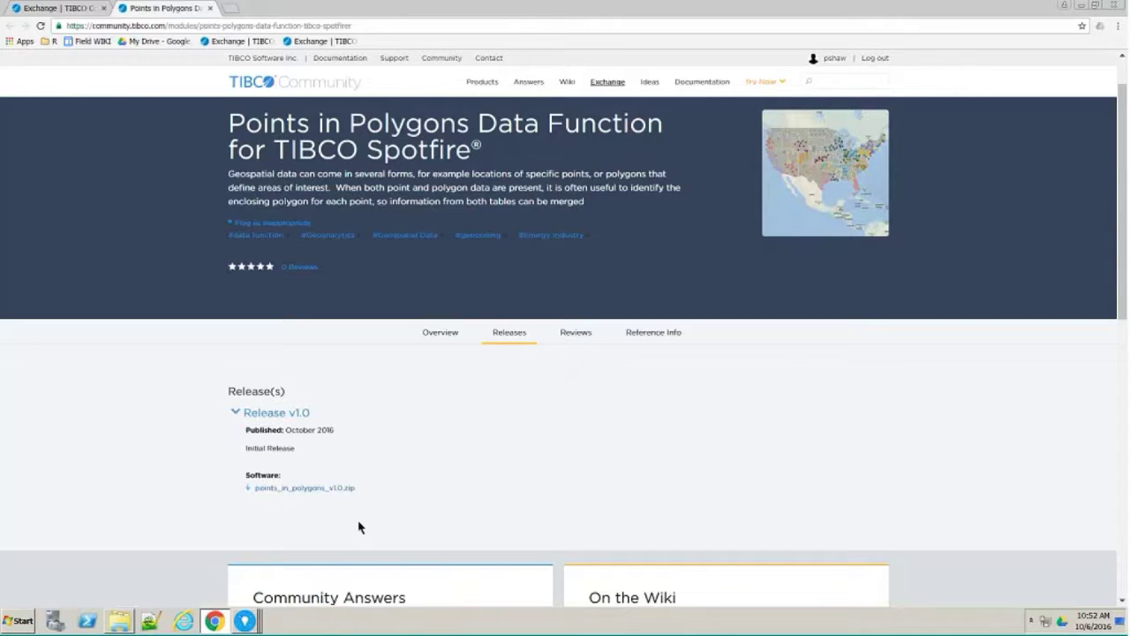
pyautogui.click(245, 620)
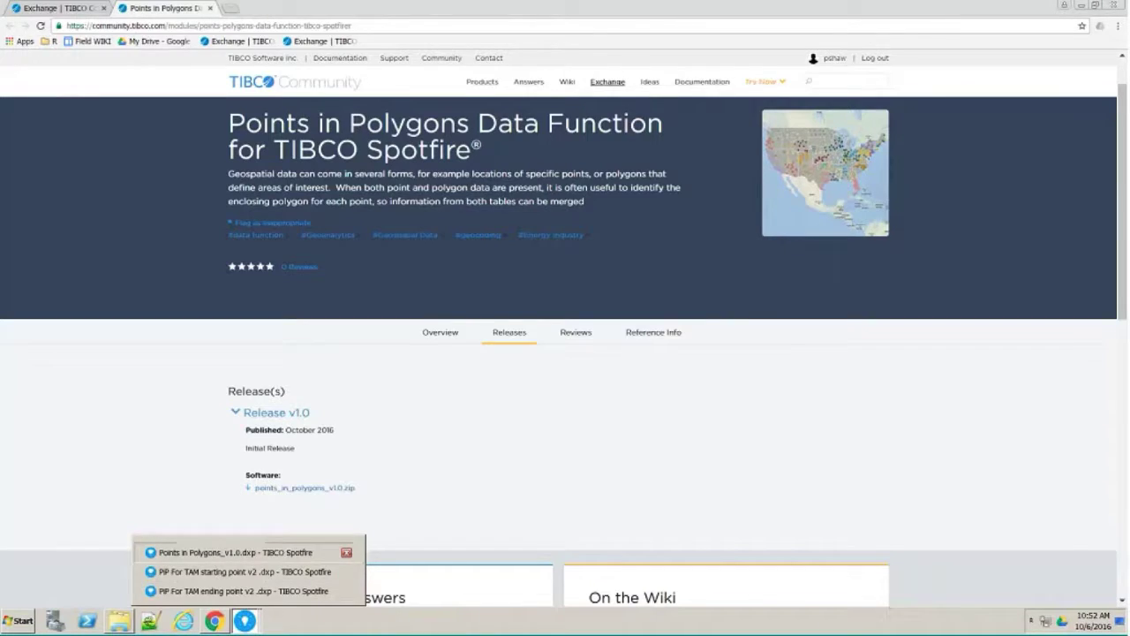
# - Bring up the Points in Polygons_v1.0.dxp analysis with its airports-by-state map
pyautogui.click(233, 552)
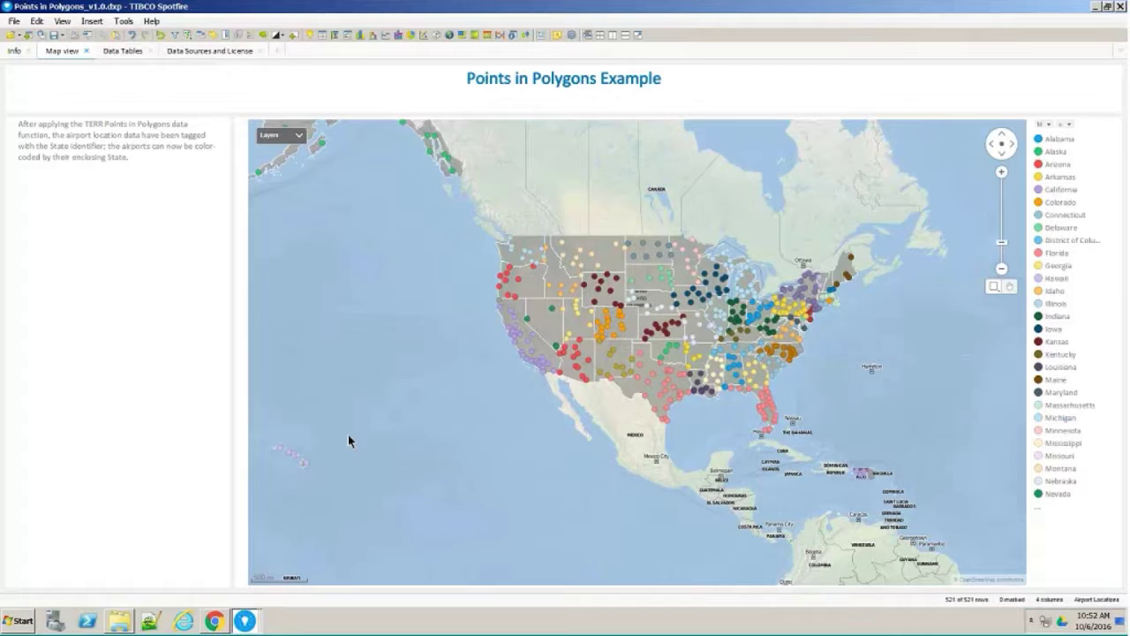
pyautogui.moveTo(717, 441)
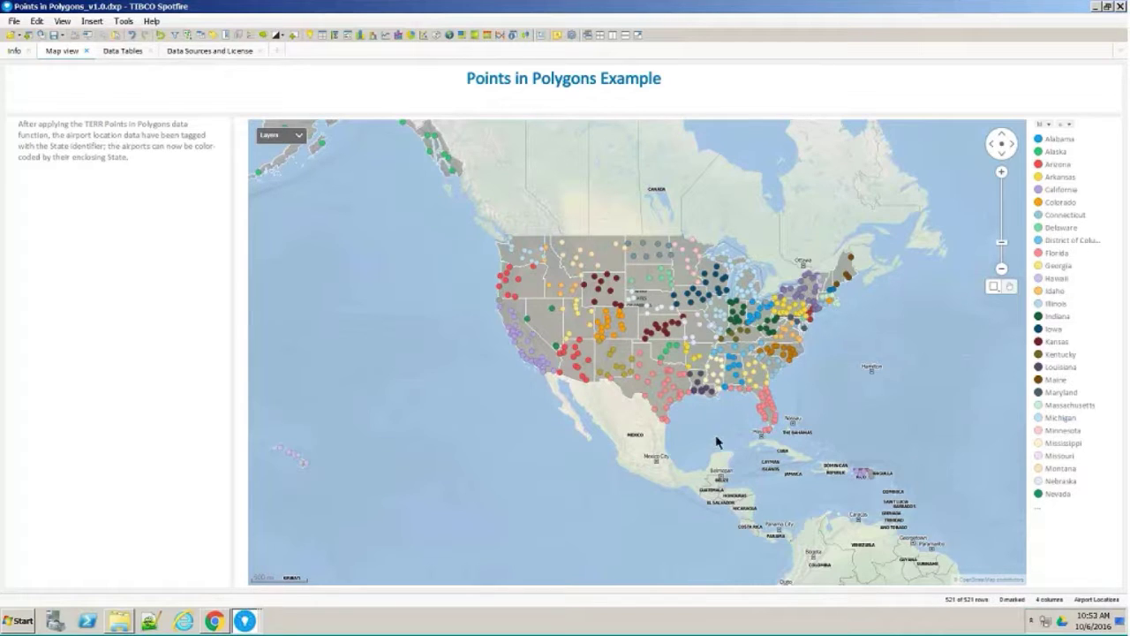
pyautogui.moveTo(591, 485)
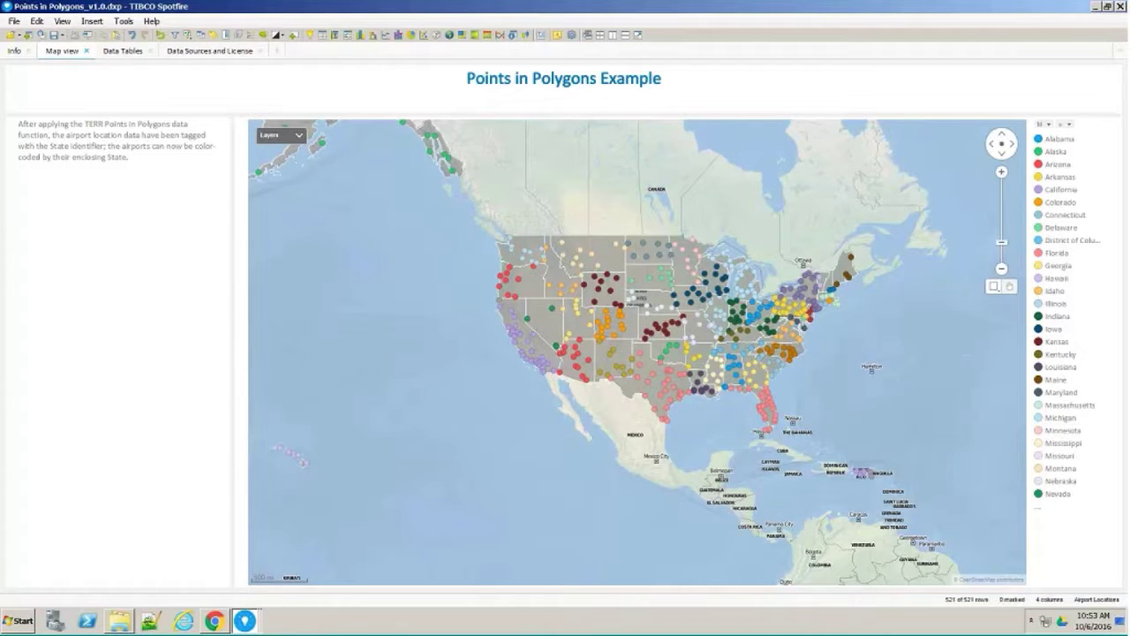
pyautogui.moveTo(446, 378)
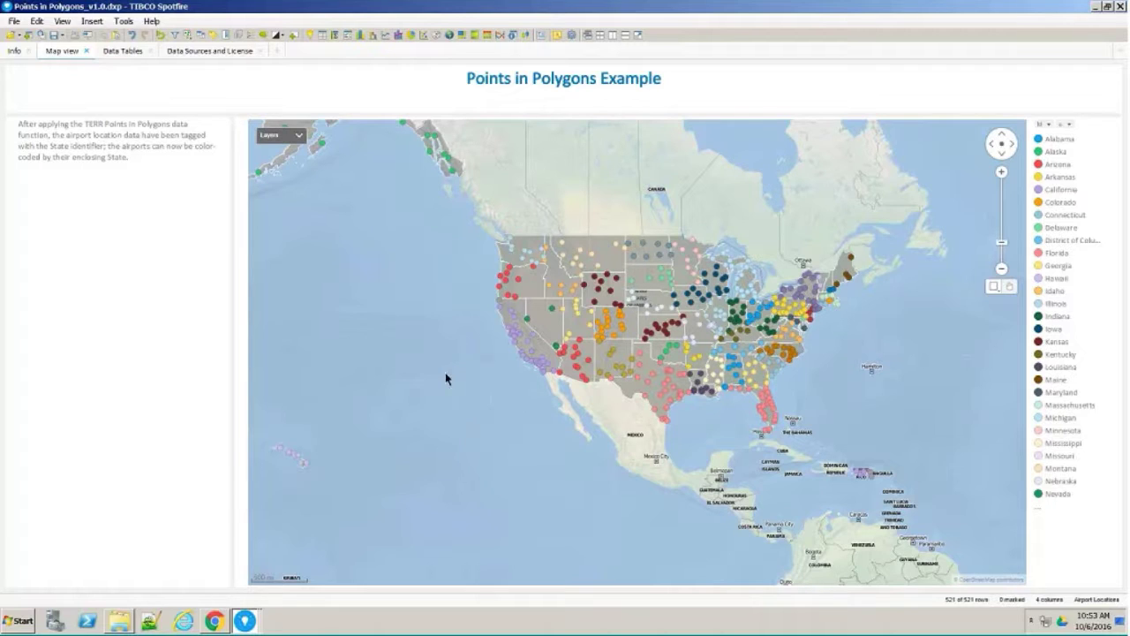
pyautogui.moveTo(459, 398)
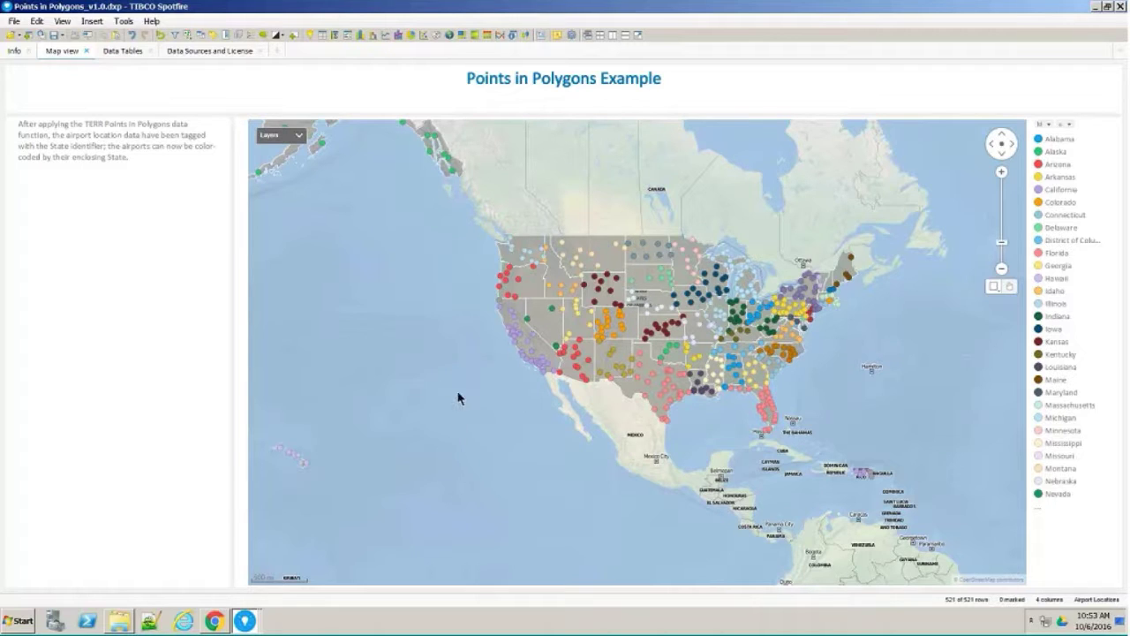
pyautogui.moveTo(459, 399)
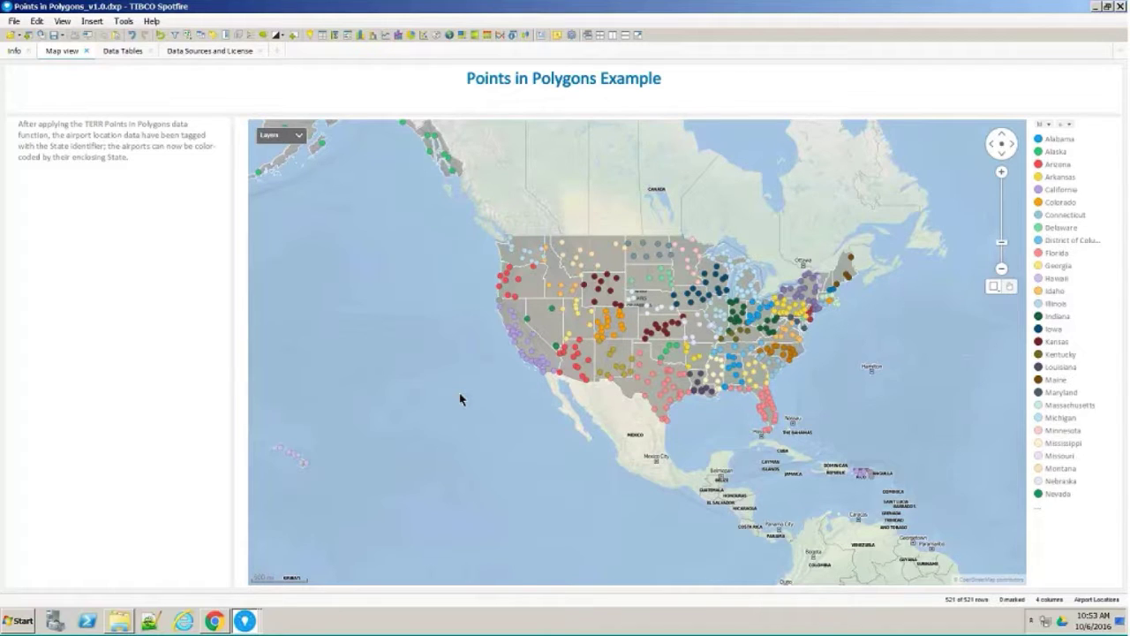
pyautogui.moveTo(1017, 279)
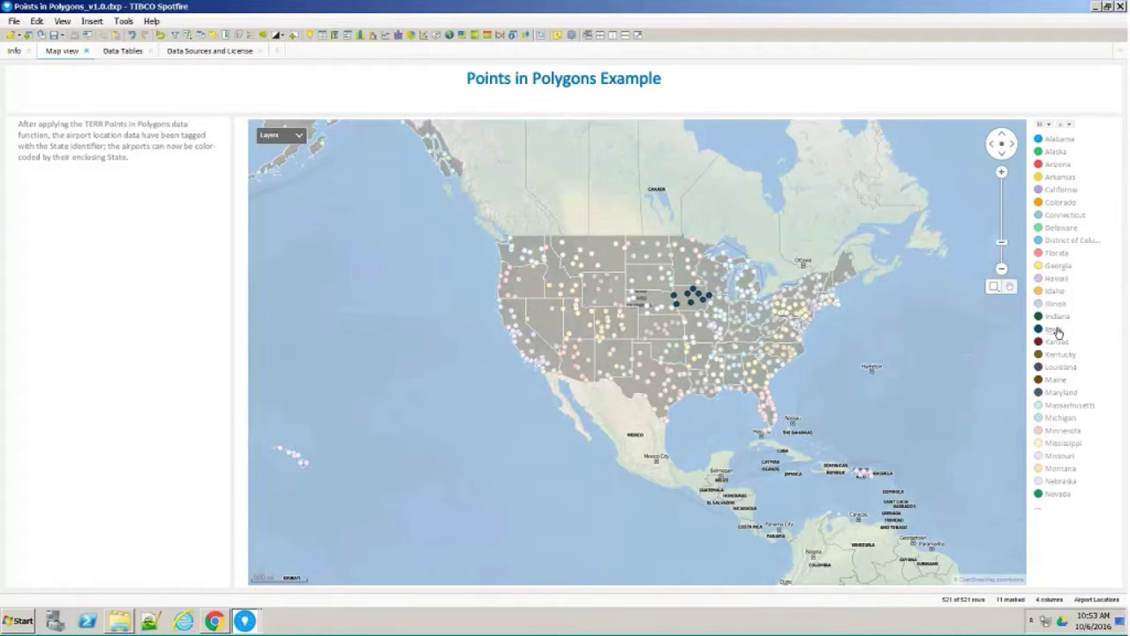
pyautogui.moveTo(1057, 342)
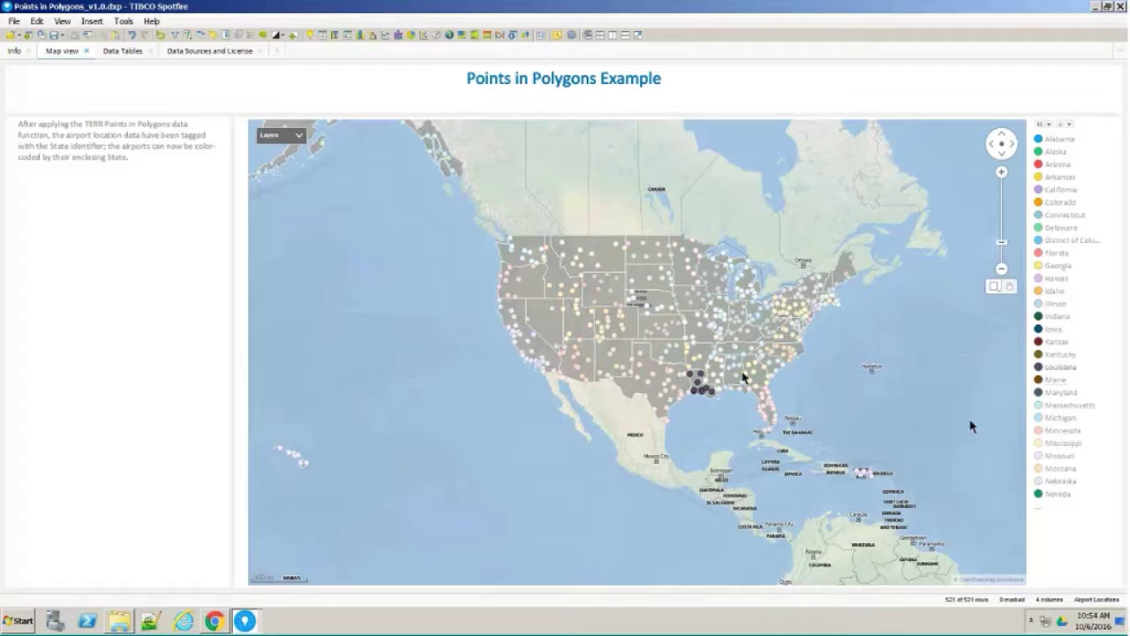
pyautogui.moveTo(387, 394)
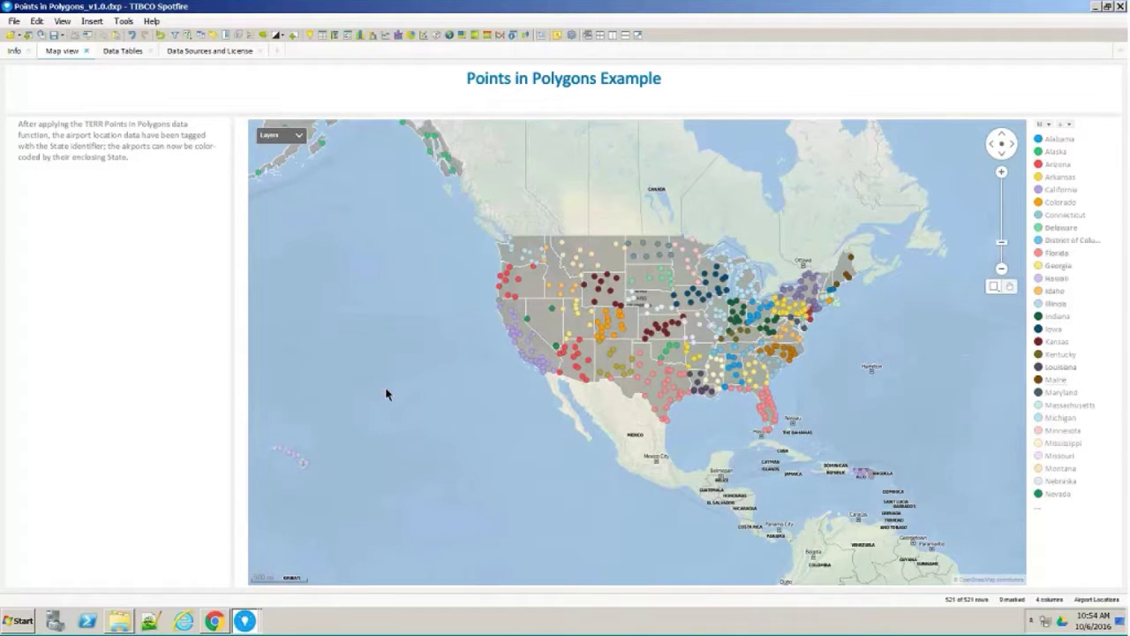
pyautogui.moveTo(386, 379)
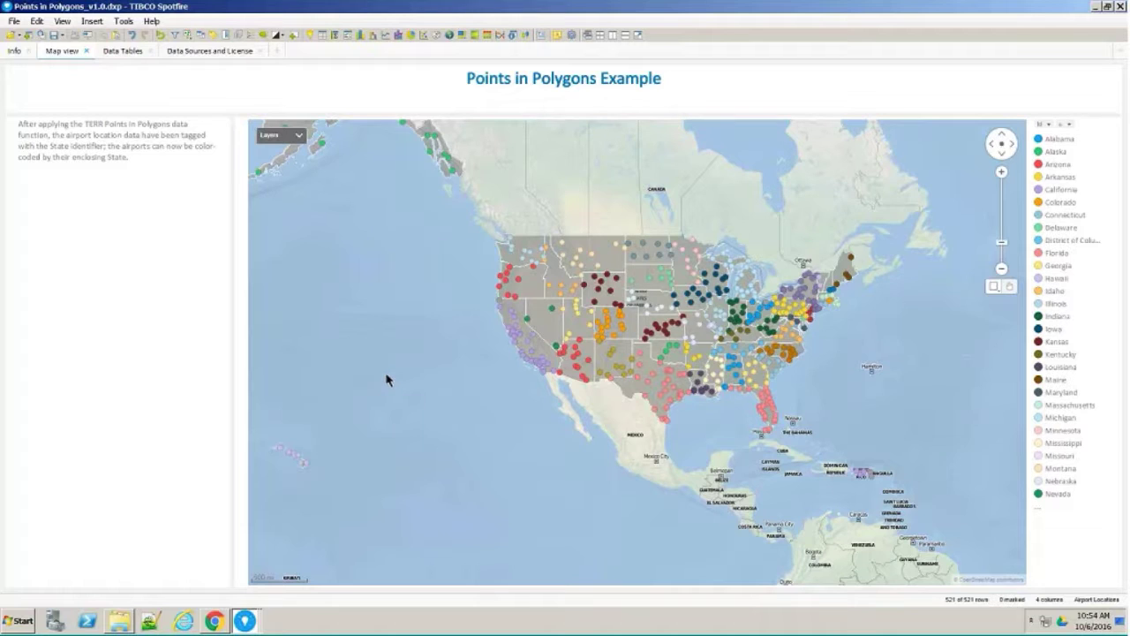
pyautogui.moveTo(49, 104)
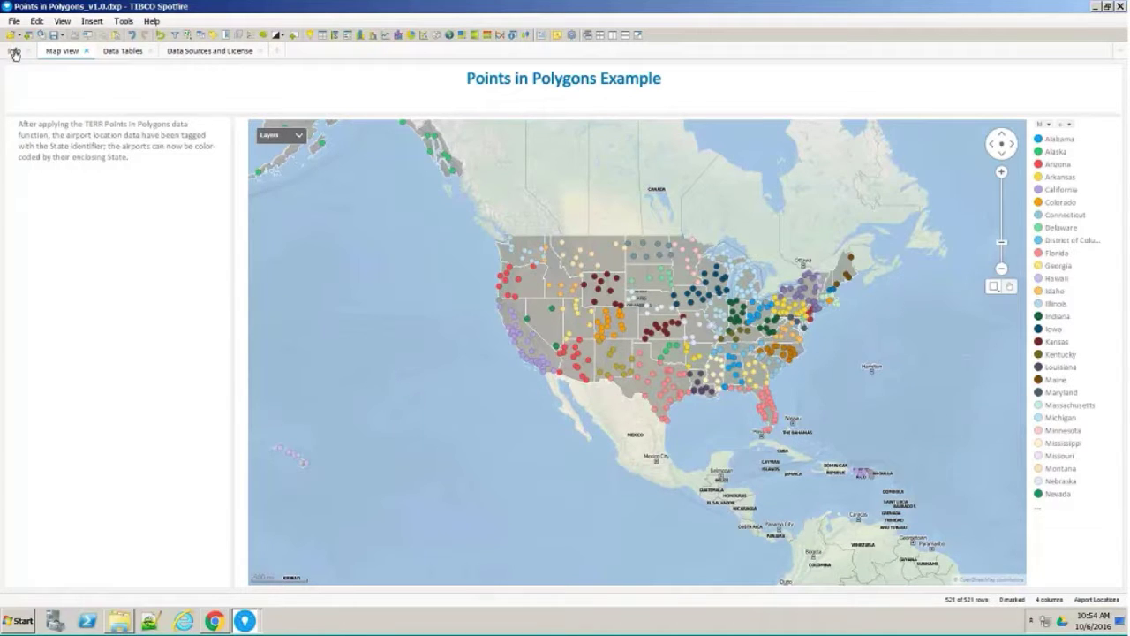
# - Read through the data function's Info page describing inputs, output and example tables
pyautogui.click(14, 53)
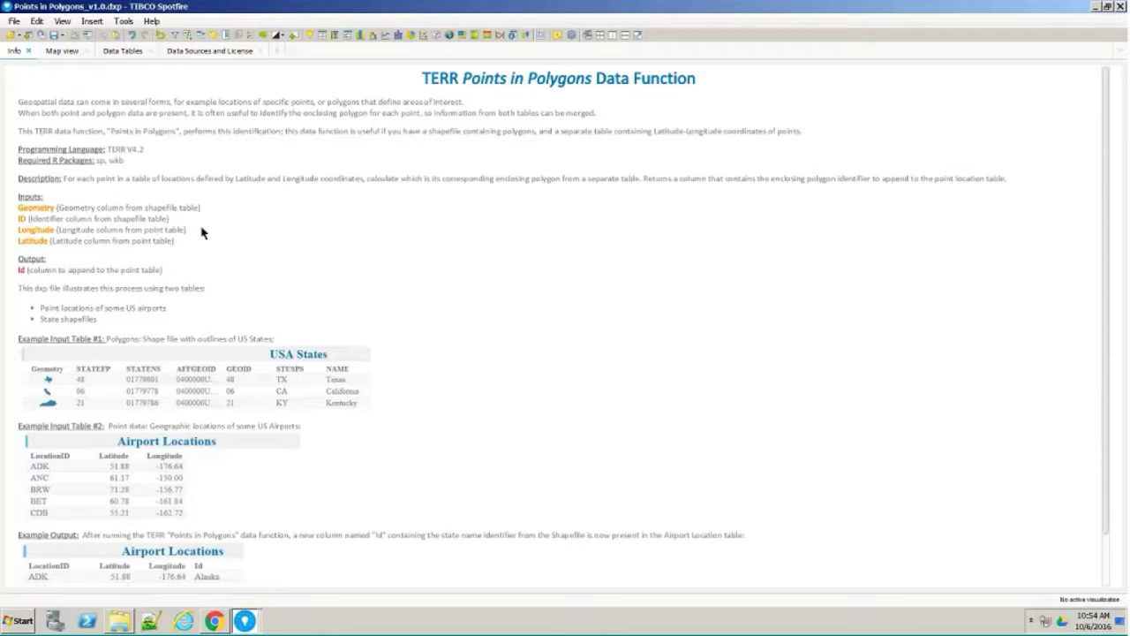
pyautogui.moveTo(91, 218)
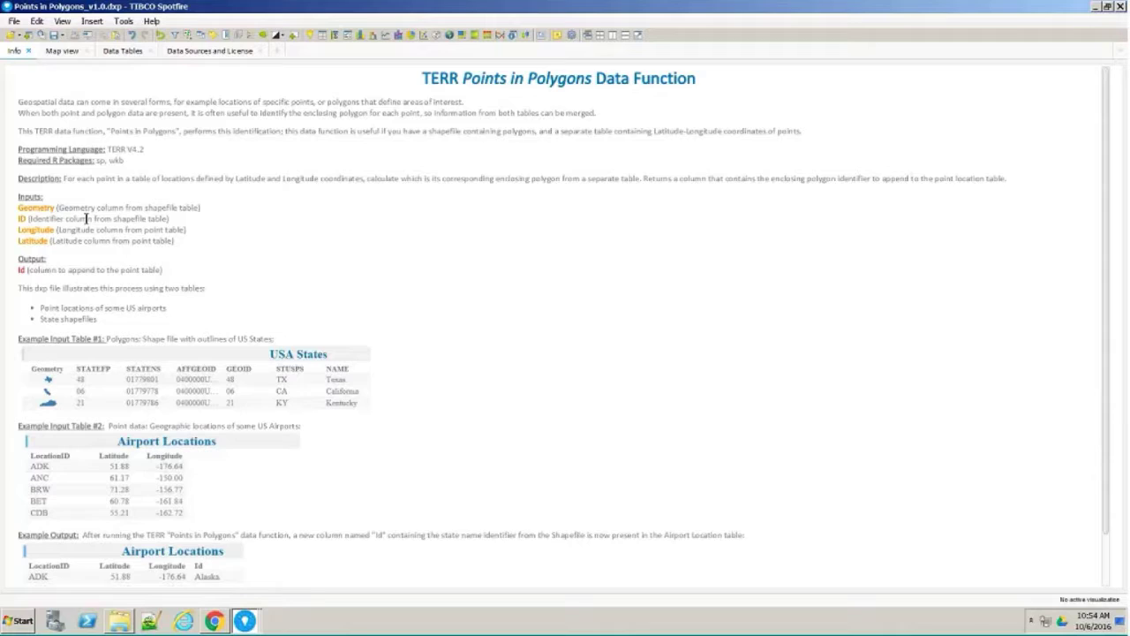
pyautogui.moveTo(82, 256)
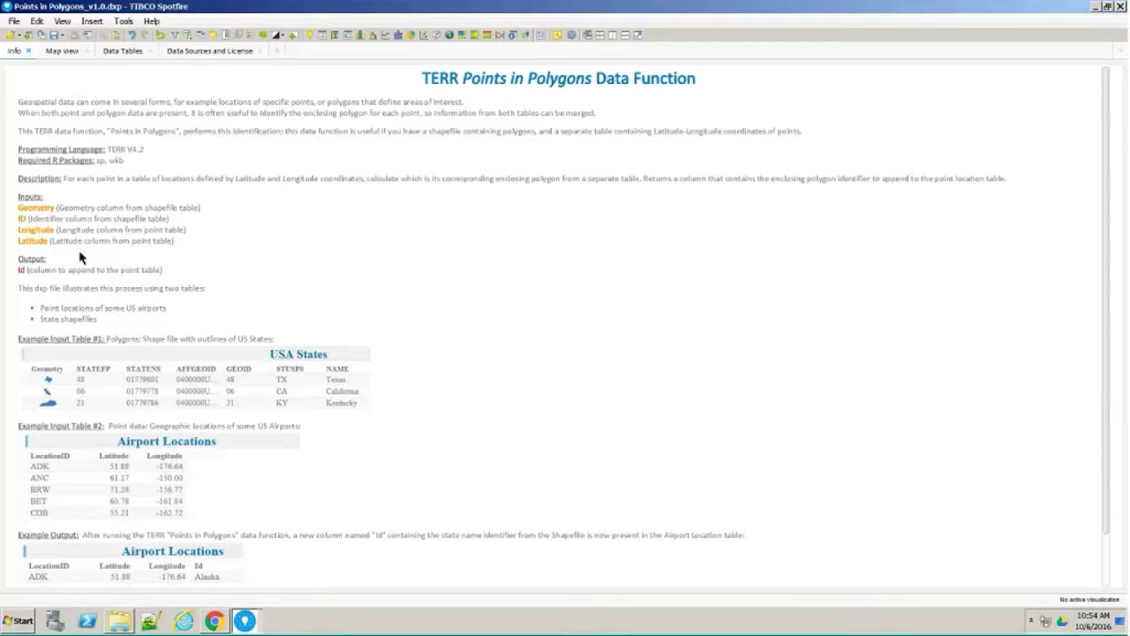
pyautogui.moveTo(27, 272)
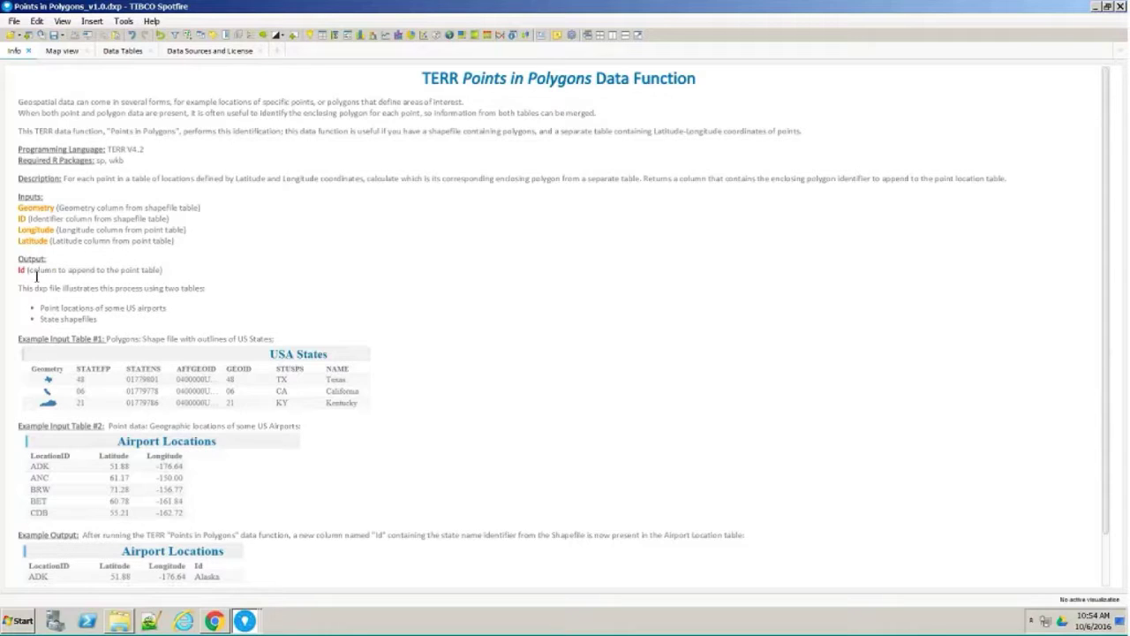
pyautogui.moveTo(173, 274)
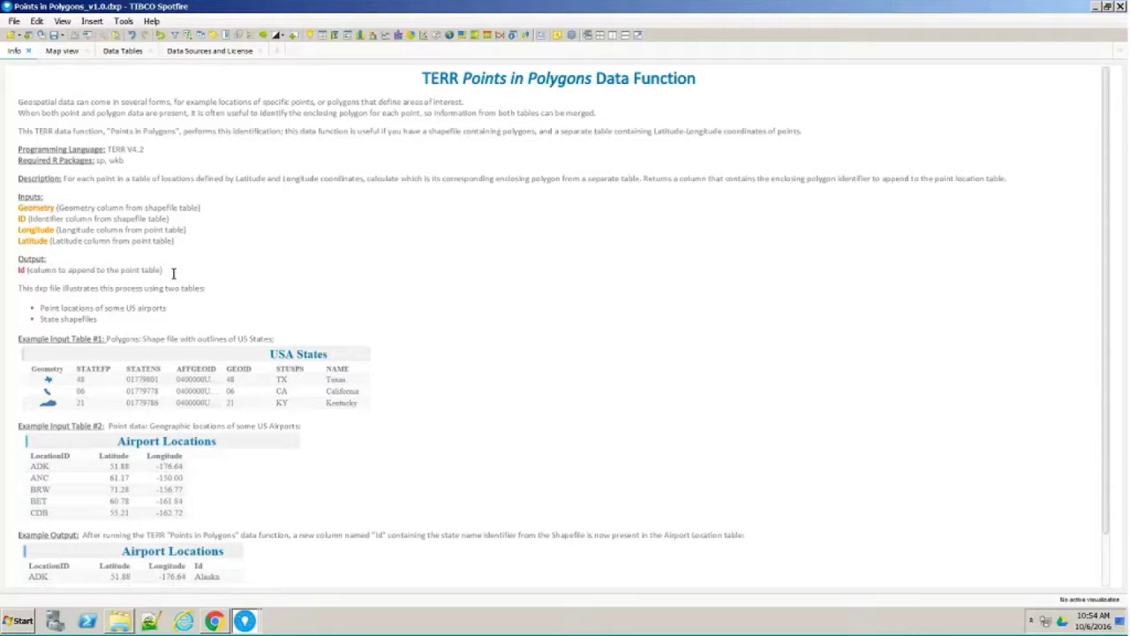
pyautogui.moveTo(236, 279)
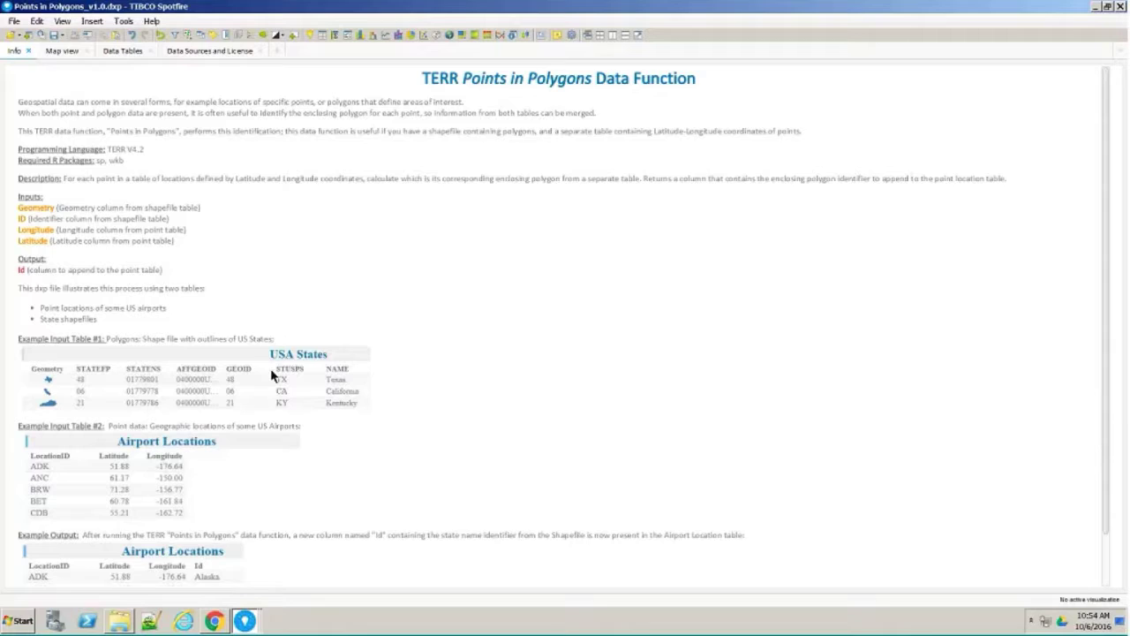
pyautogui.moveTo(297, 383)
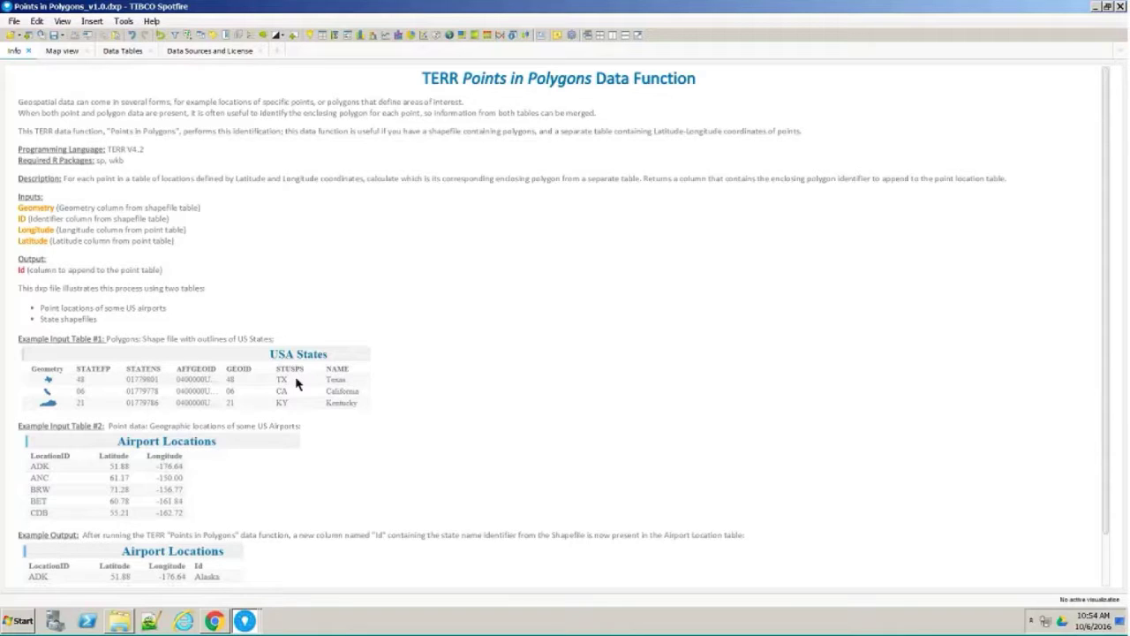
pyautogui.moveTo(12, 395)
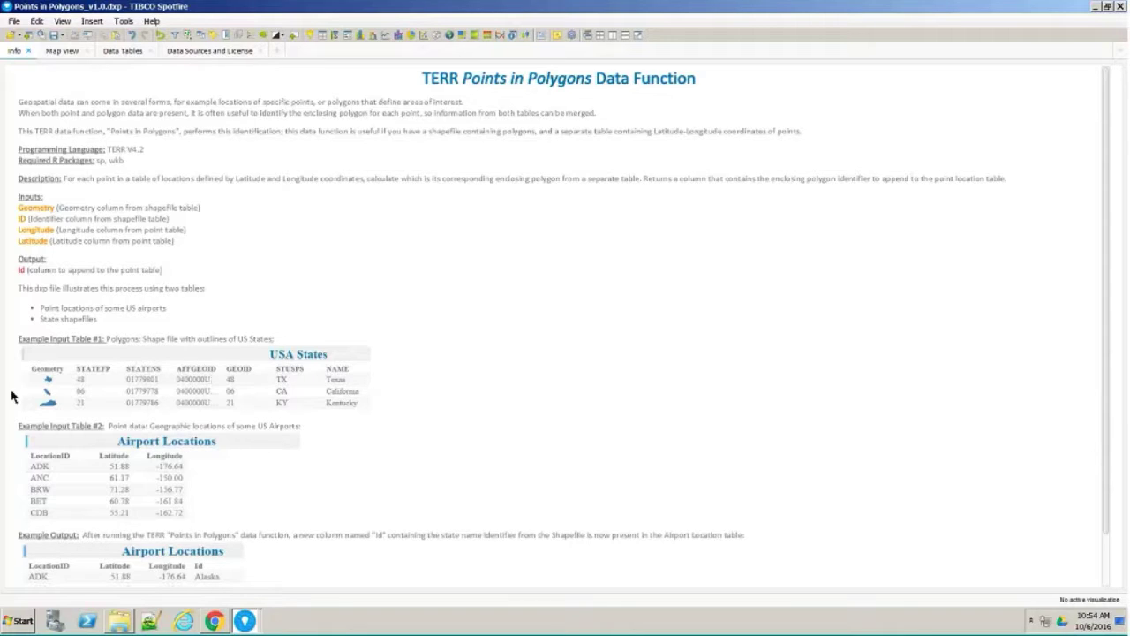
pyautogui.moveTo(46, 395)
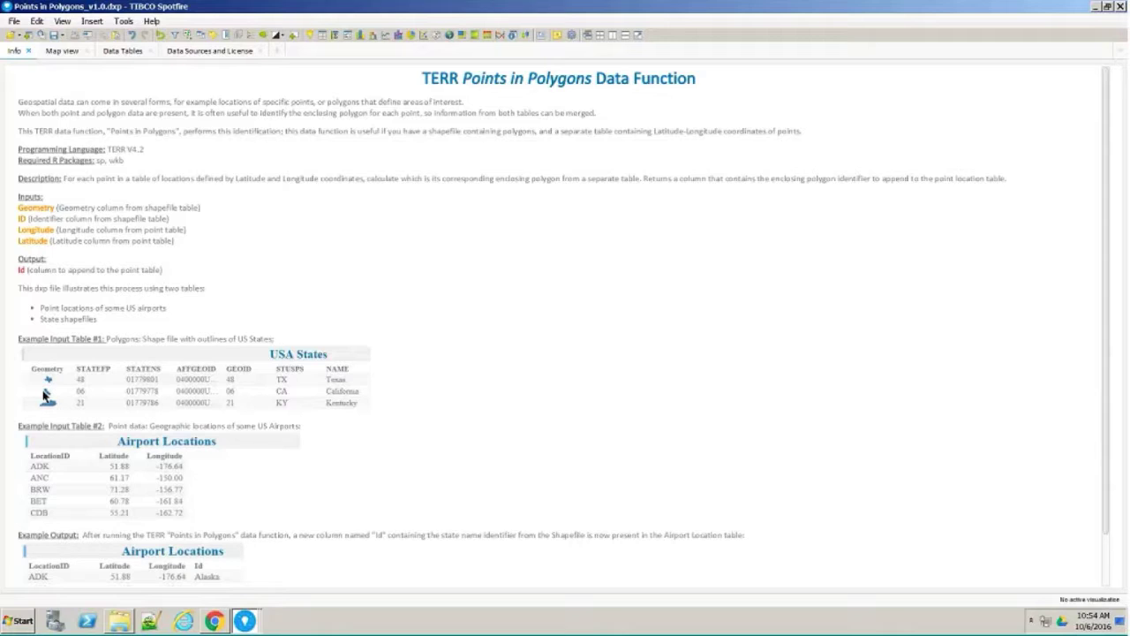
pyautogui.moveTo(45, 378)
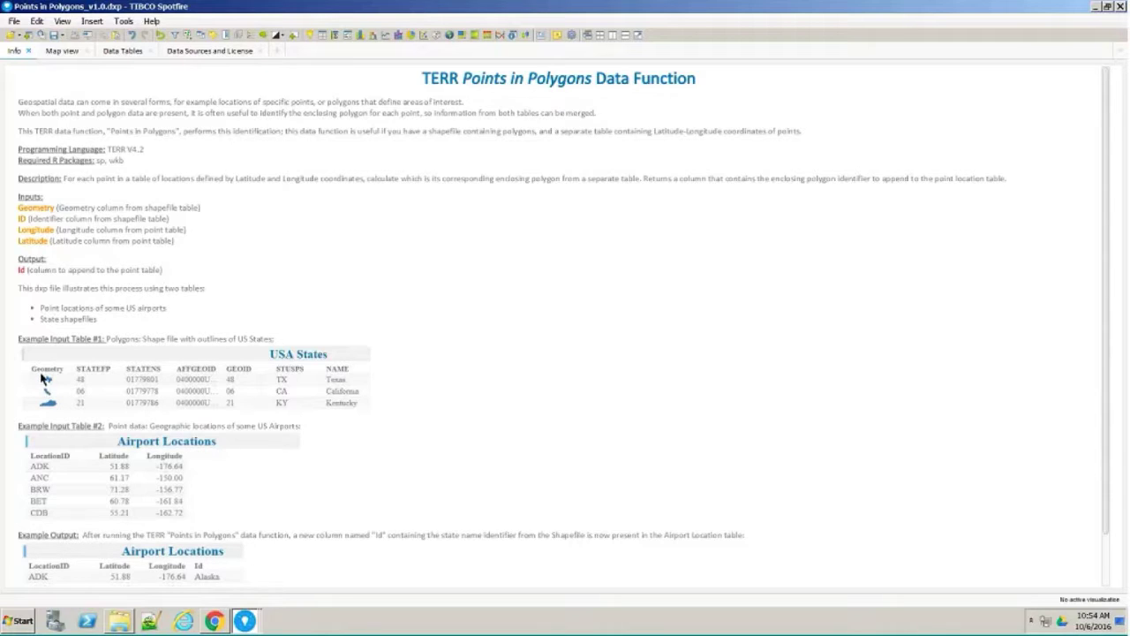
pyautogui.moveTo(62, 263)
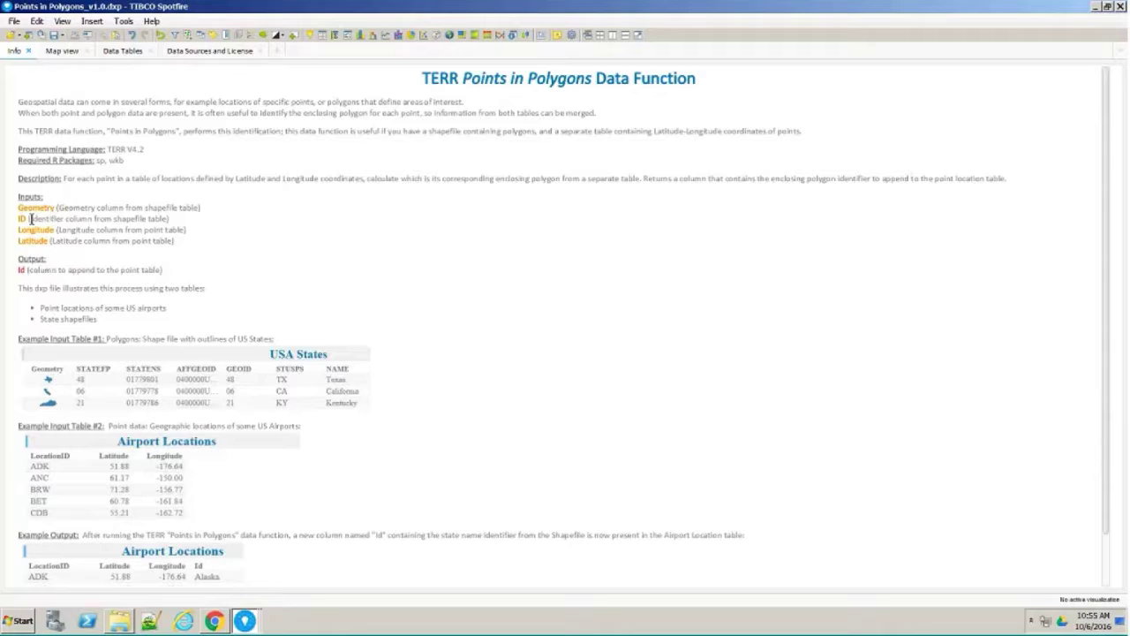
pyautogui.moveTo(239, 384)
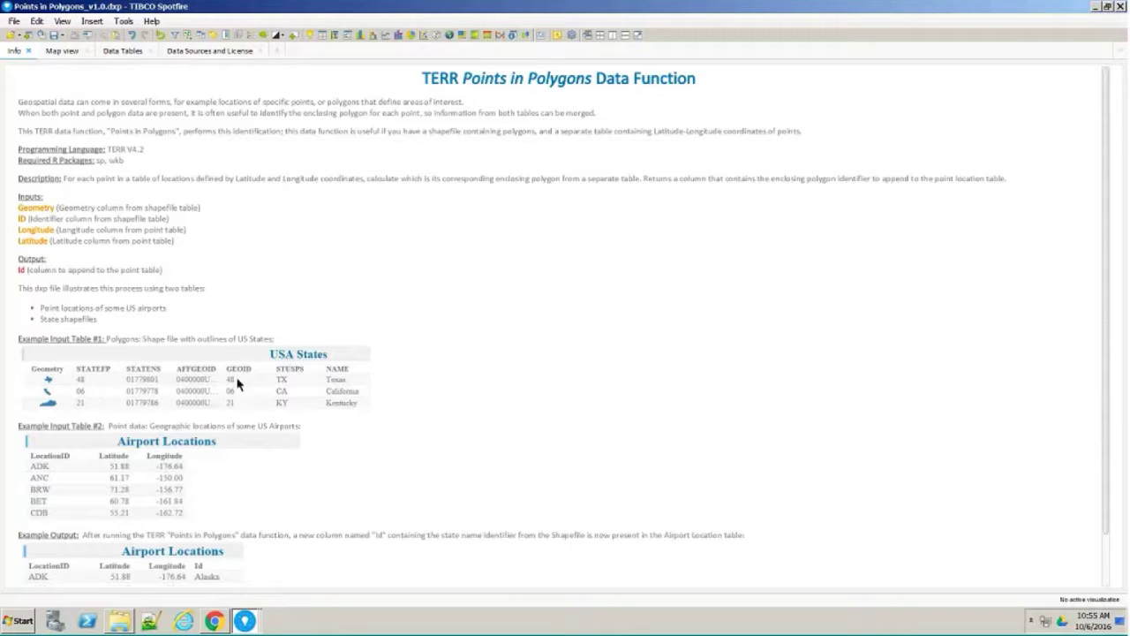
pyautogui.moveTo(310, 396)
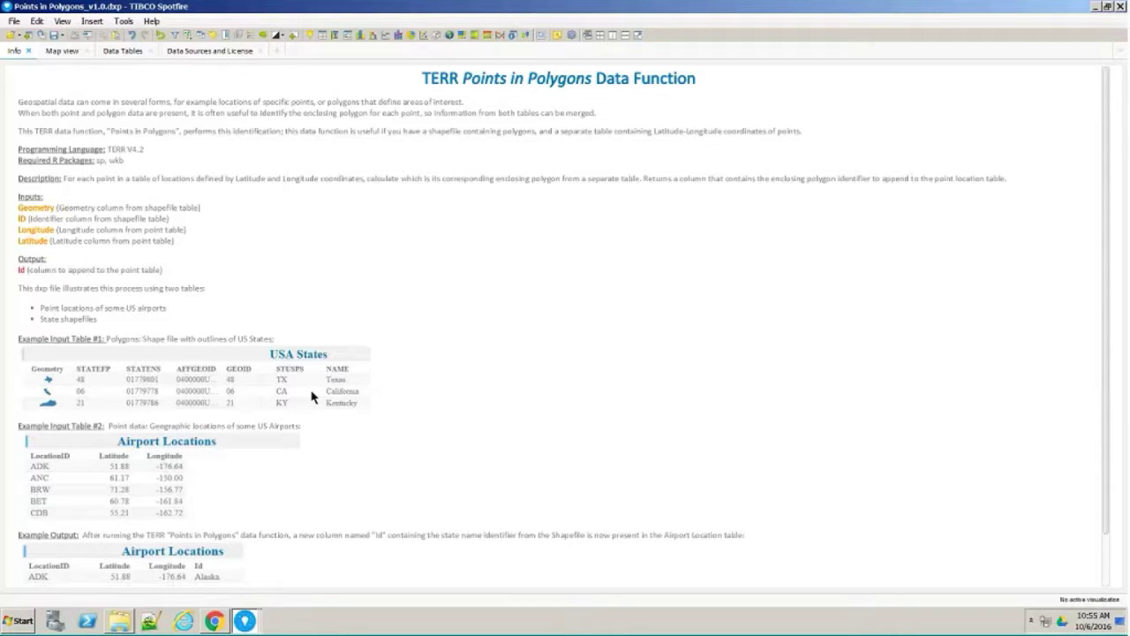
pyautogui.moveTo(241, 382)
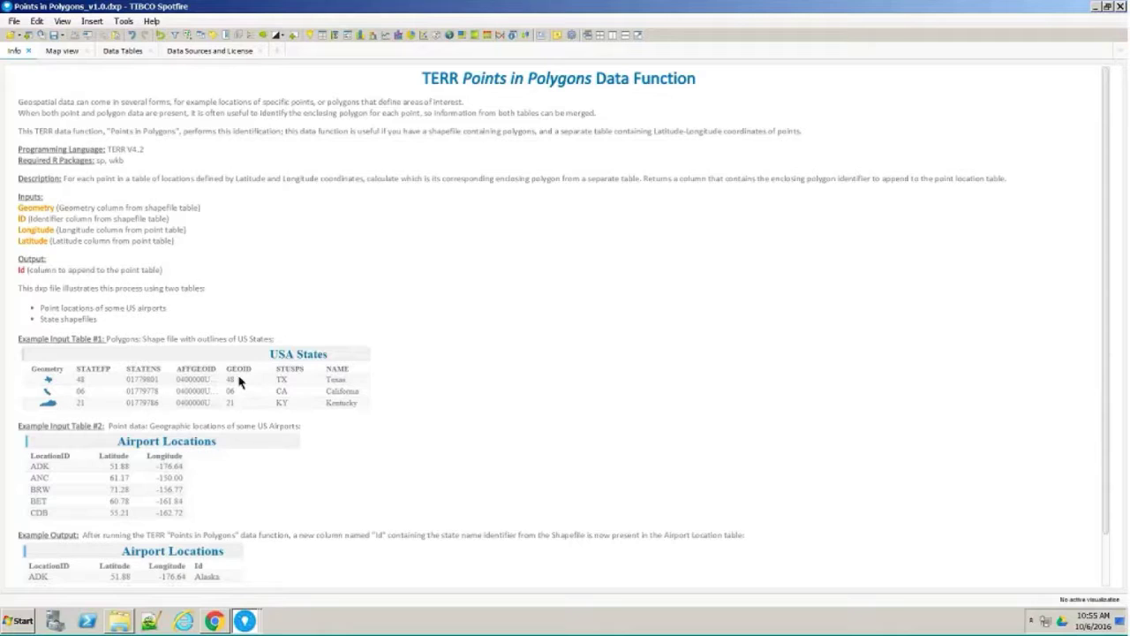
pyautogui.moveTo(340, 379)
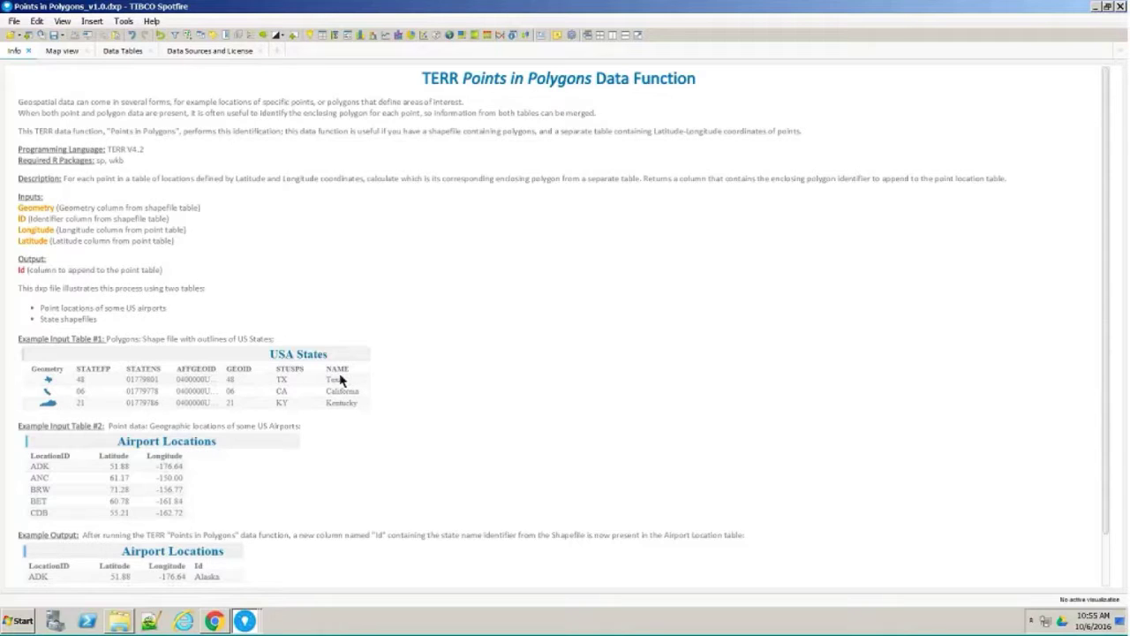
pyautogui.moveTo(333, 391)
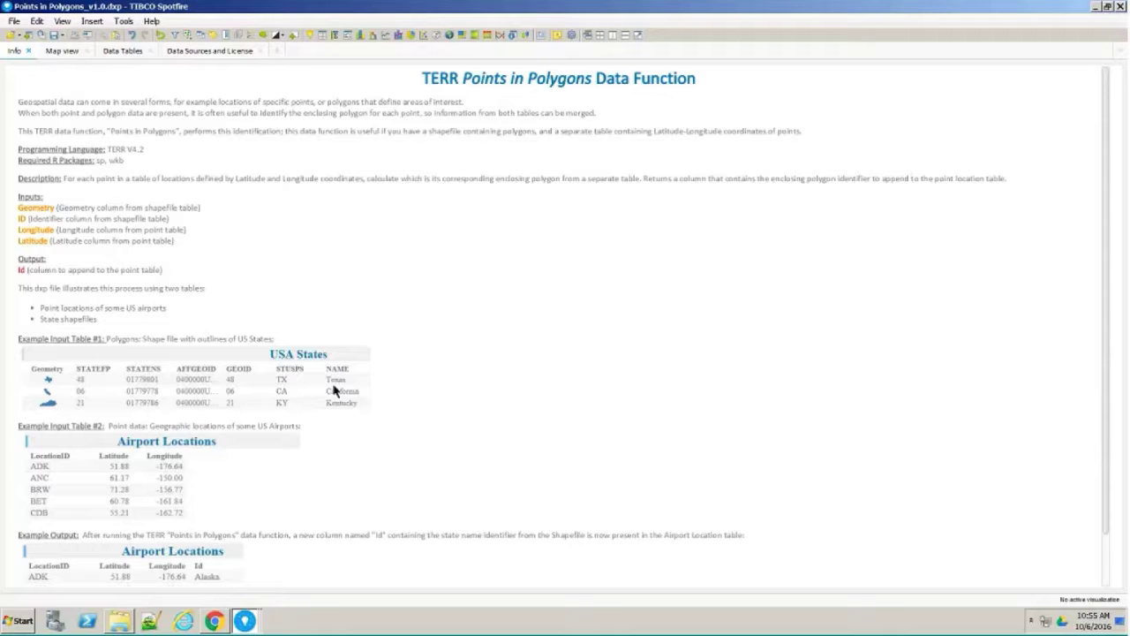
pyautogui.moveTo(225, 492)
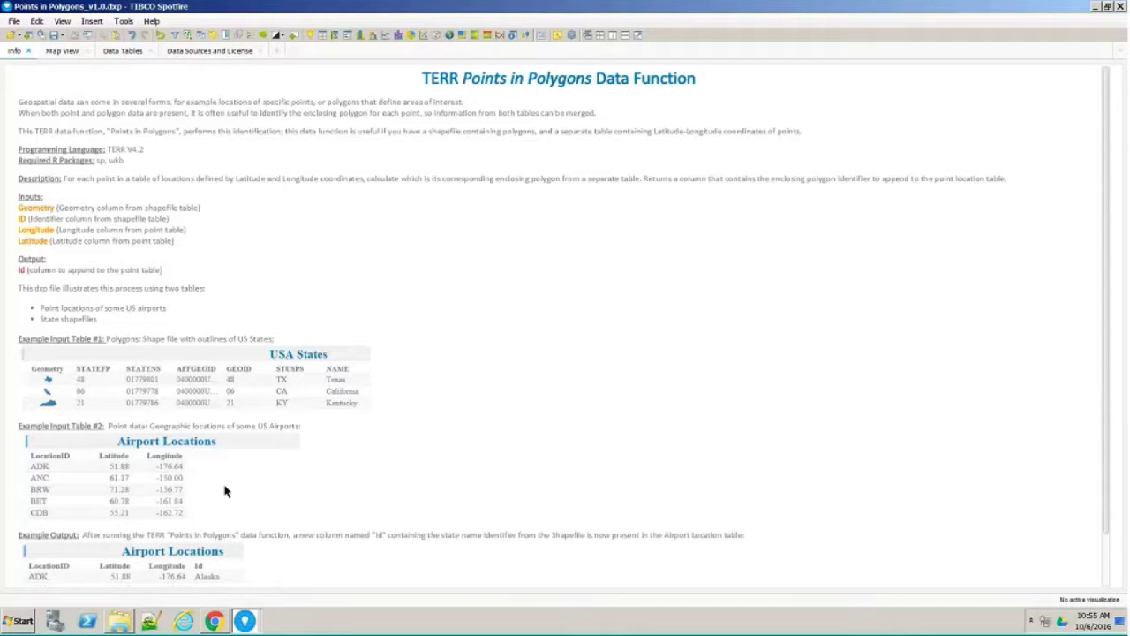
pyautogui.moveTo(55, 480)
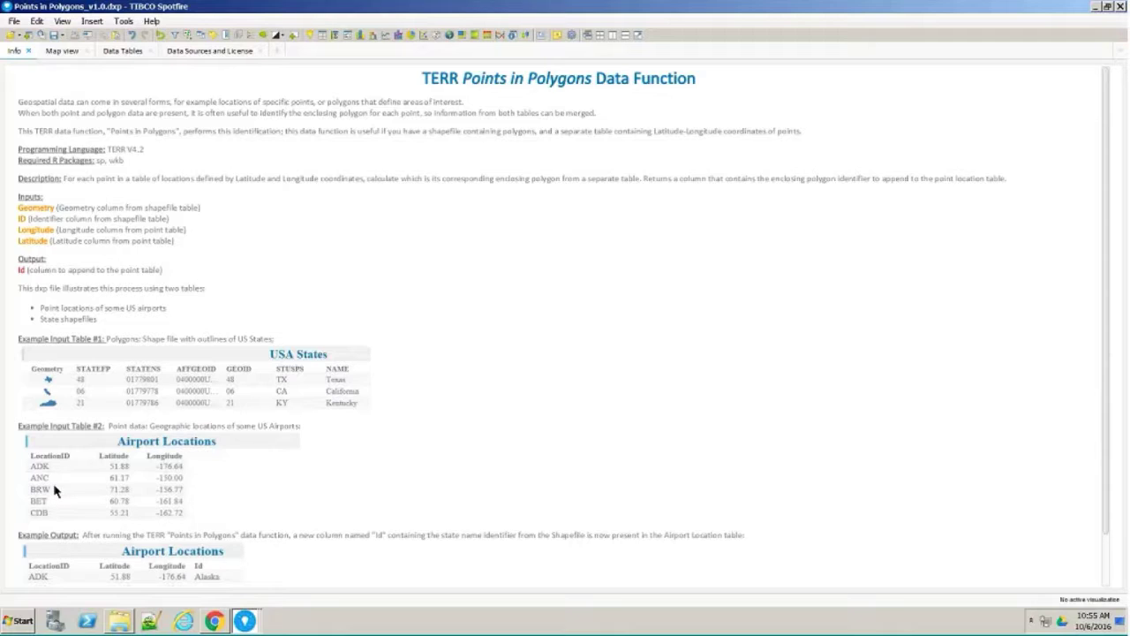
pyautogui.moveTo(270, 490)
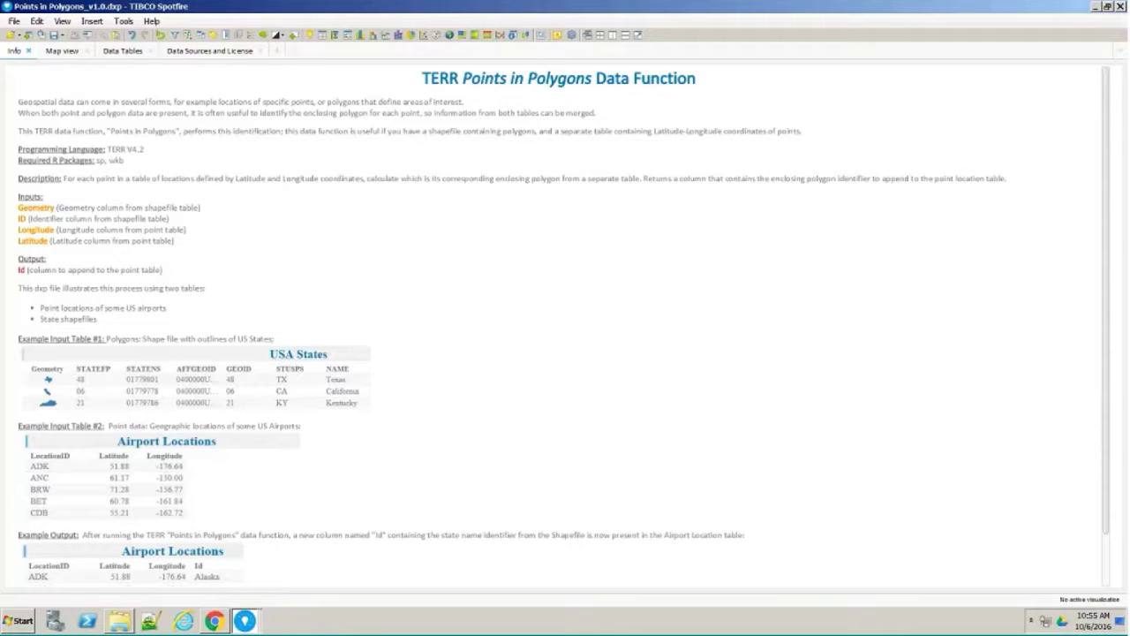
pyautogui.moveTo(59, 262)
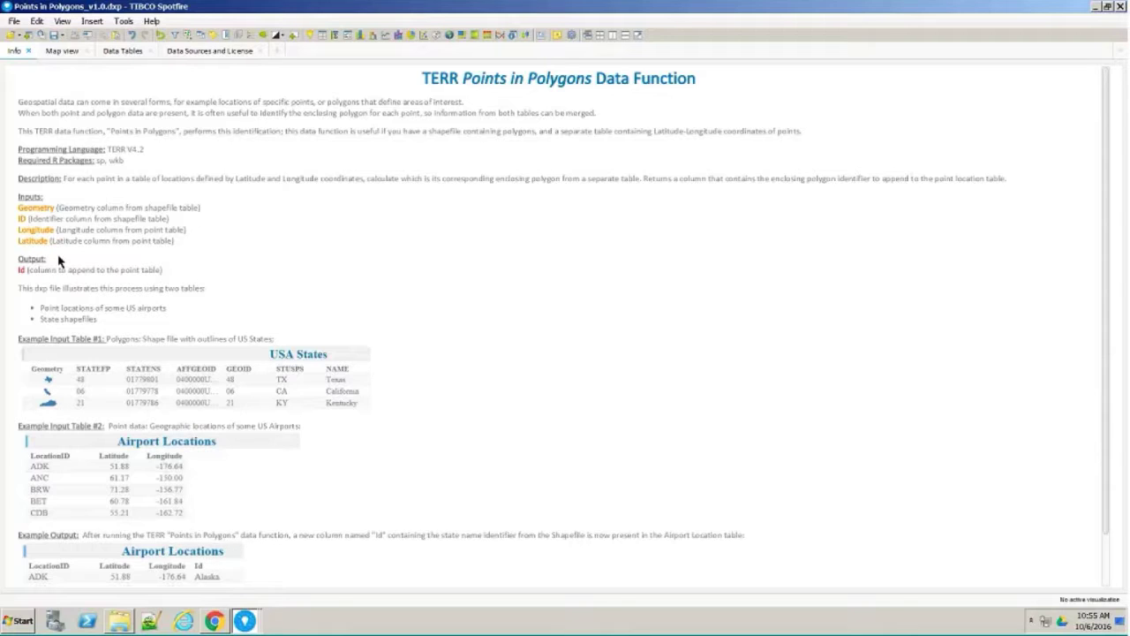
pyautogui.moveTo(513, 303)
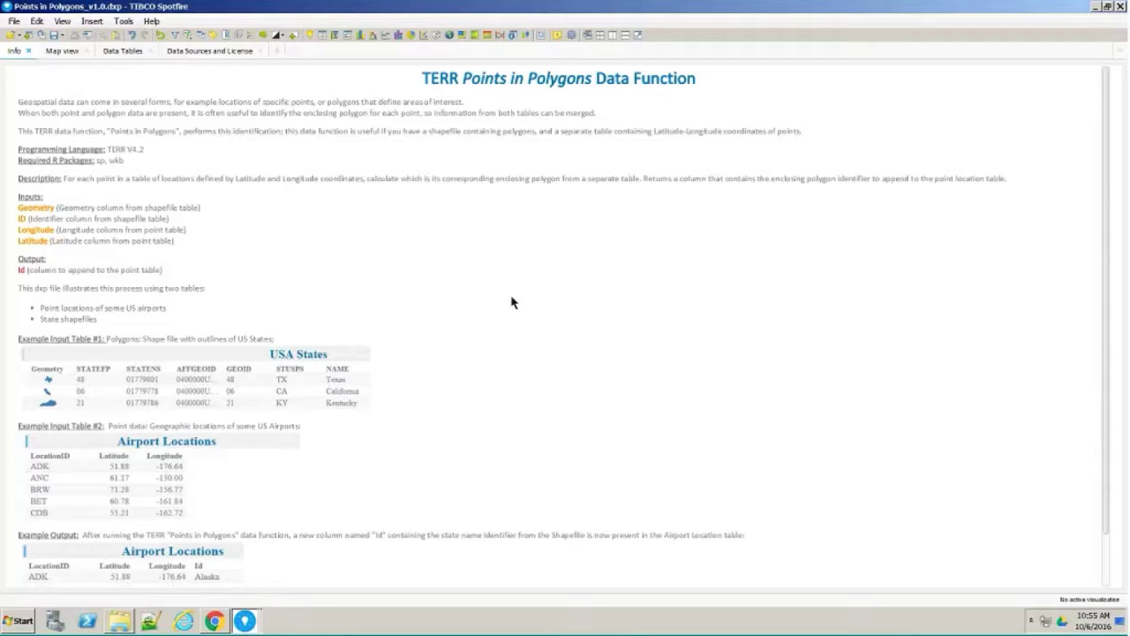
pyautogui.scroll(-3)
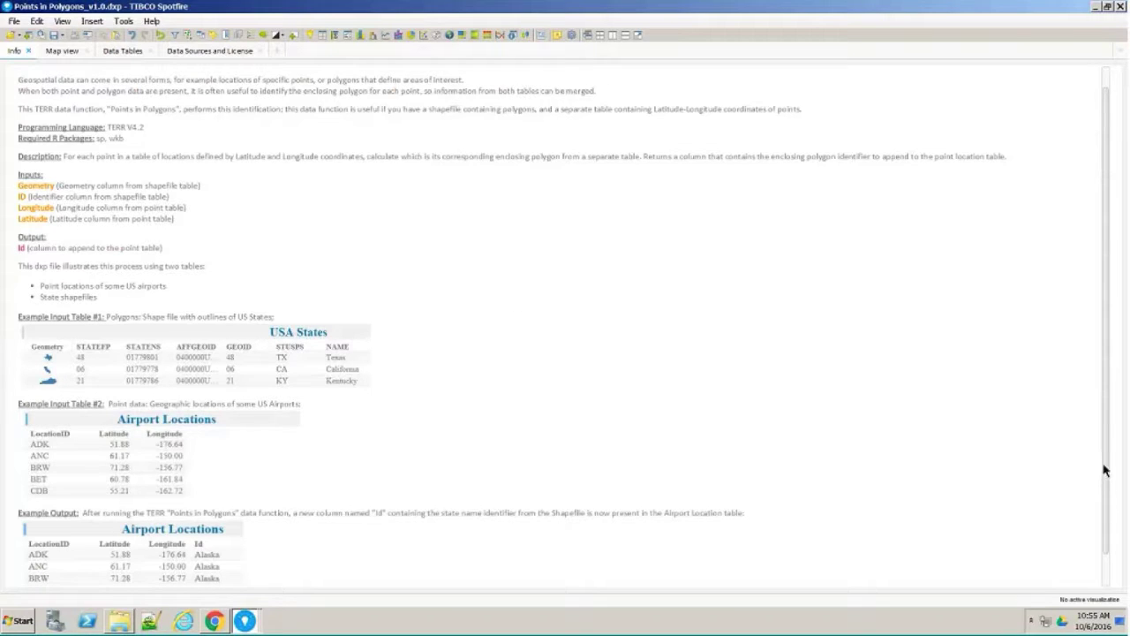
pyautogui.scroll(-3)
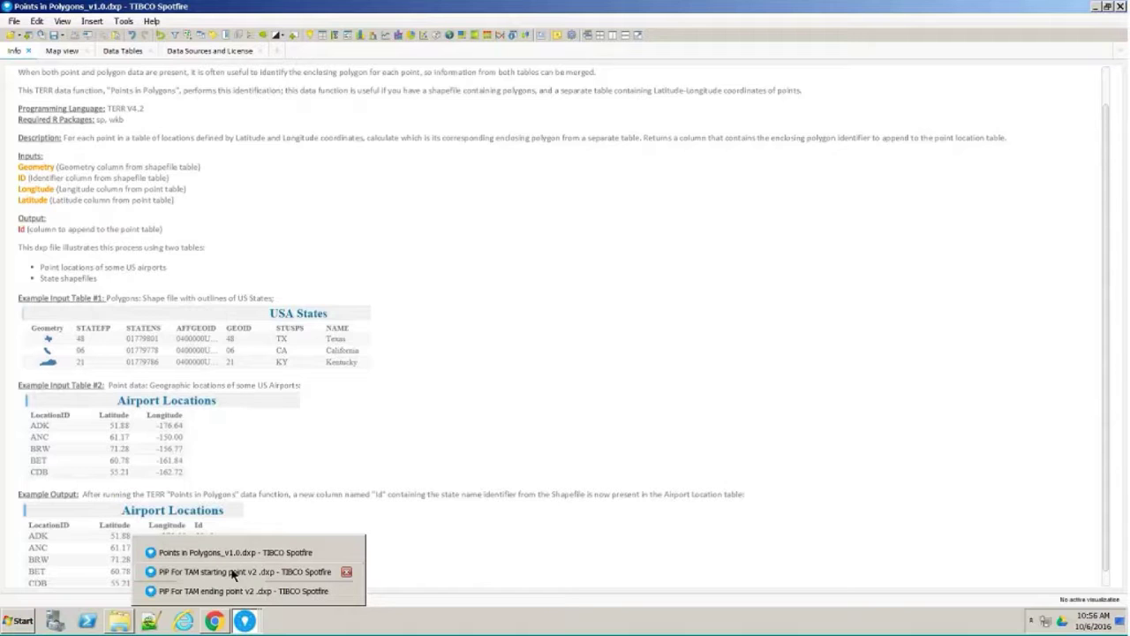
# - Switch to PIP For TAM starting point v2 and toggle the NYPD felony points layer off and on
pyautogui.click(243, 571)
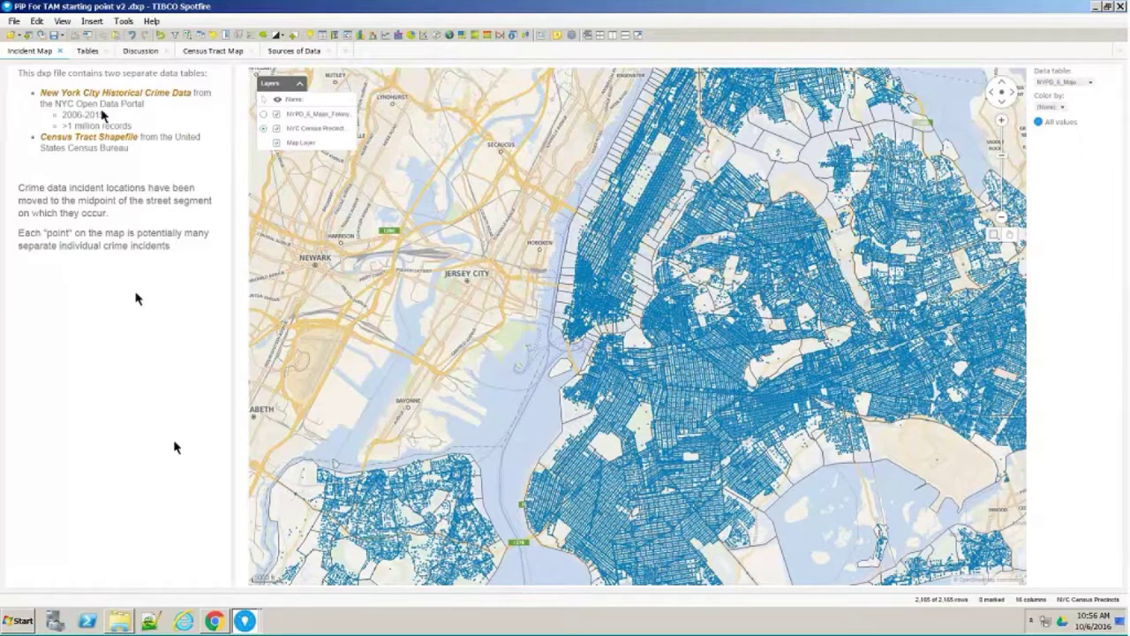
pyautogui.moveTo(185, 112)
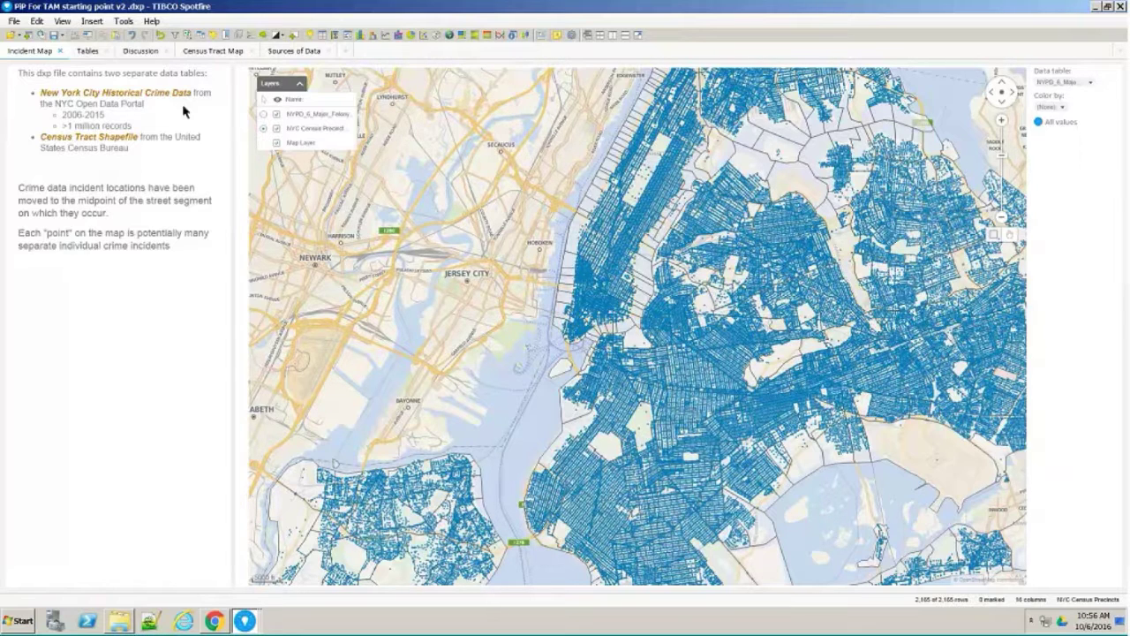
pyautogui.moveTo(172, 164)
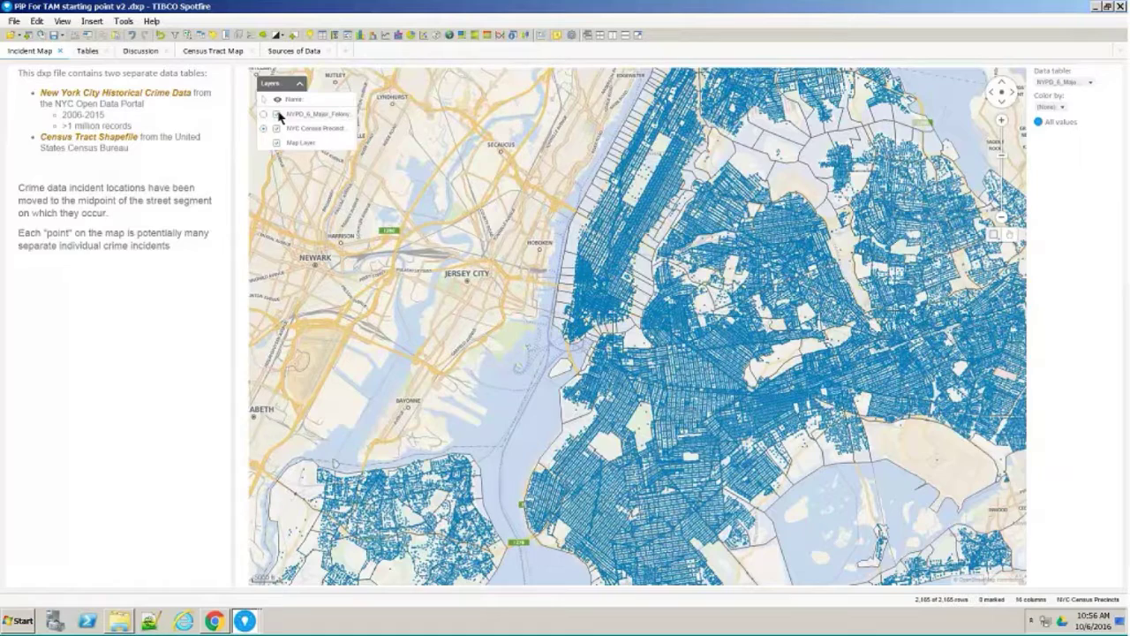
pyautogui.click(276, 114)
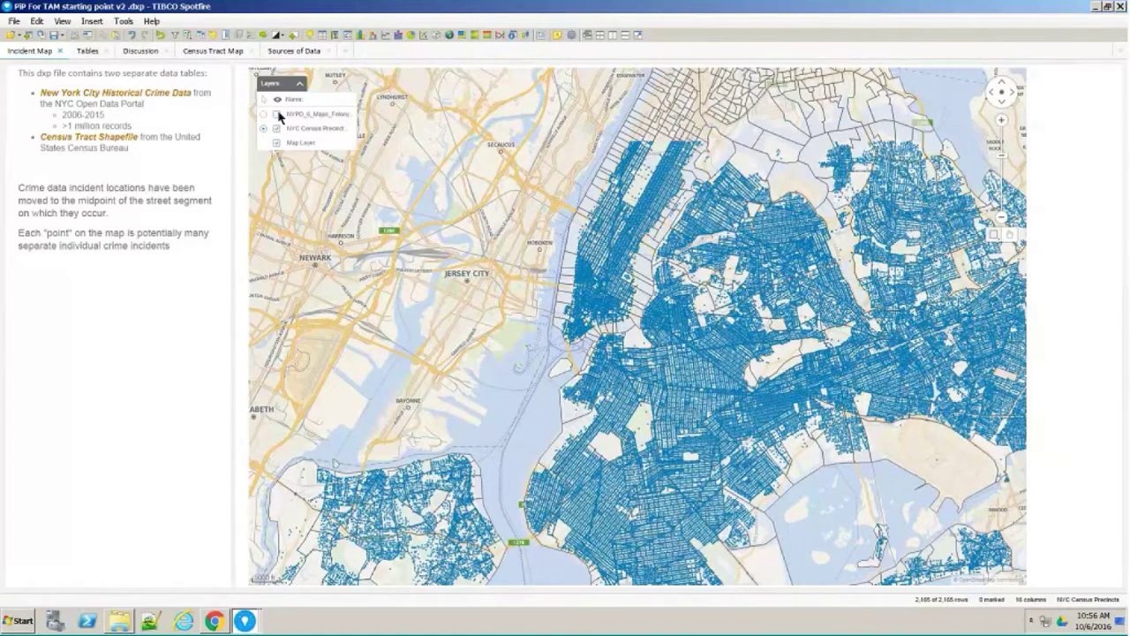
pyautogui.click(277, 114)
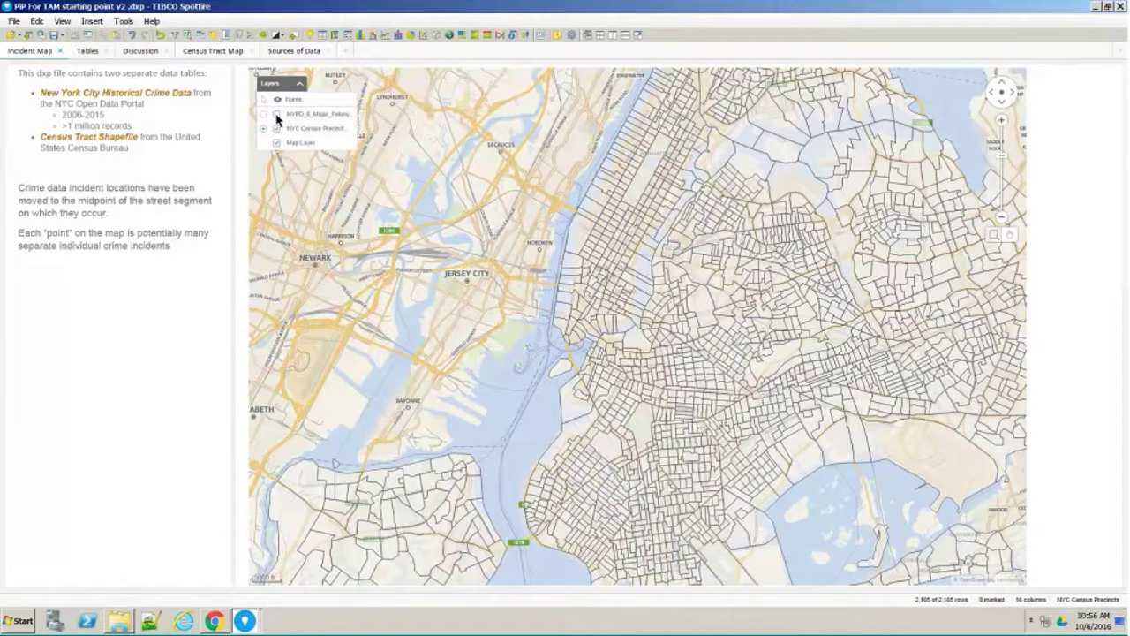
pyautogui.click(264, 113)
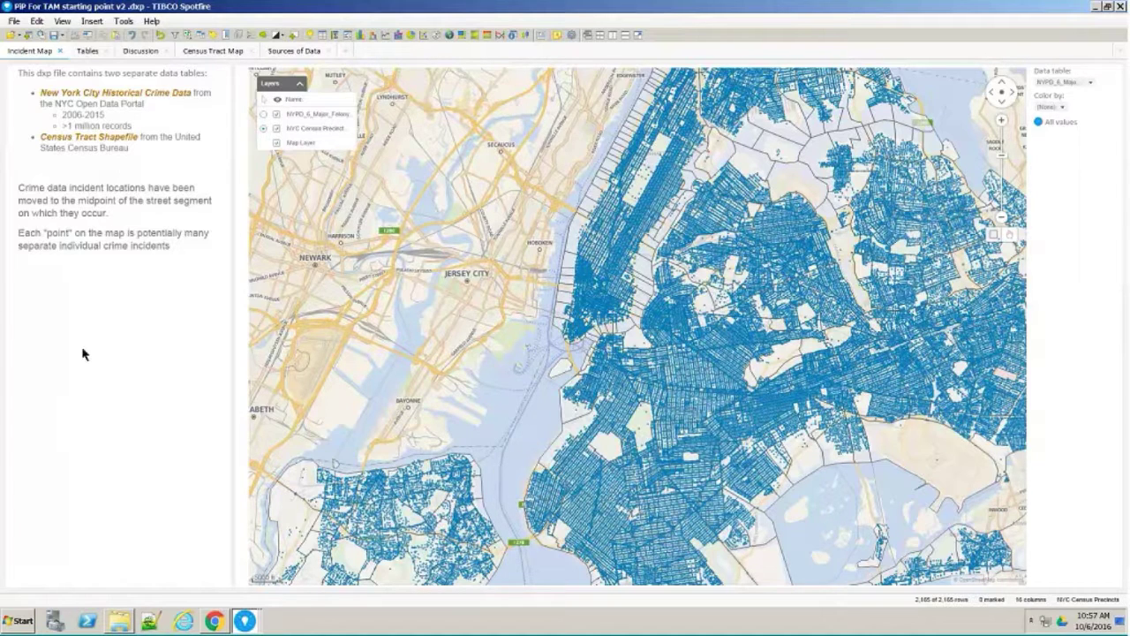
pyautogui.moveTo(88, 337)
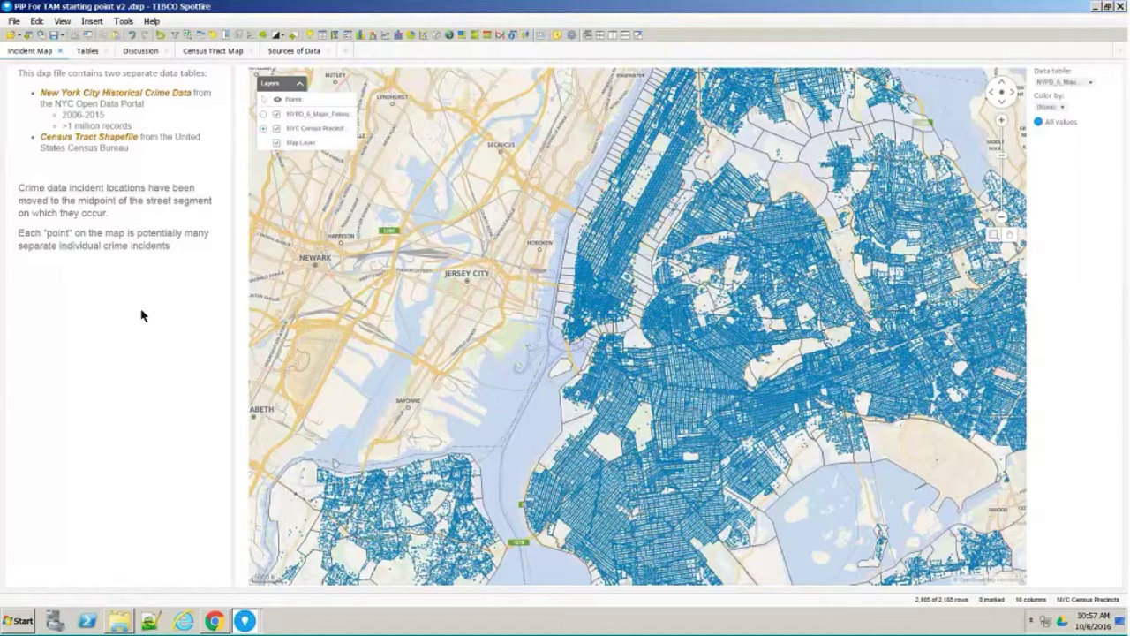
pyautogui.moveTo(156, 343)
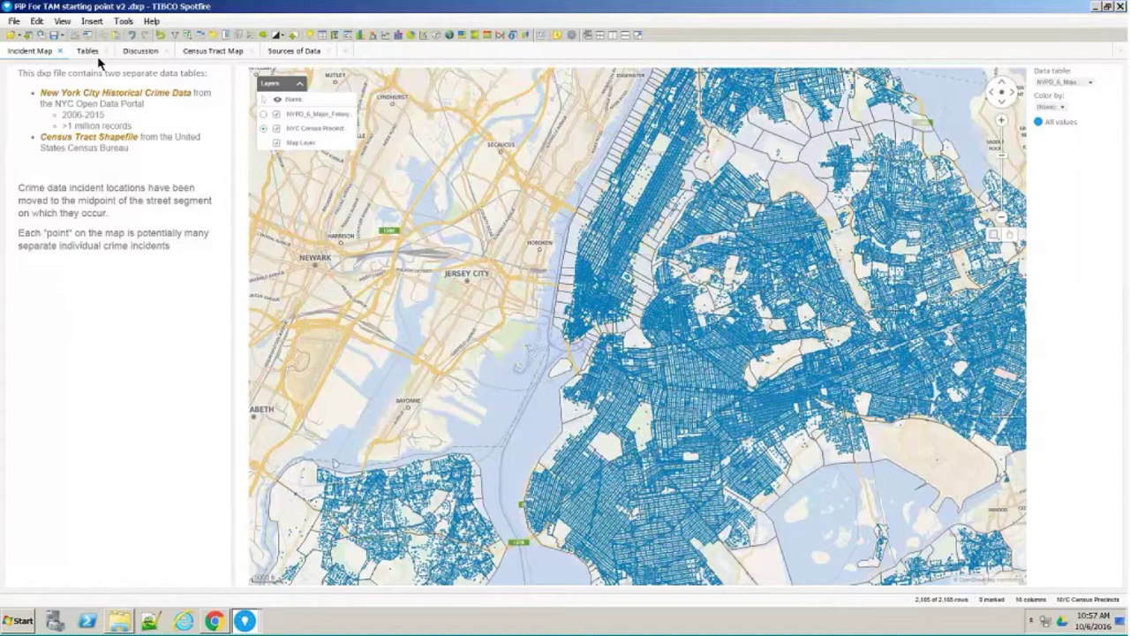
pyautogui.moveTo(88, 50)
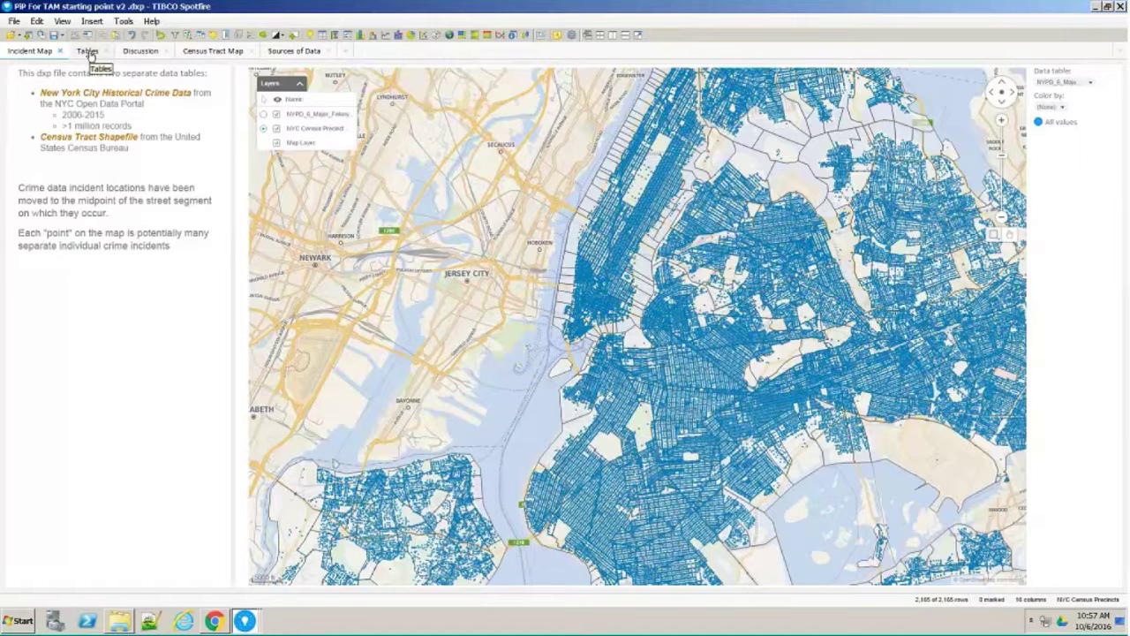
pyautogui.click(87, 50)
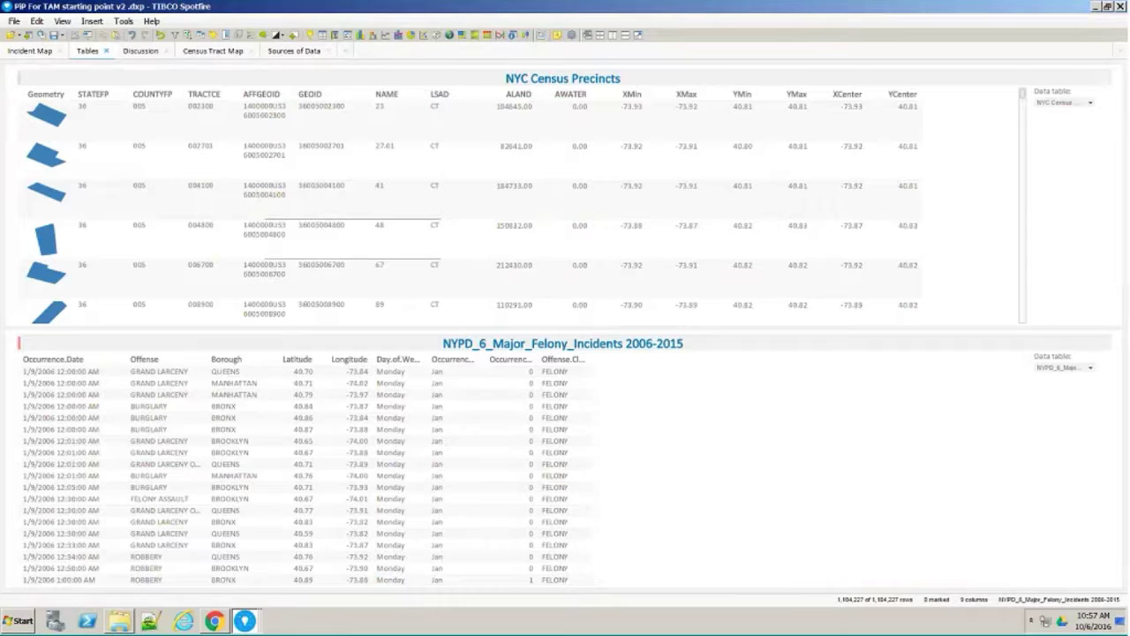
pyautogui.moveTo(195, 192)
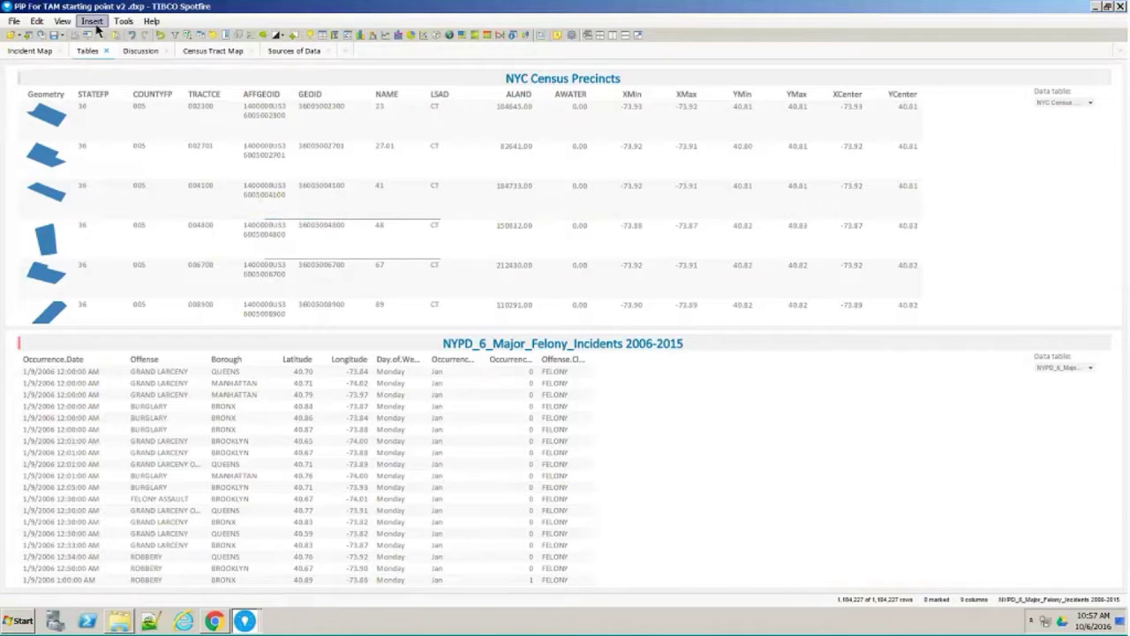
# - Load the [TERR] Points in Polygons for Longitude-Latitude Coordinates_v1.0.sfd data function from file
pyautogui.click(92, 21)
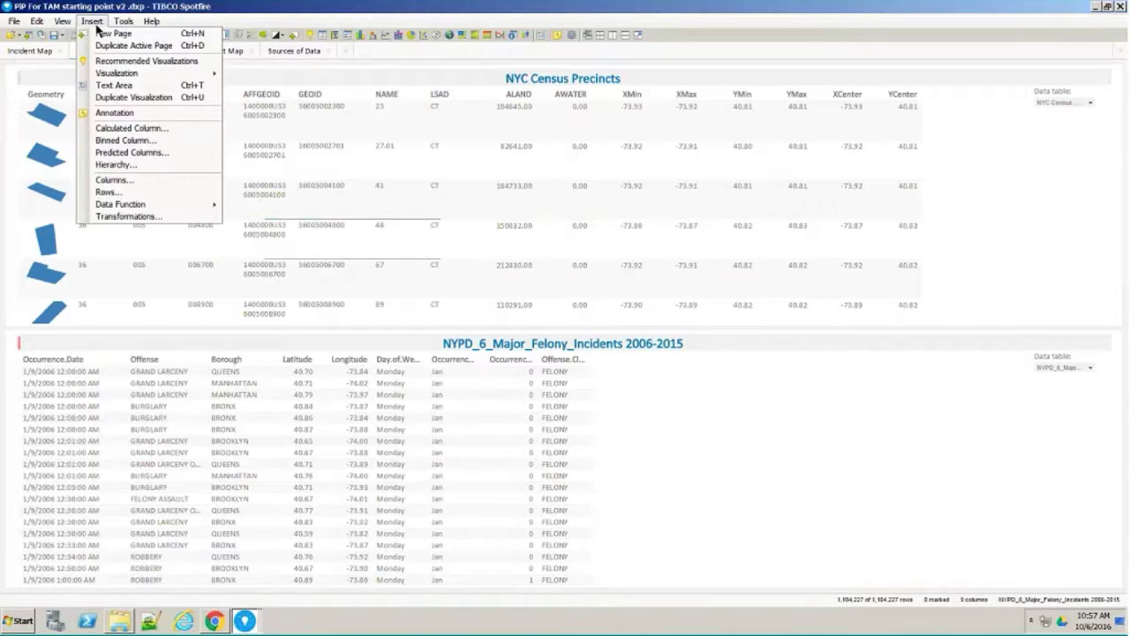
pyautogui.moveTo(119, 204)
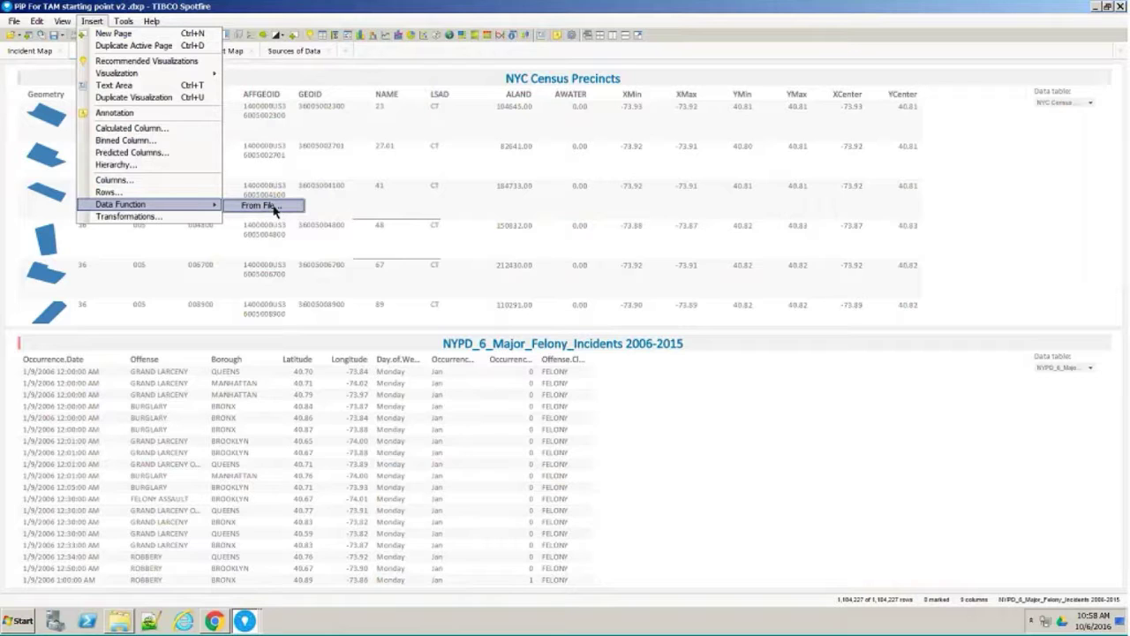
pyautogui.click(261, 204)
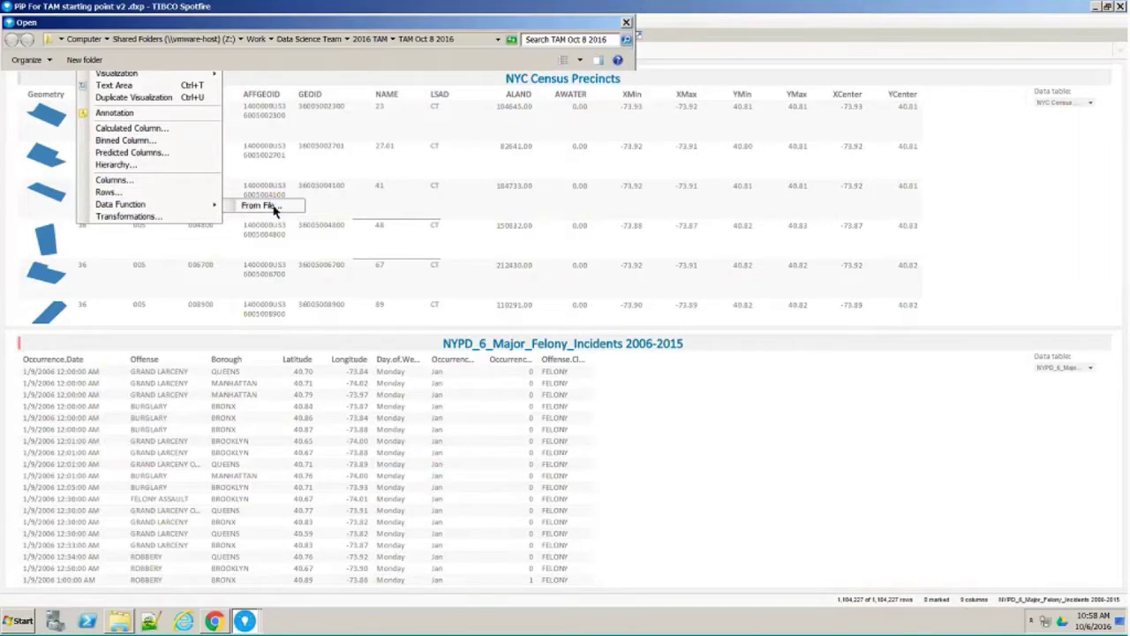
pyautogui.click(259, 205)
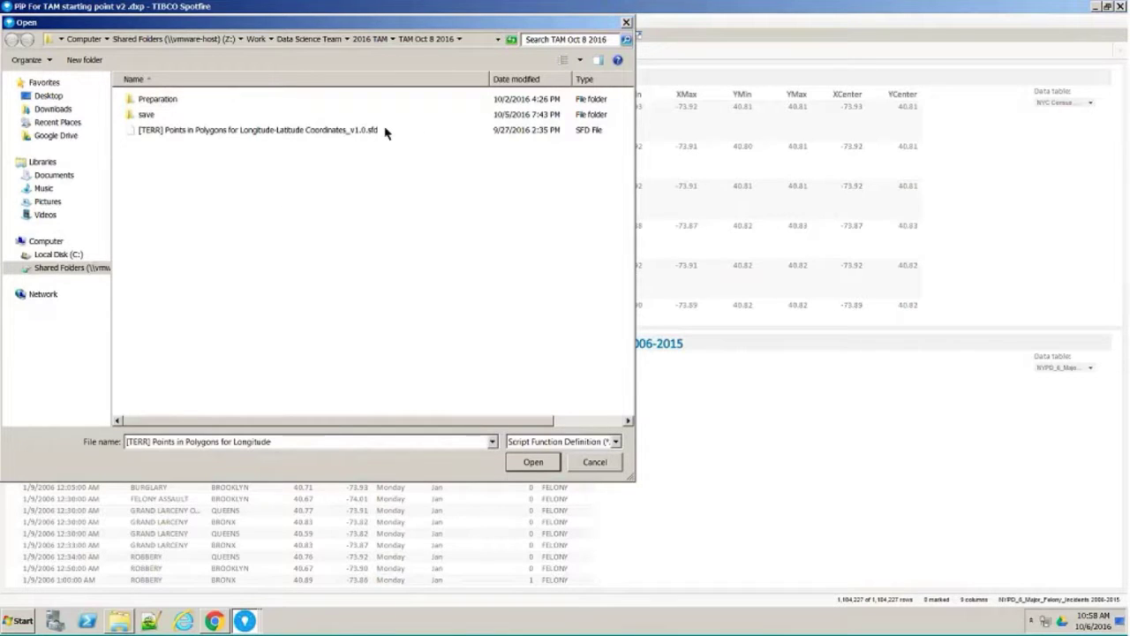
pyautogui.click(256, 130)
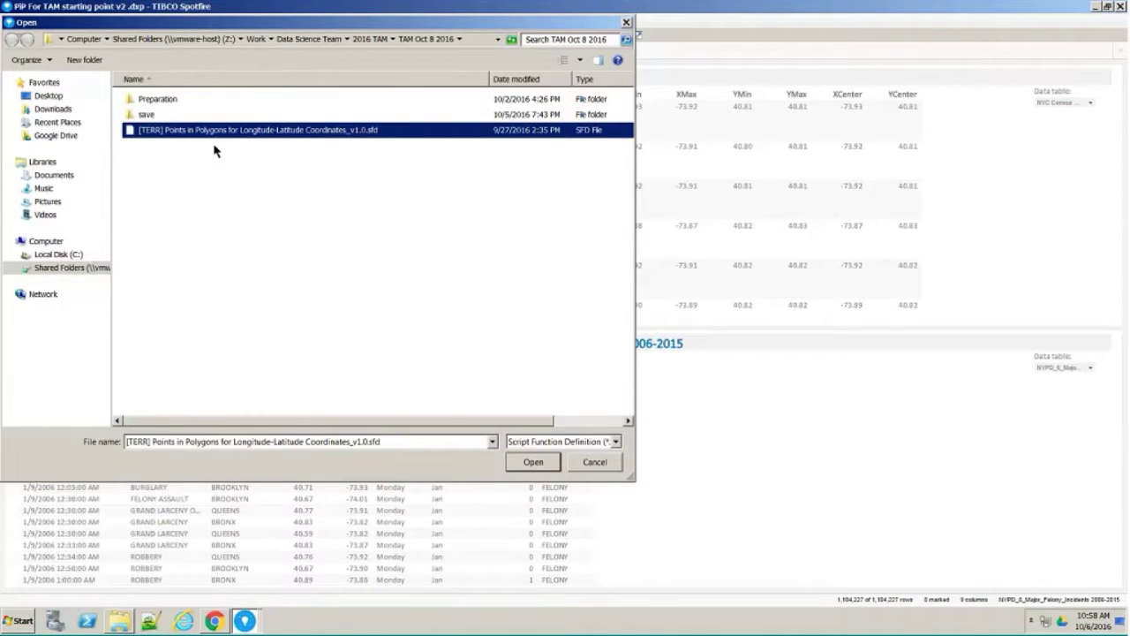
pyautogui.moveTo(571, 452)
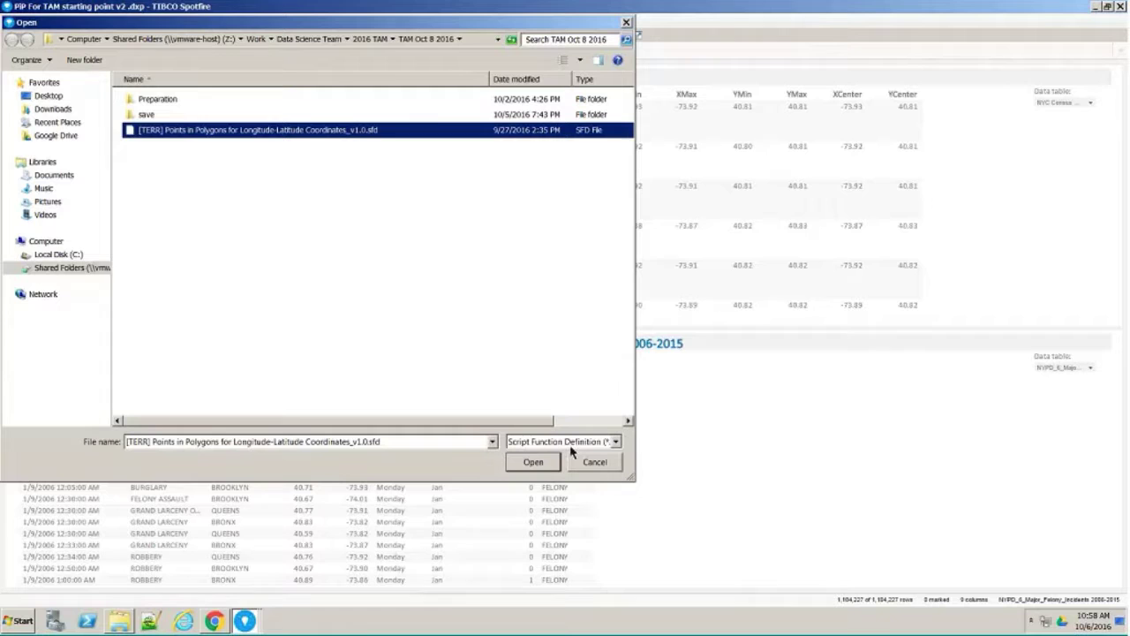
pyautogui.click(533, 462)
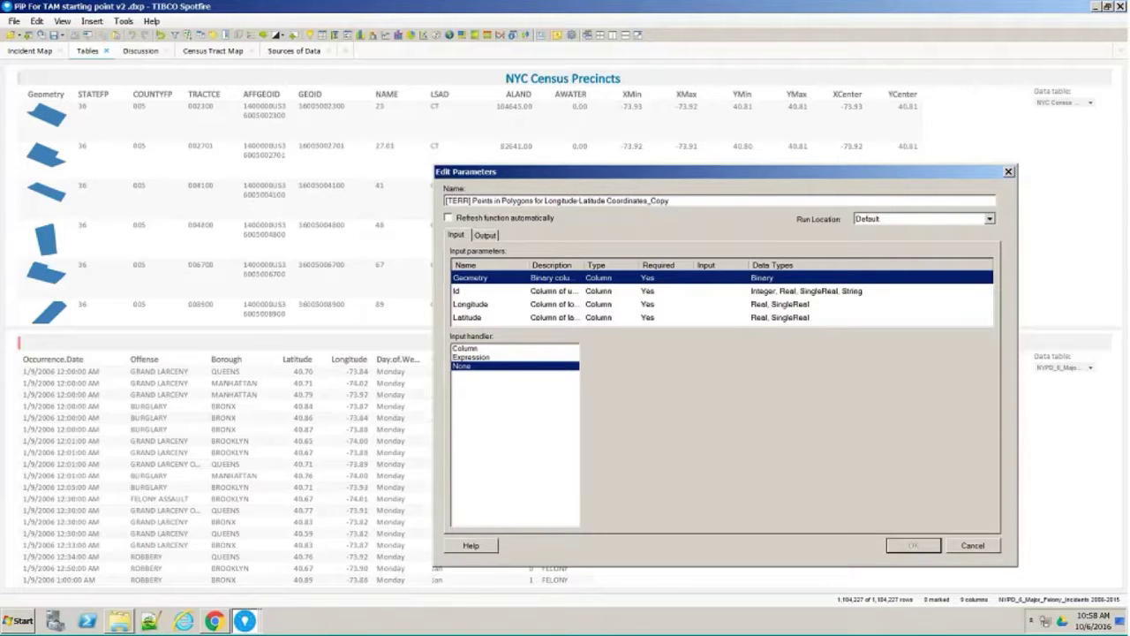
# - Map Geometry and Id inputs to the NYC Census Precincts Geometry and GEOID columns
pyautogui.click(465, 347)
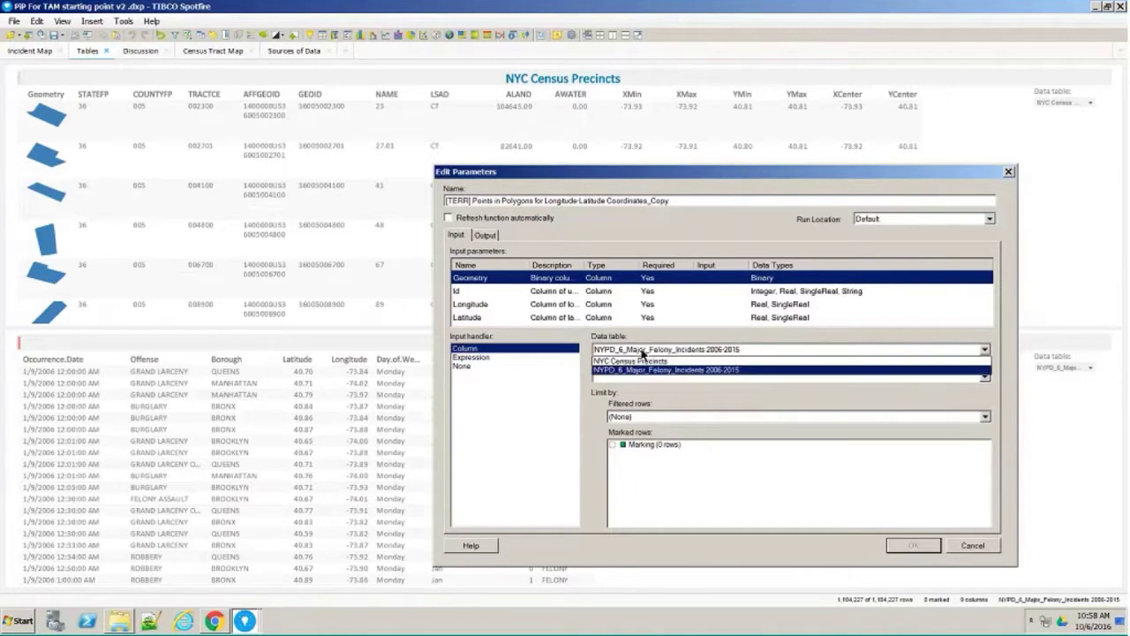
pyautogui.click(628, 361)
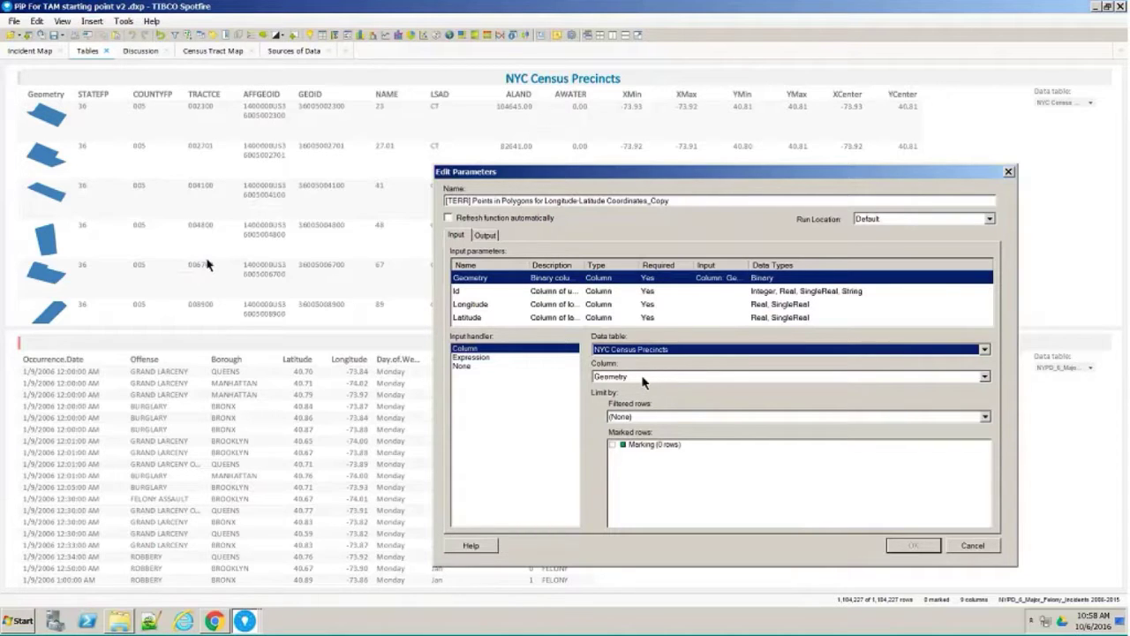
pyautogui.moveTo(504, 298)
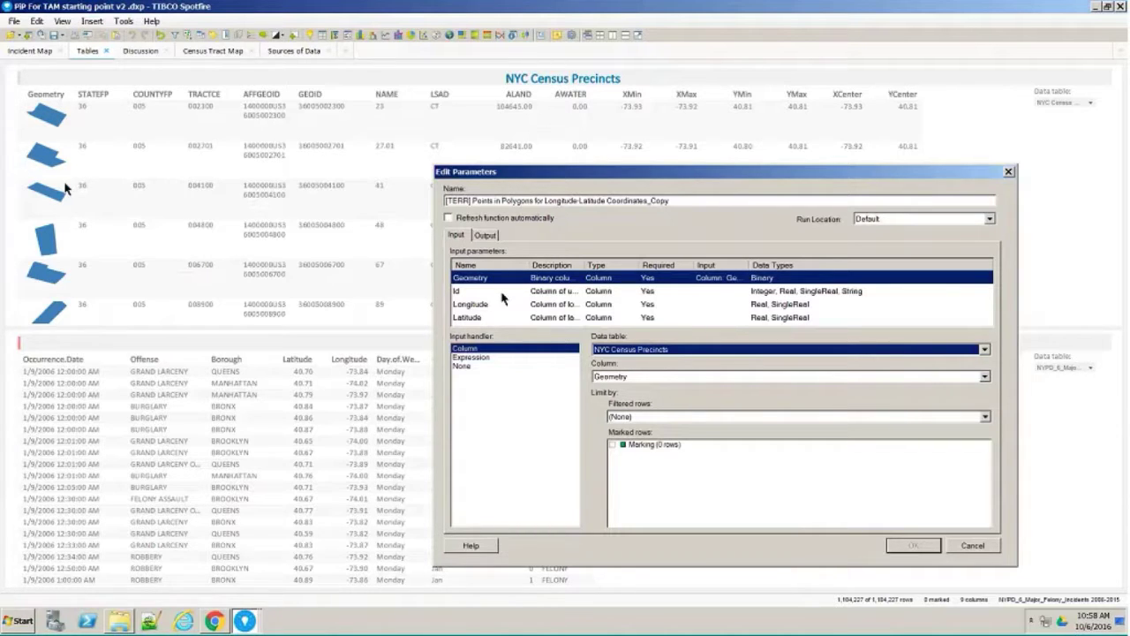
pyautogui.click(457, 290)
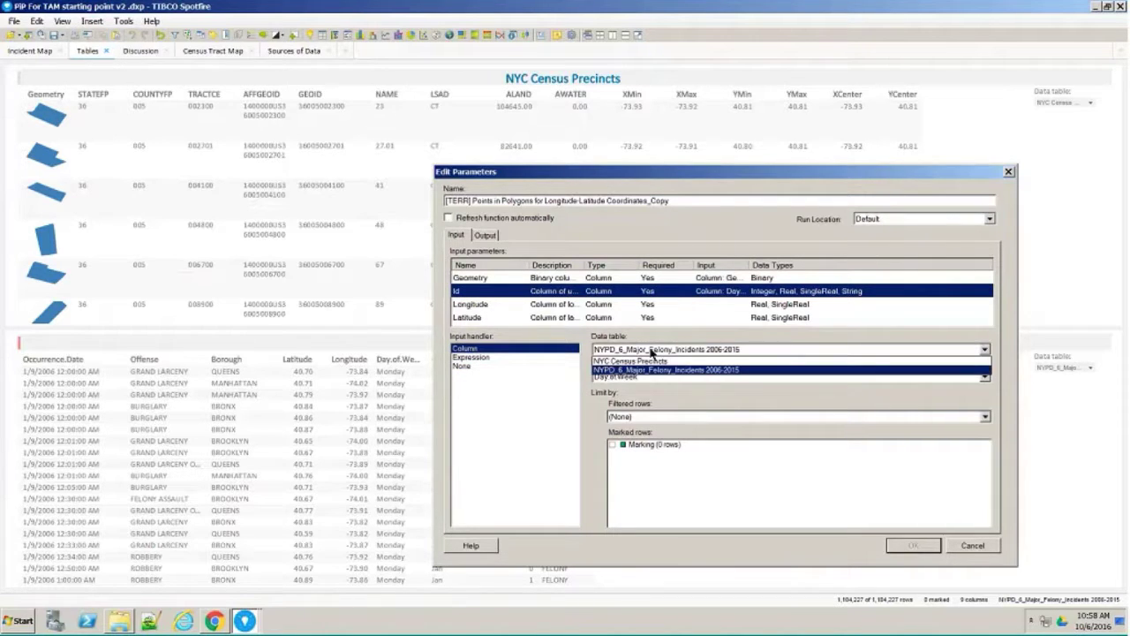
pyautogui.click(629, 360)
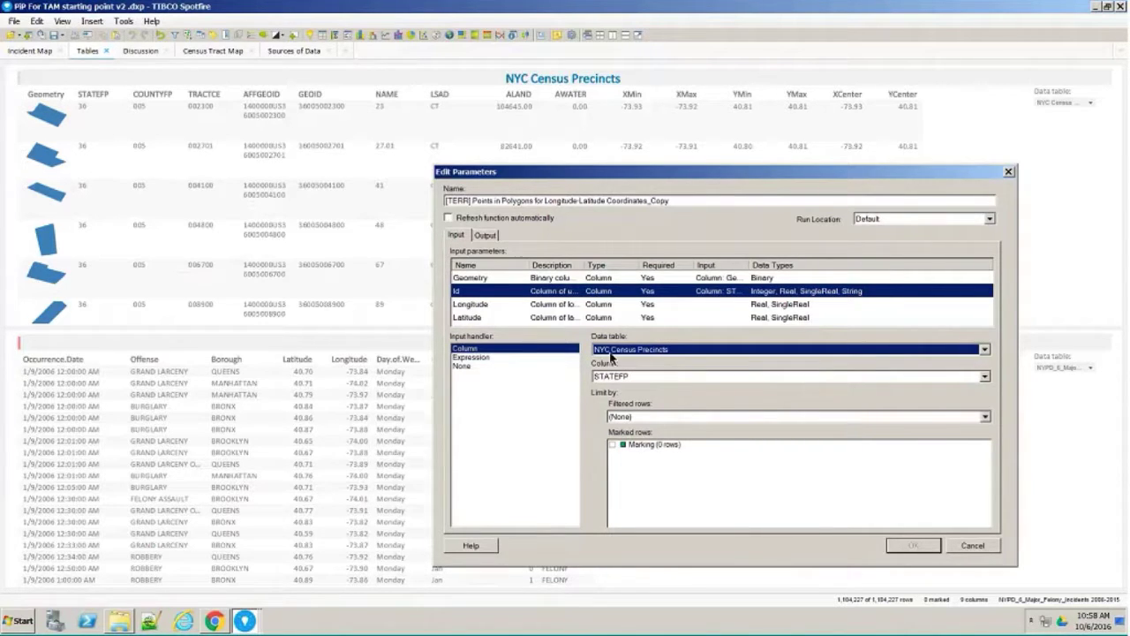
pyautogui.click(982, 376)
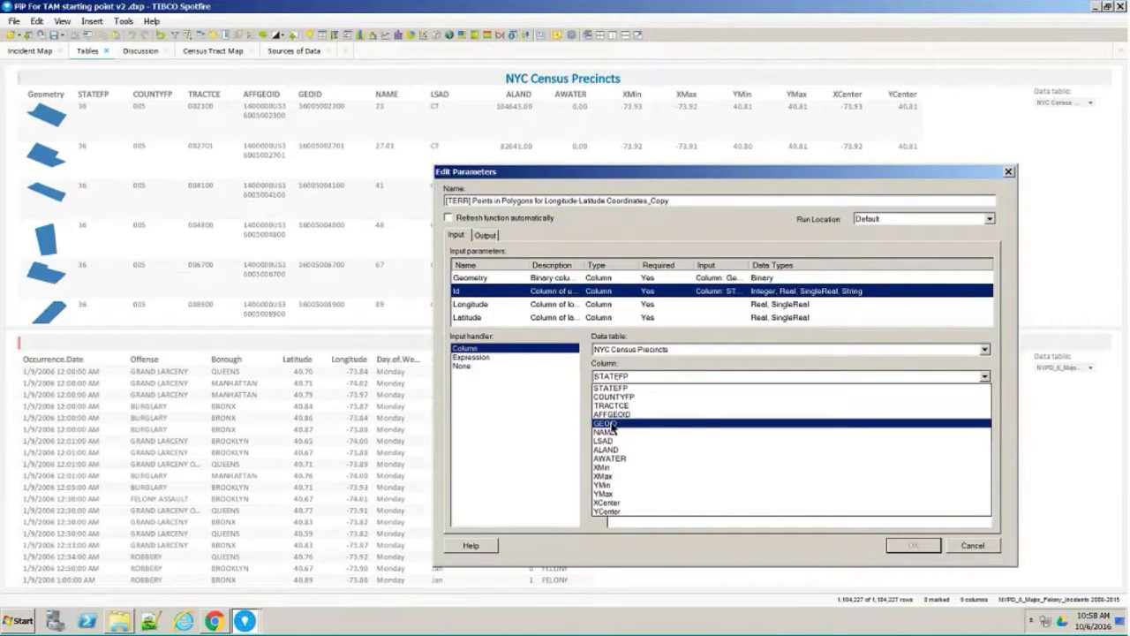
pyautogui.click(607, 424)
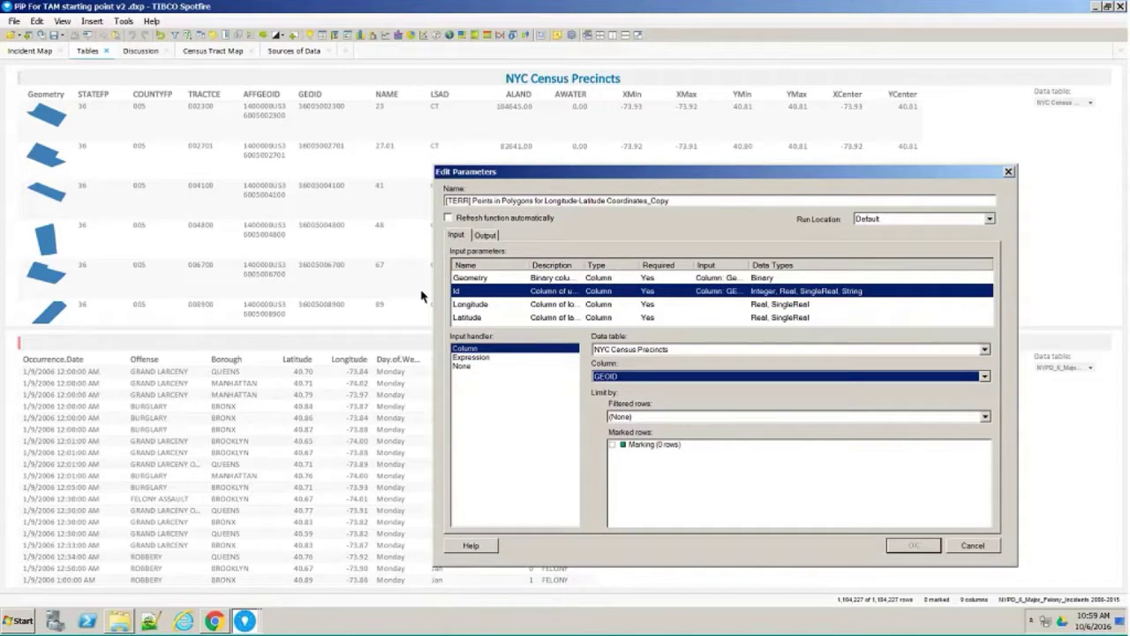
# - Map Longitude and Latitude inputs to the NYPD felony incident columns
pyautogui.click(470, 303)
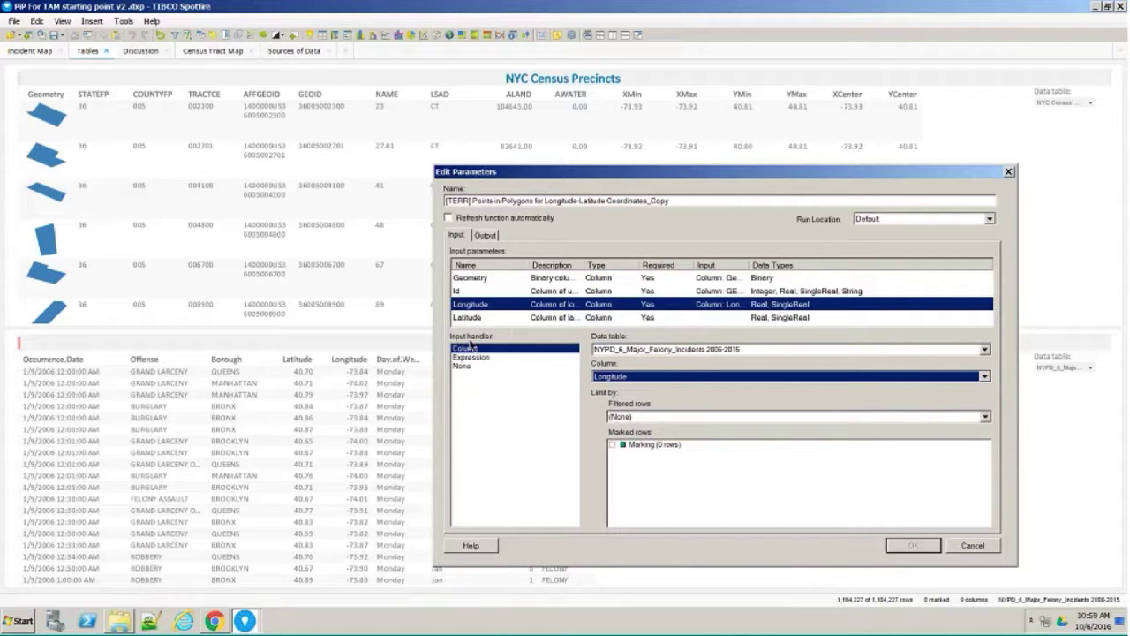
pyautogui.click(467, 317)
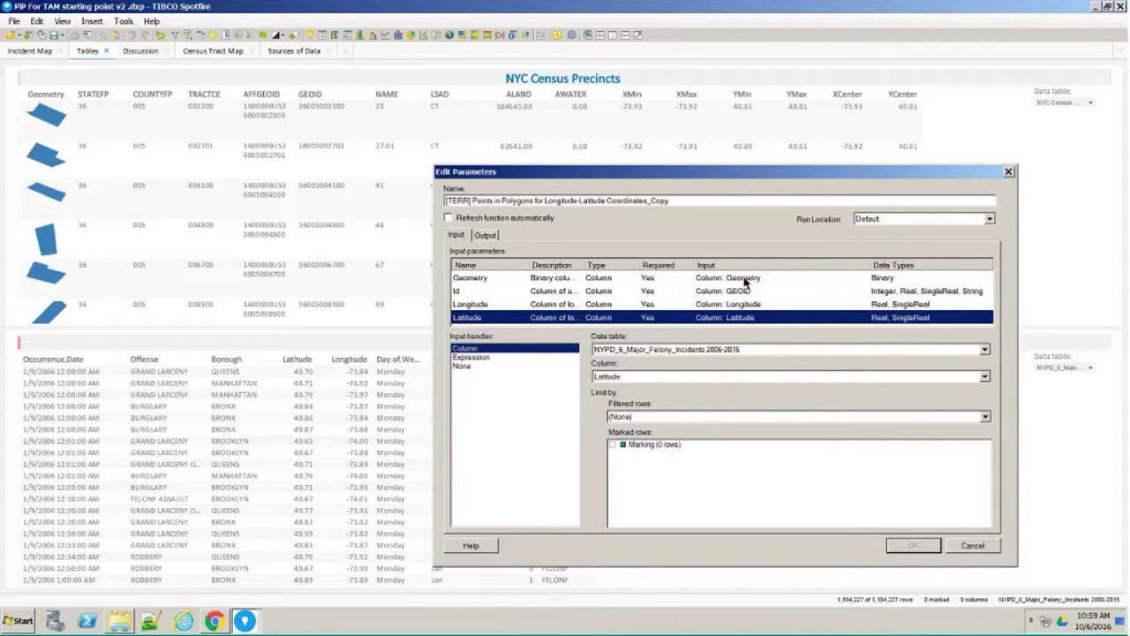
pyautogui.moveTo(642, 181)
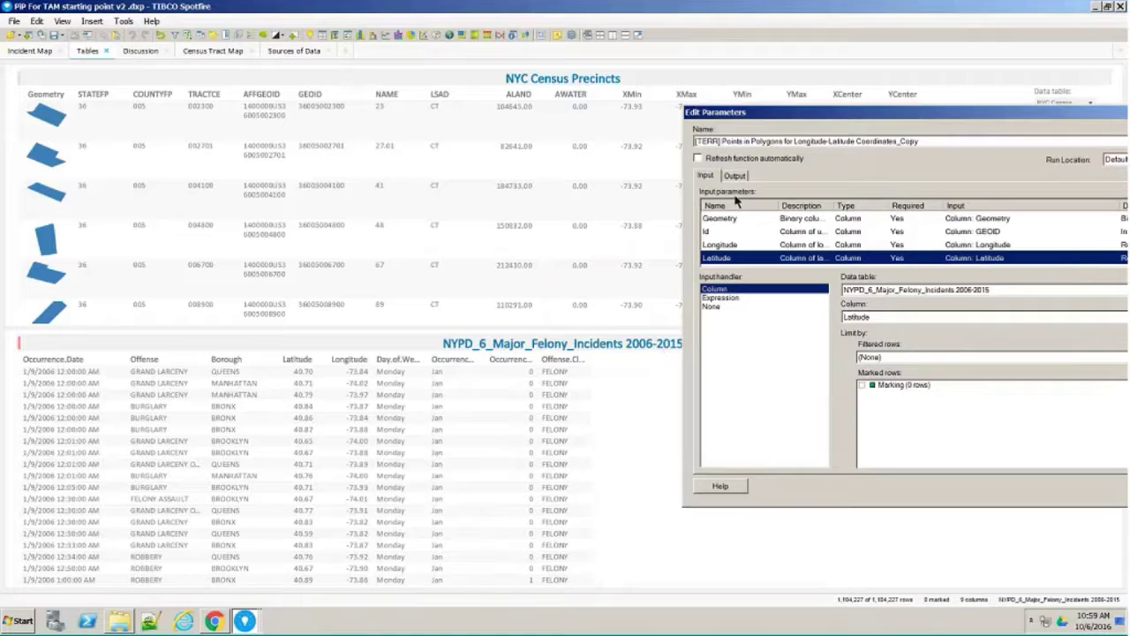
# - Send the Id output as columns into NYPD_6_Major_Felony_Incidents 2006-2015 and run the function
pyautogui.click(733, 174)
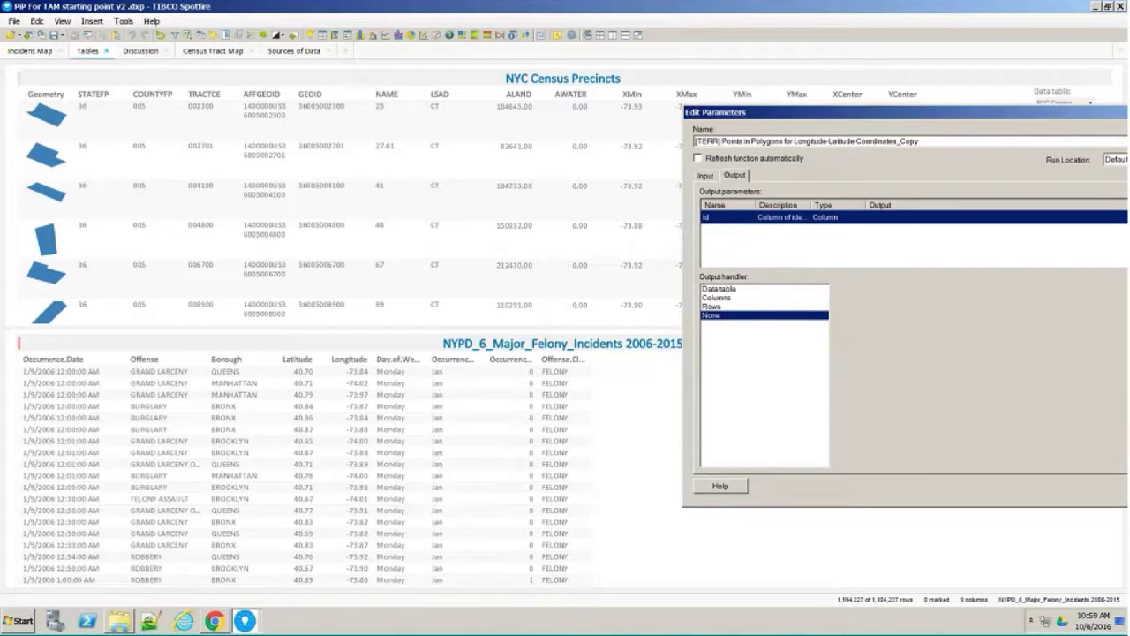
pyautogui.click(716, 297)
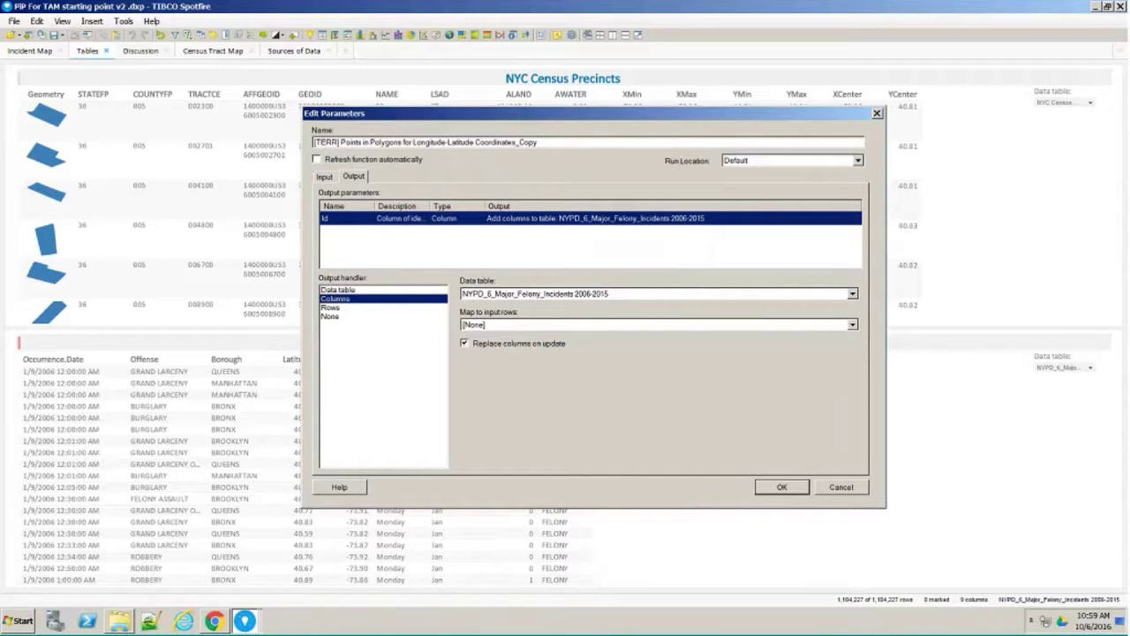
pyautogui.click(780, 487)
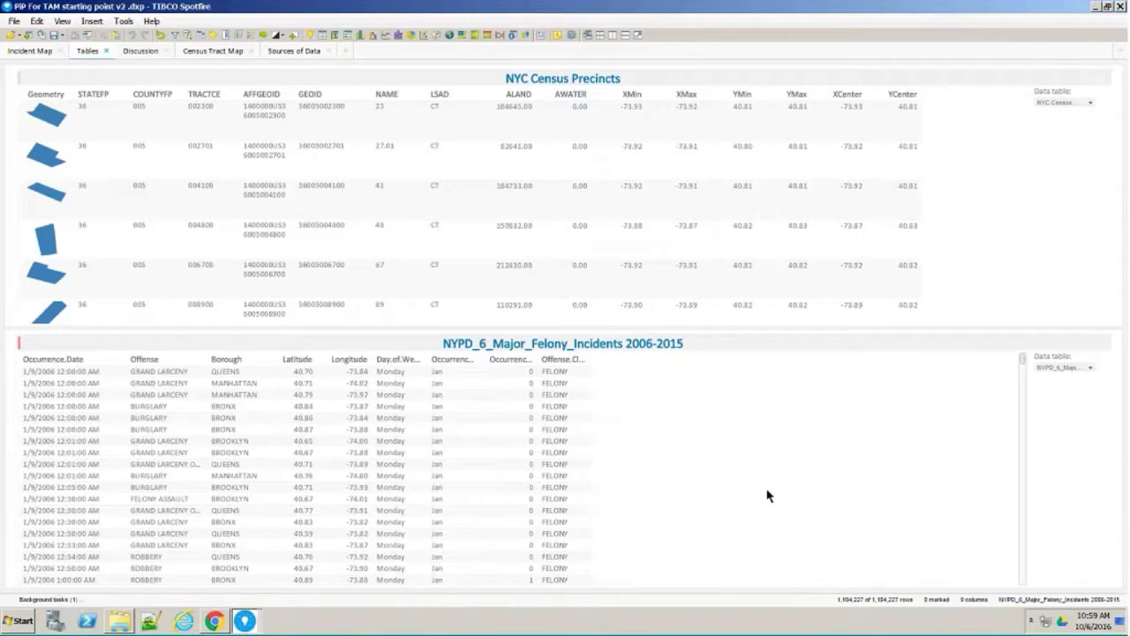
pyautogui.moveTo(608, 434)
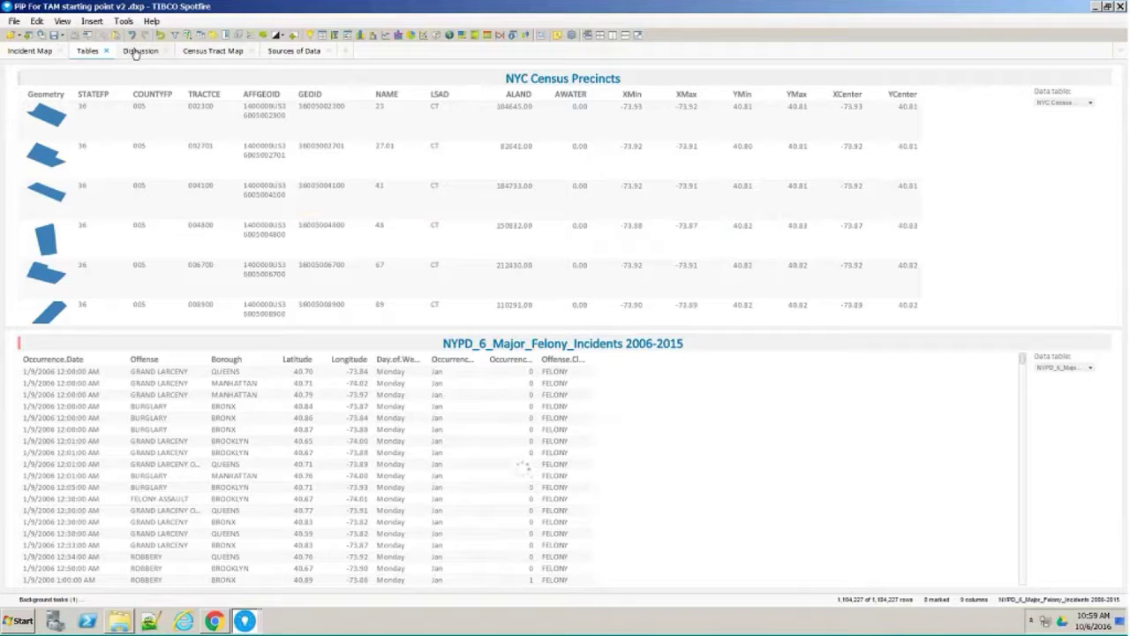
pyautogui.click(140, 50)
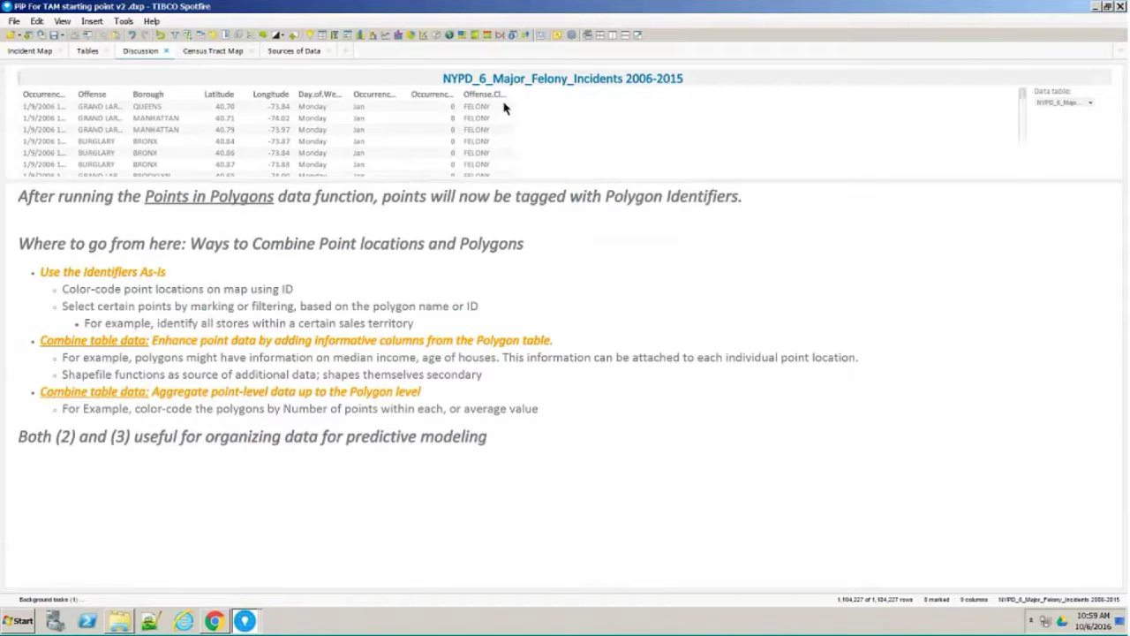
pyautogui.moveTo(582, 139)
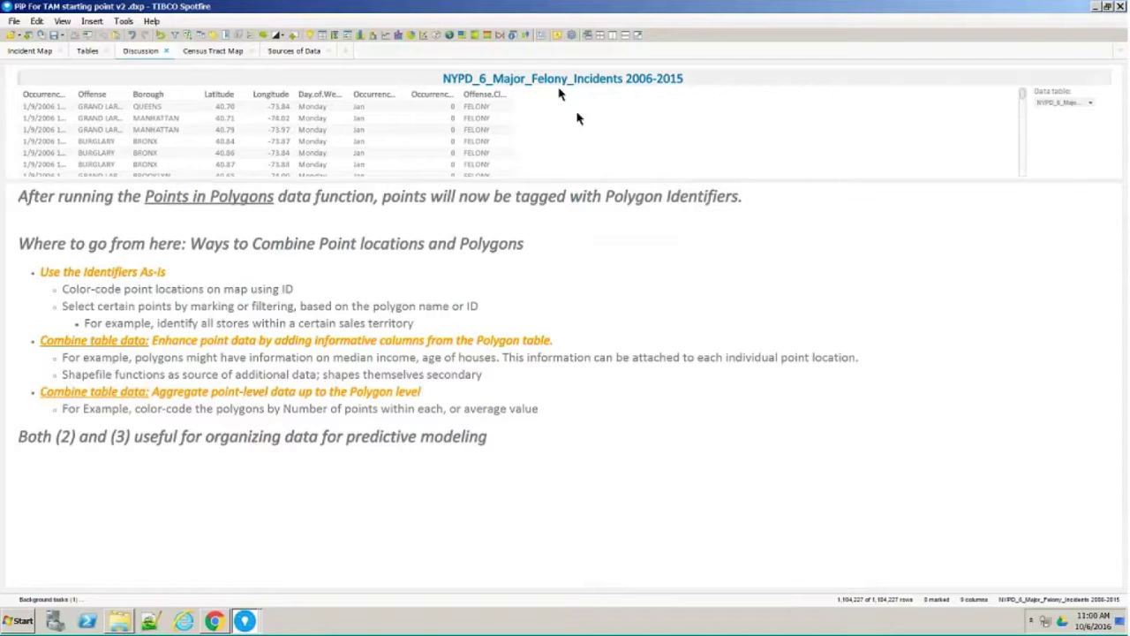
pyautogui.moveTo(592, 294)
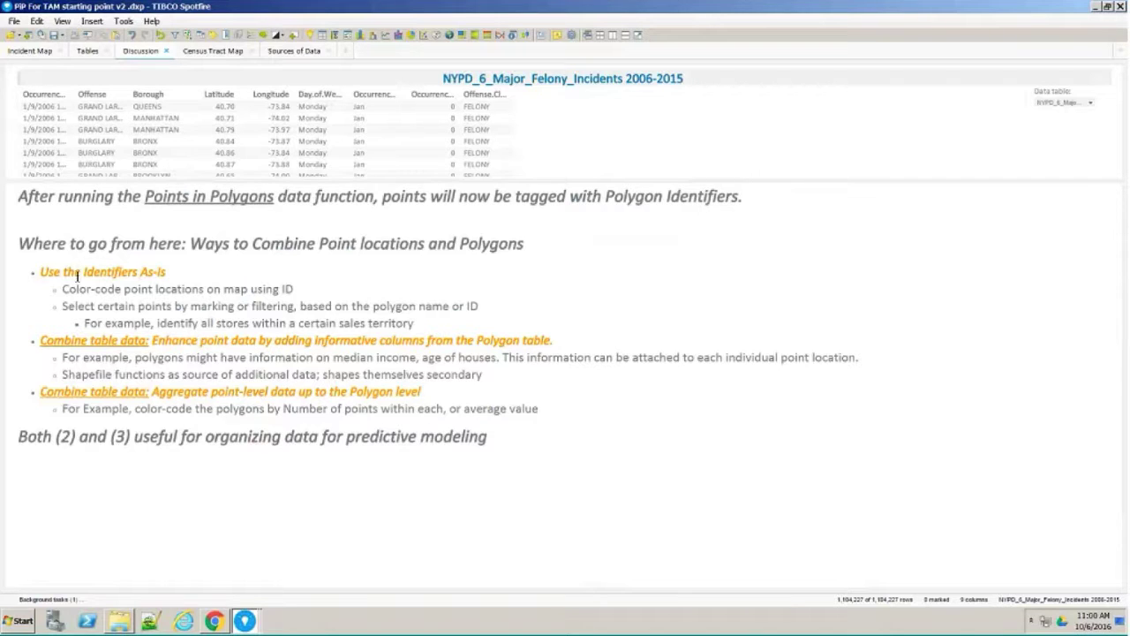
pyautogui.moveTo(186, 281)
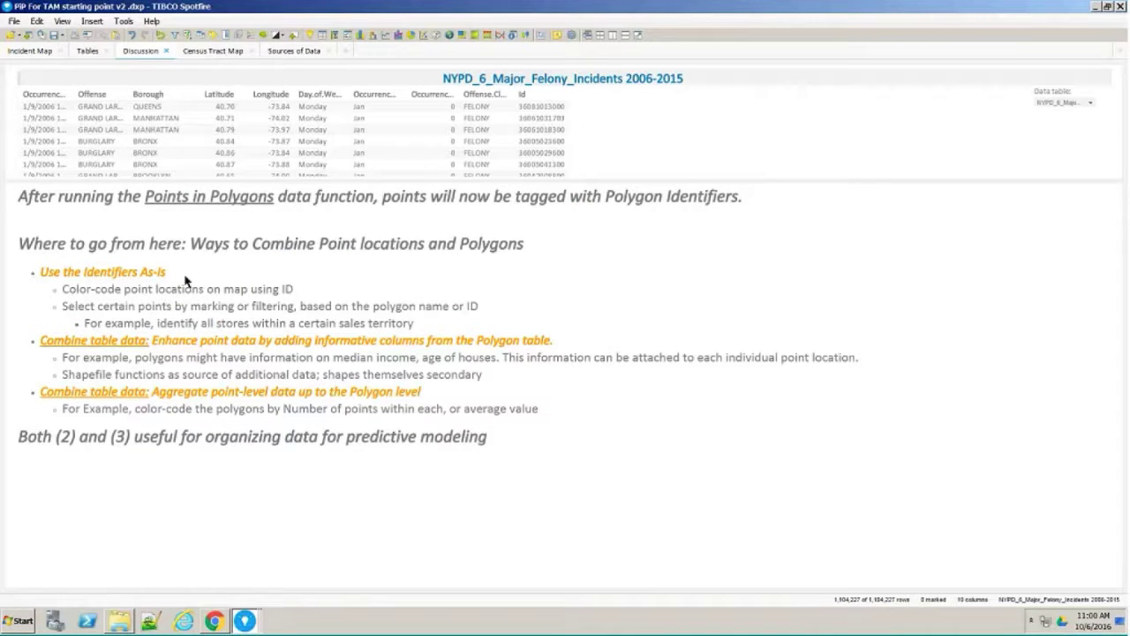
pyautogui.moveTo(86, 309)
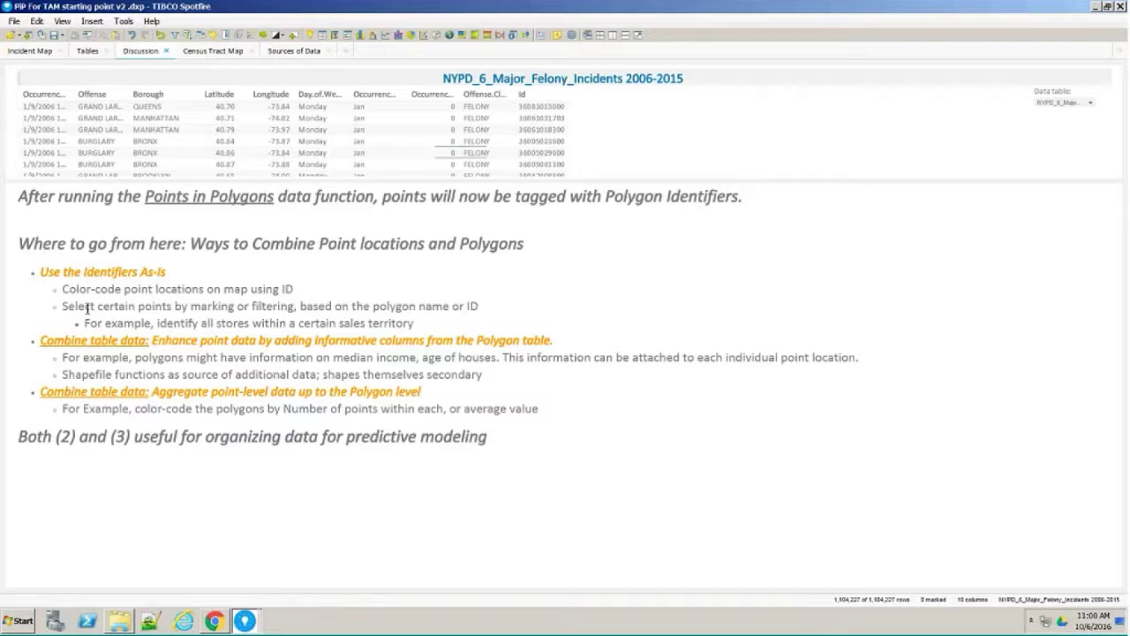
pyautogui.moveTo(334, 291)
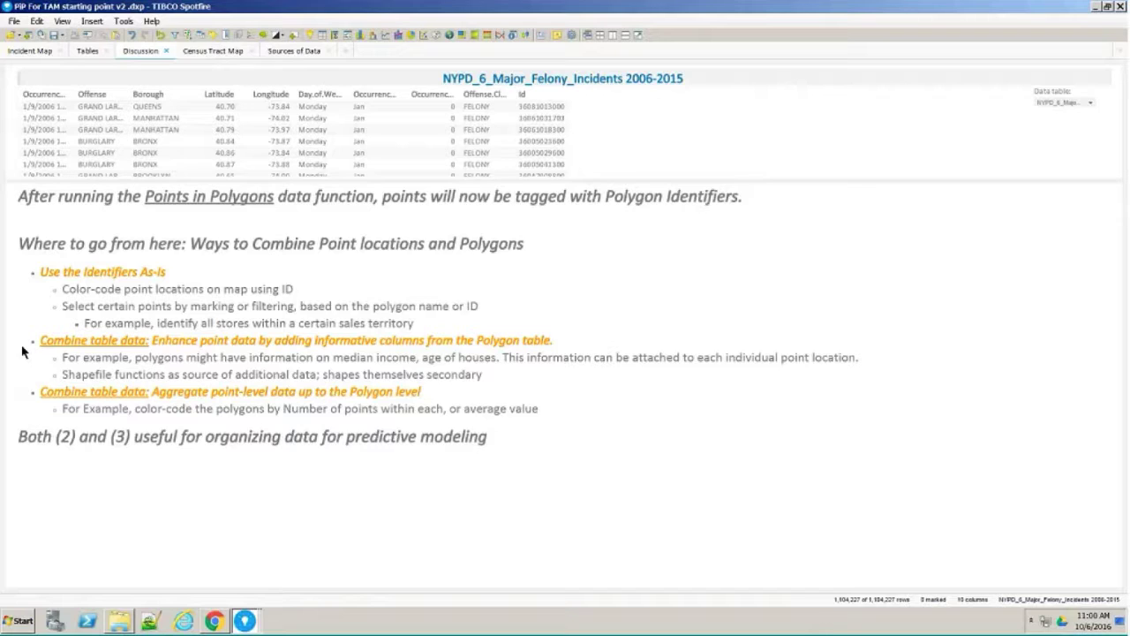
pyautogui.moveTo(306, 368)
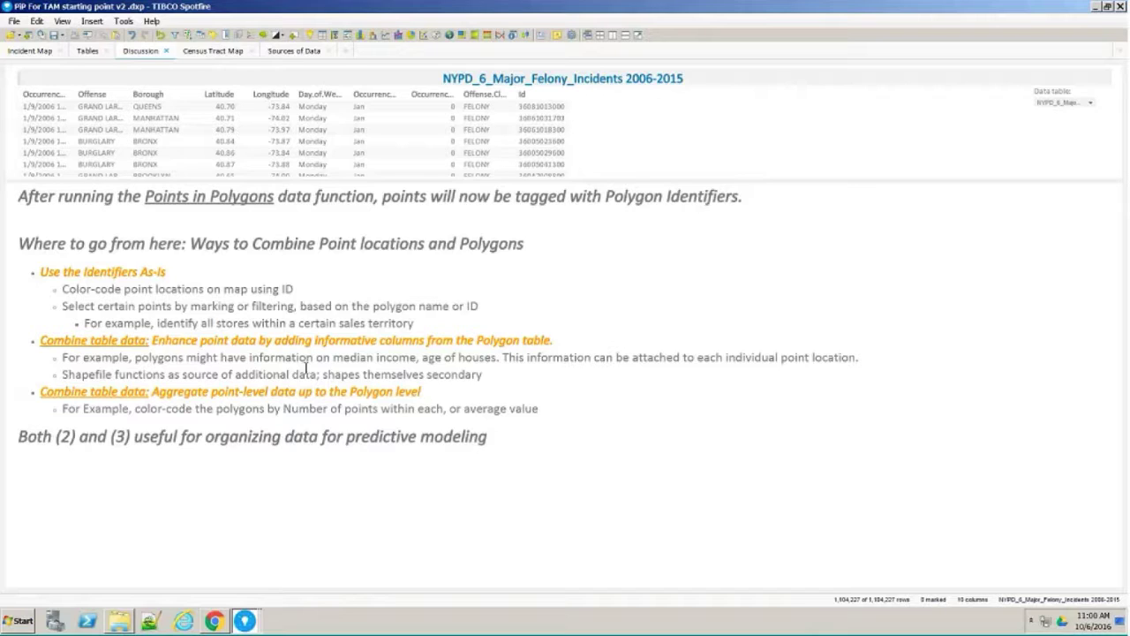
pyautogui.moveTo(804, 68)
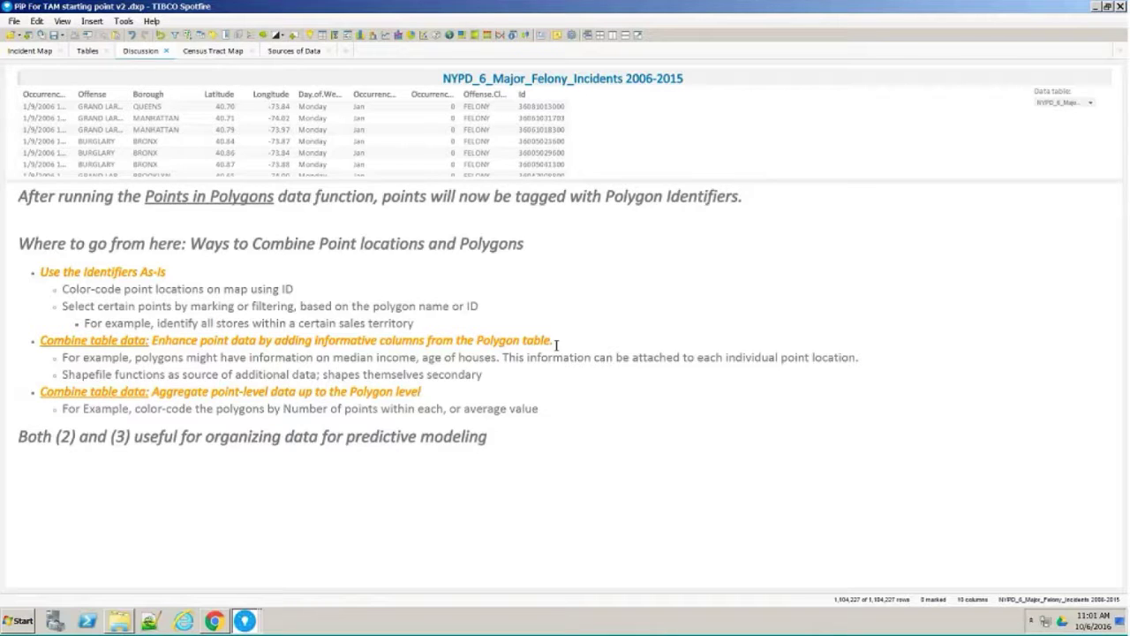
pyautogui.moveTo(504, 359)
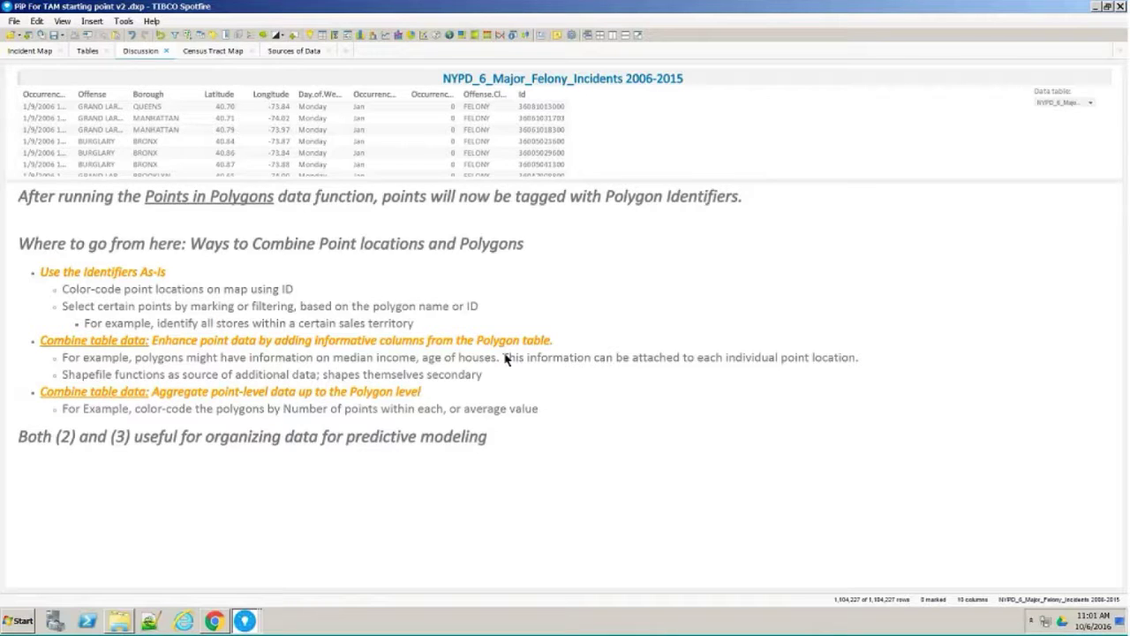
pyautogui.moveTo(205, 408)
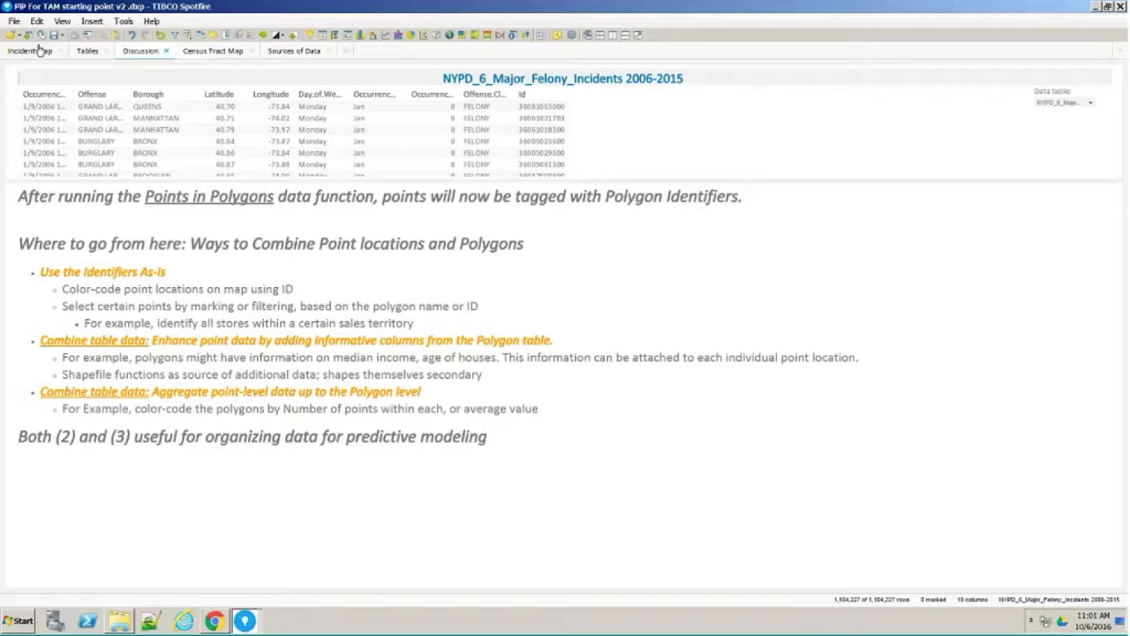
# - Colour the Incident Map felony points by the new census tract Id column
pyautogui.click(29, 50)
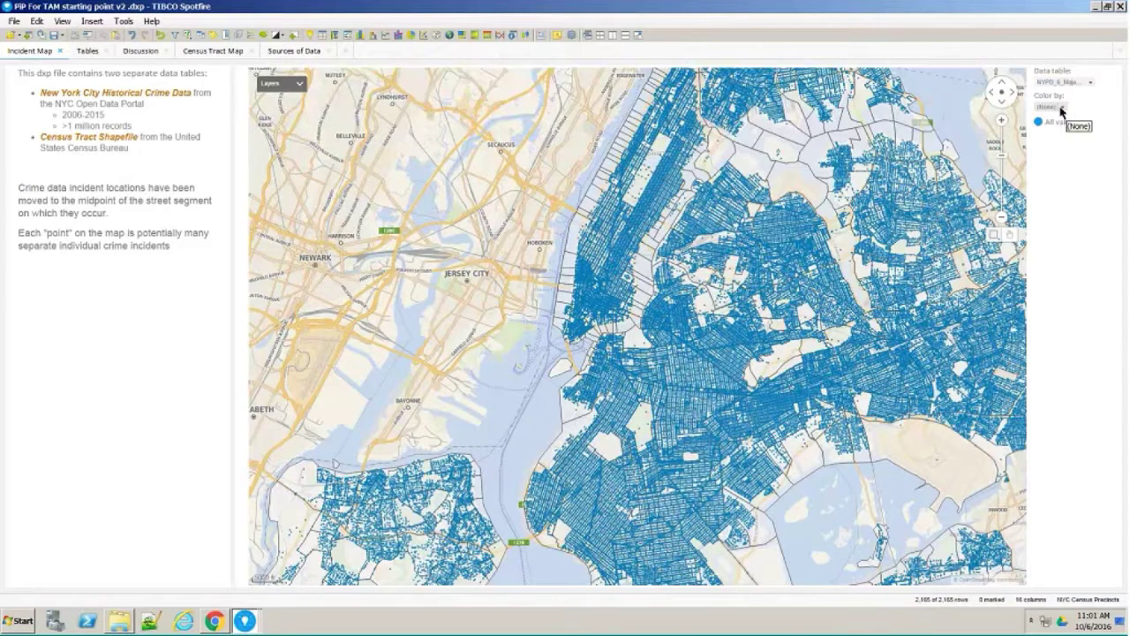
pyautogui.click(1064, 106)
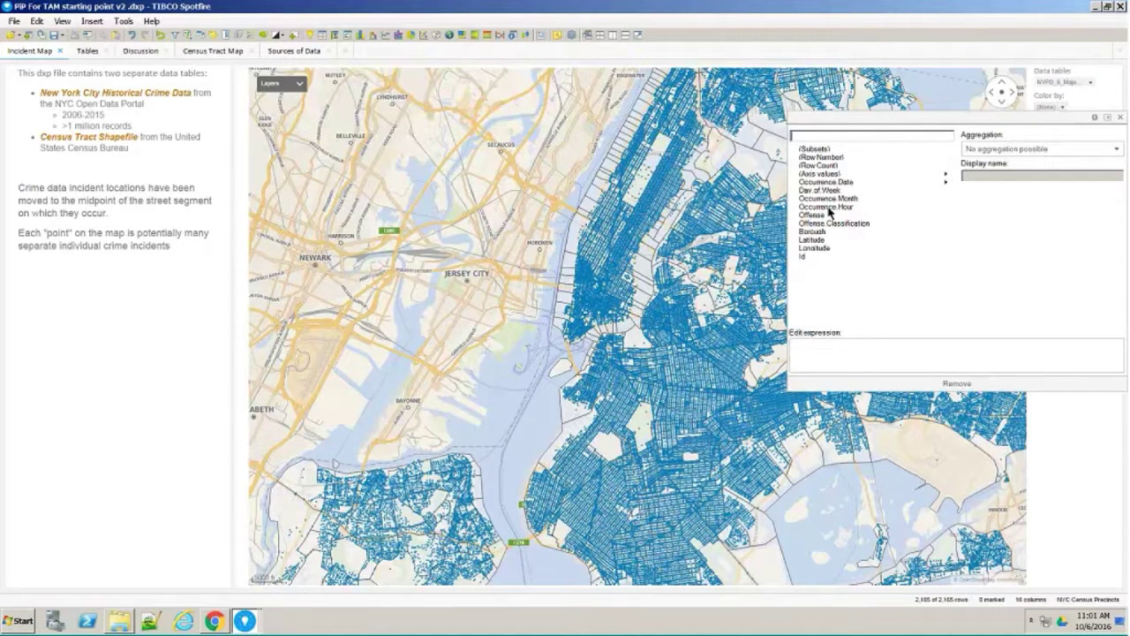
pyautogui.click(813, 256)
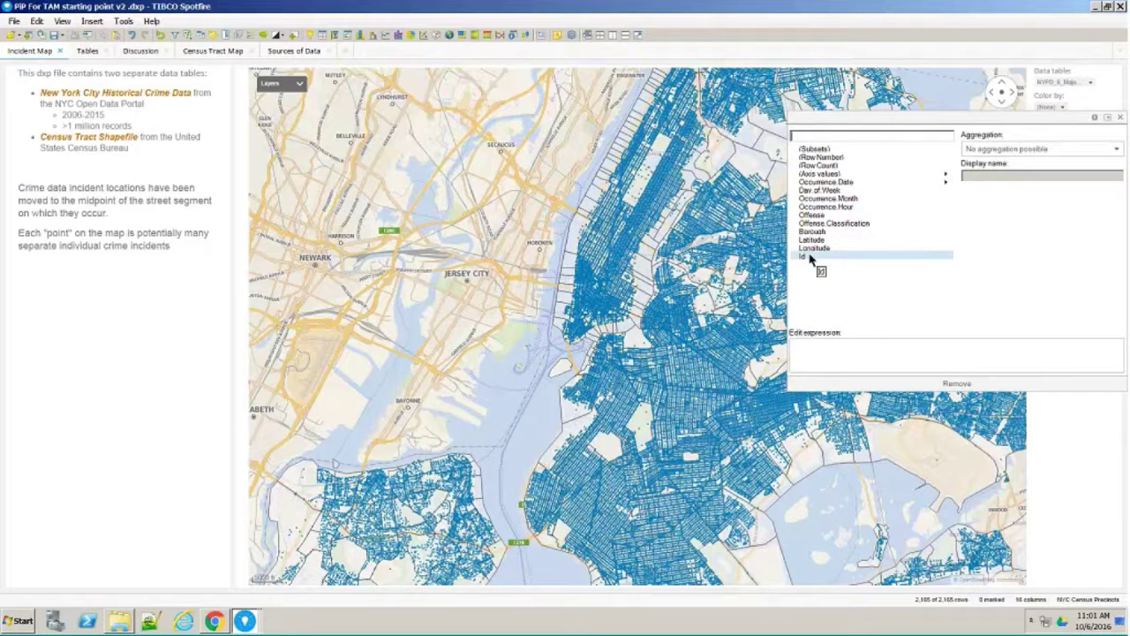
pyautogui.click(802, 257)
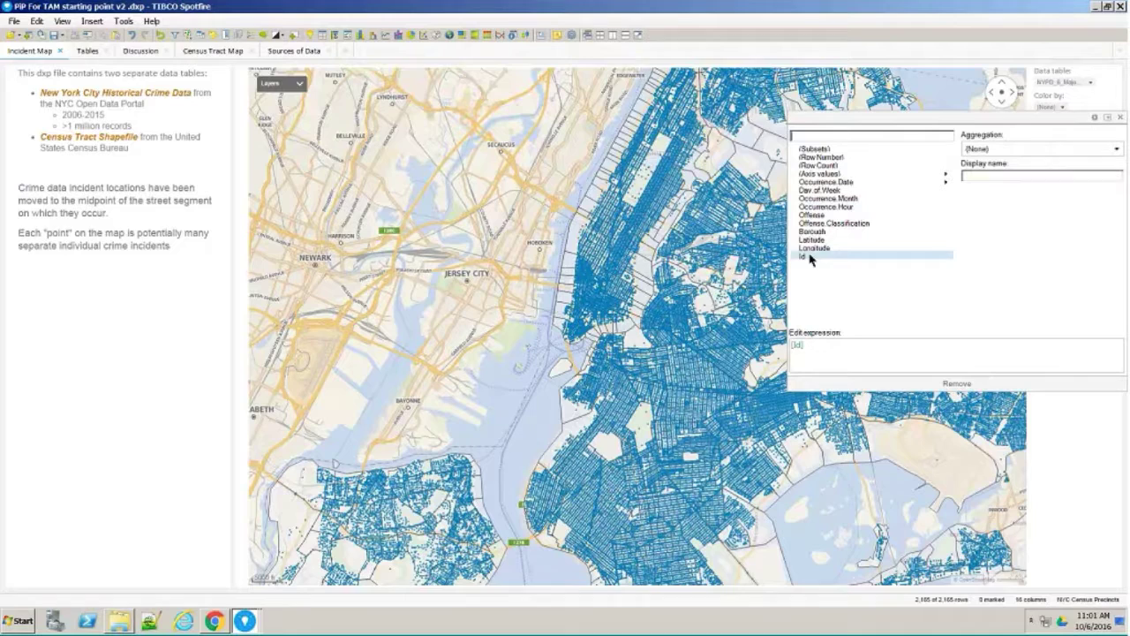
pyautogui.click(802, 257)
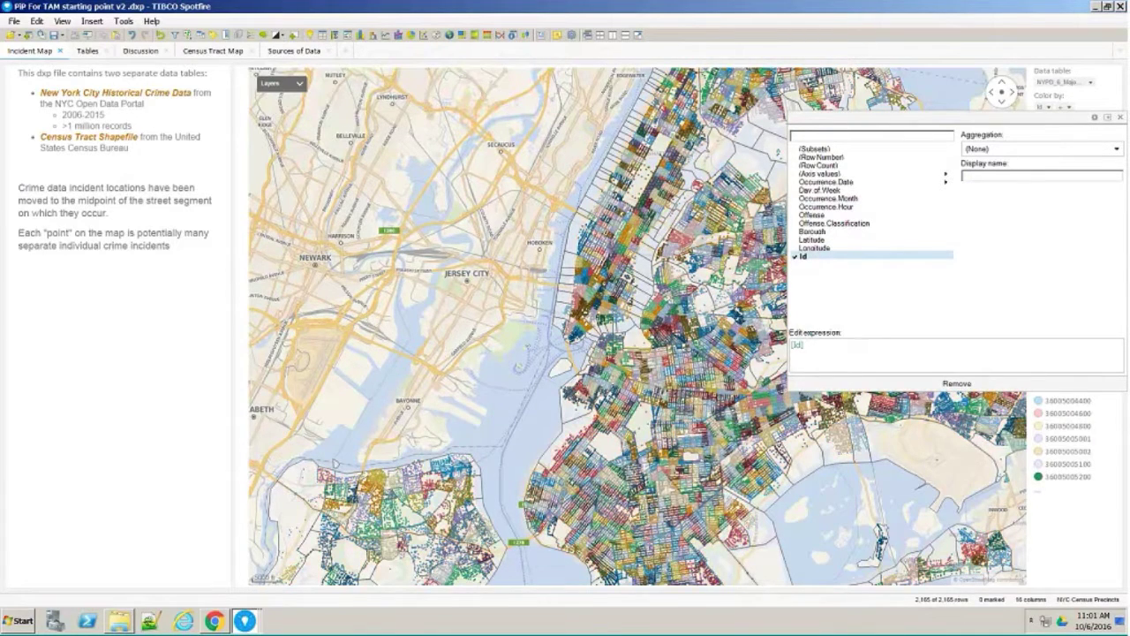
pyautogui.click(1121, 117)
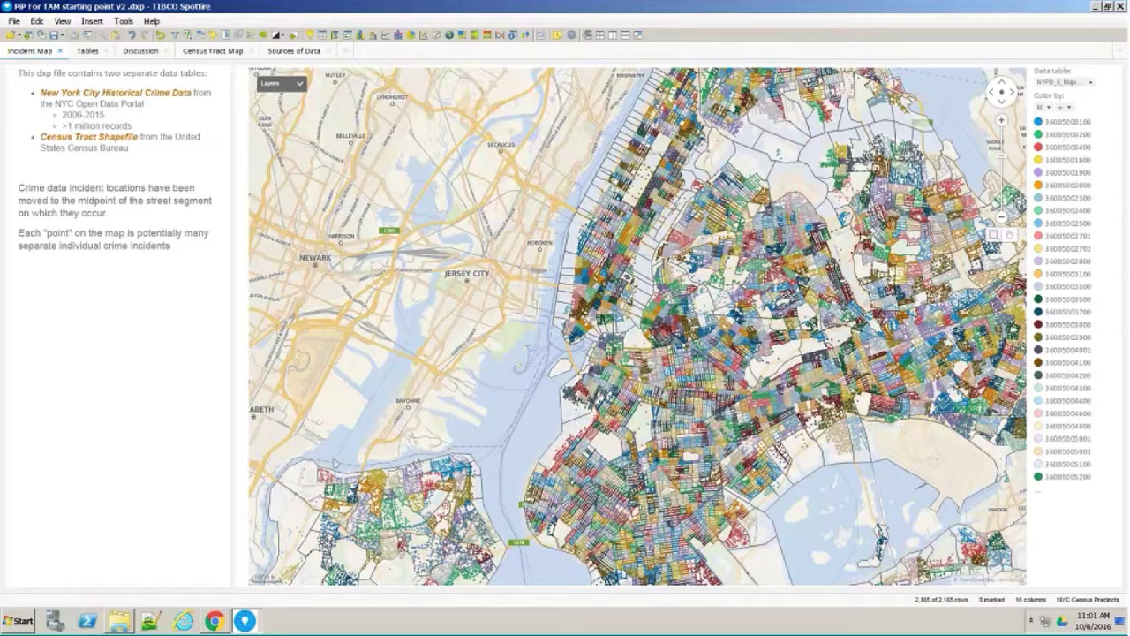
pyautogui.moveTo(702, 304)
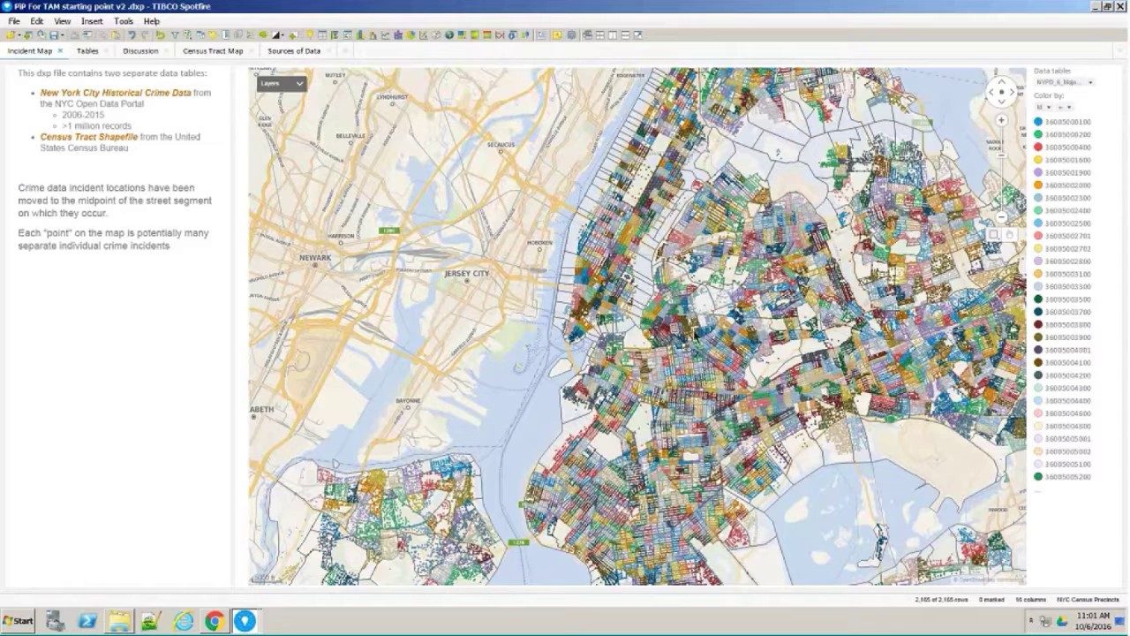
pyautogui.moveTo(493, 344)
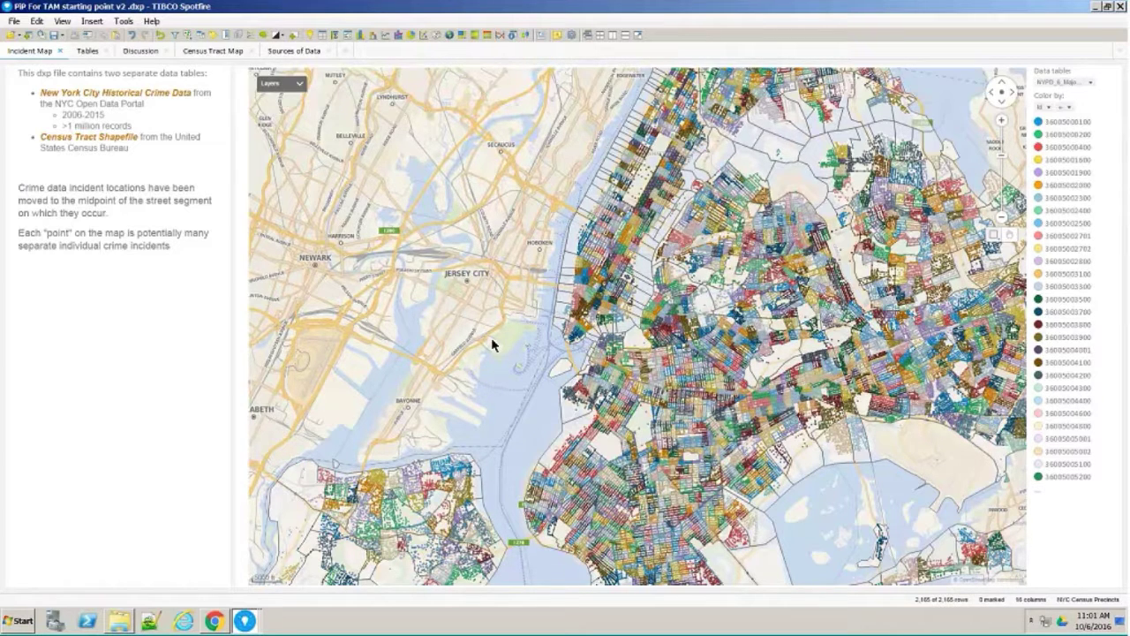
pyautogui.moveTo(1005, 124)
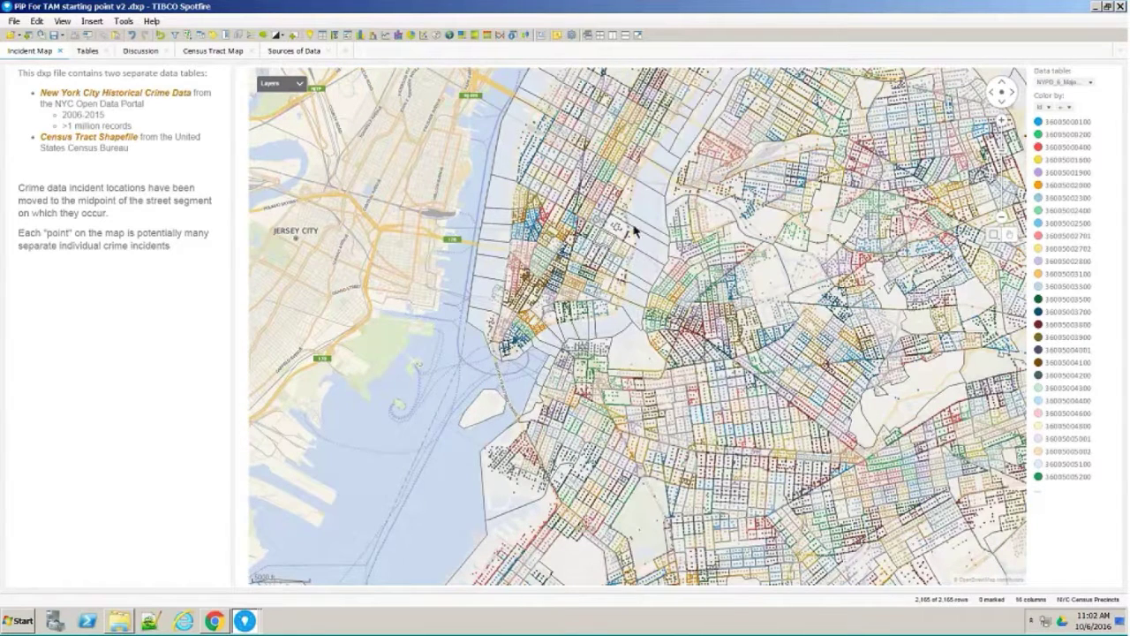
pyautogui.moveTo(303, 234)
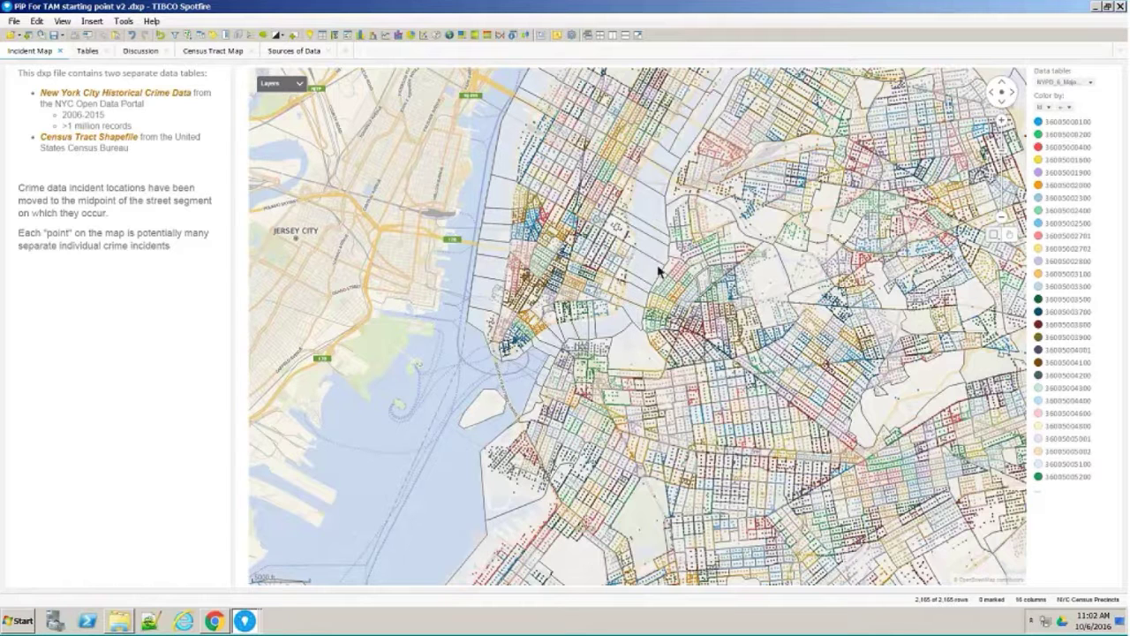
pyautogui.moveTo(644, 265)
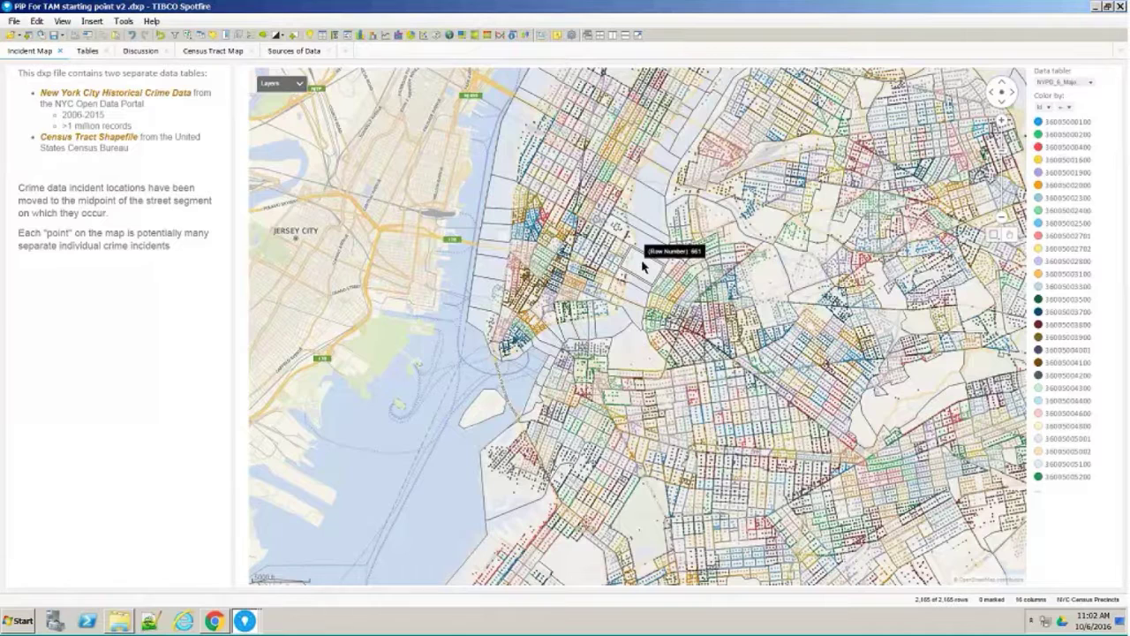
pyautogui.moveTo(668, 227)
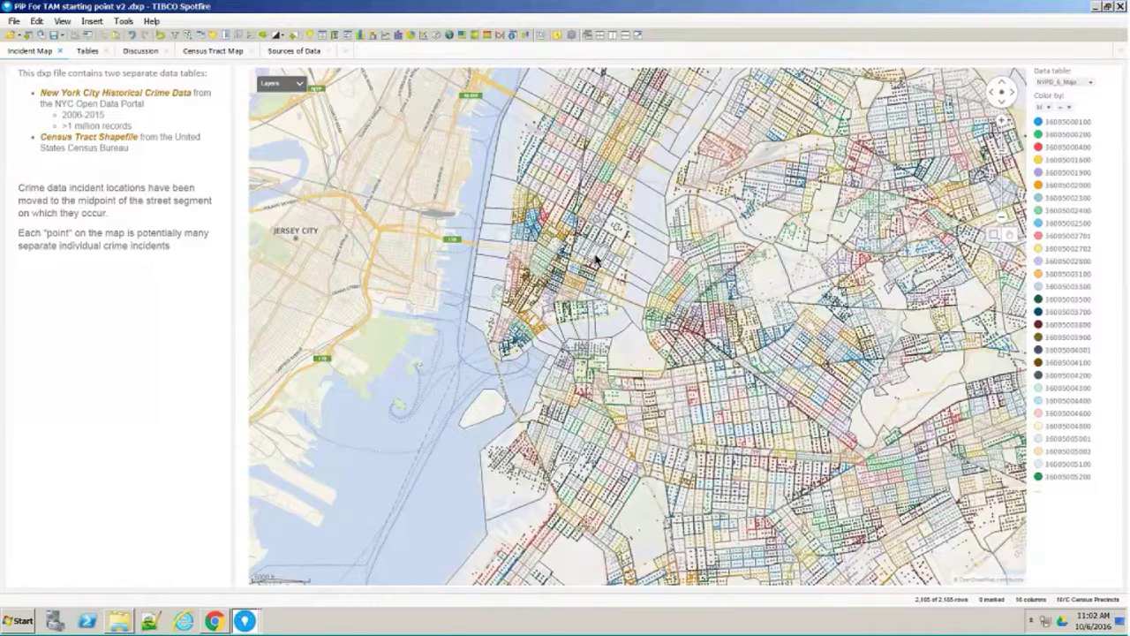
pyautogui.moveTo(598, 257)
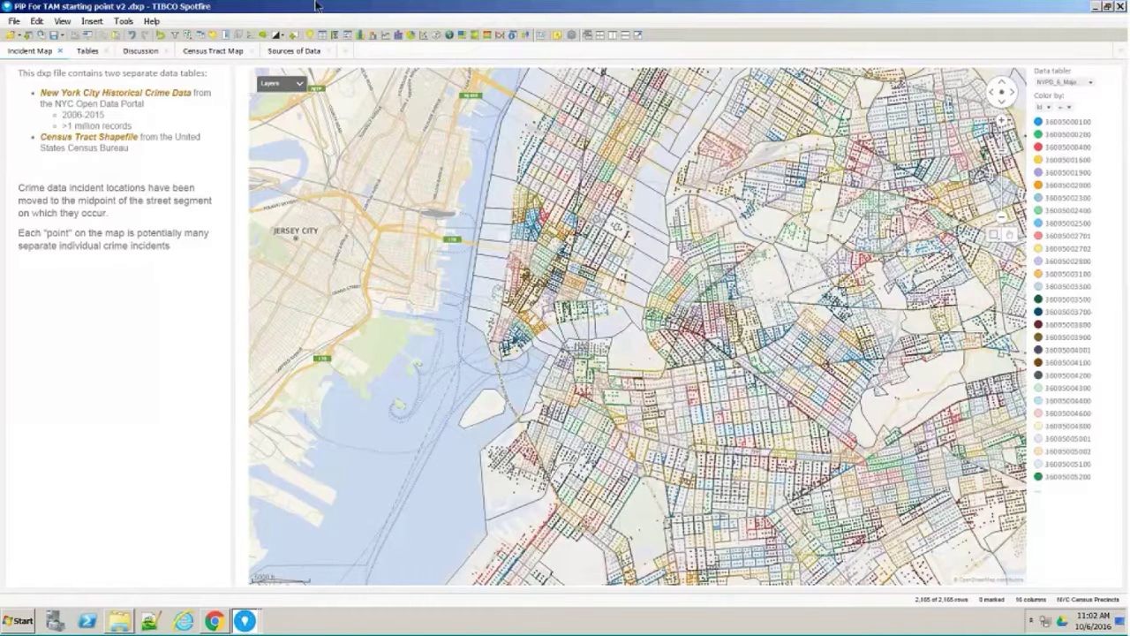
# - Switch to the Census Tract Map page with its grey NYC tract polygons
pyautogui.click(211, 51)
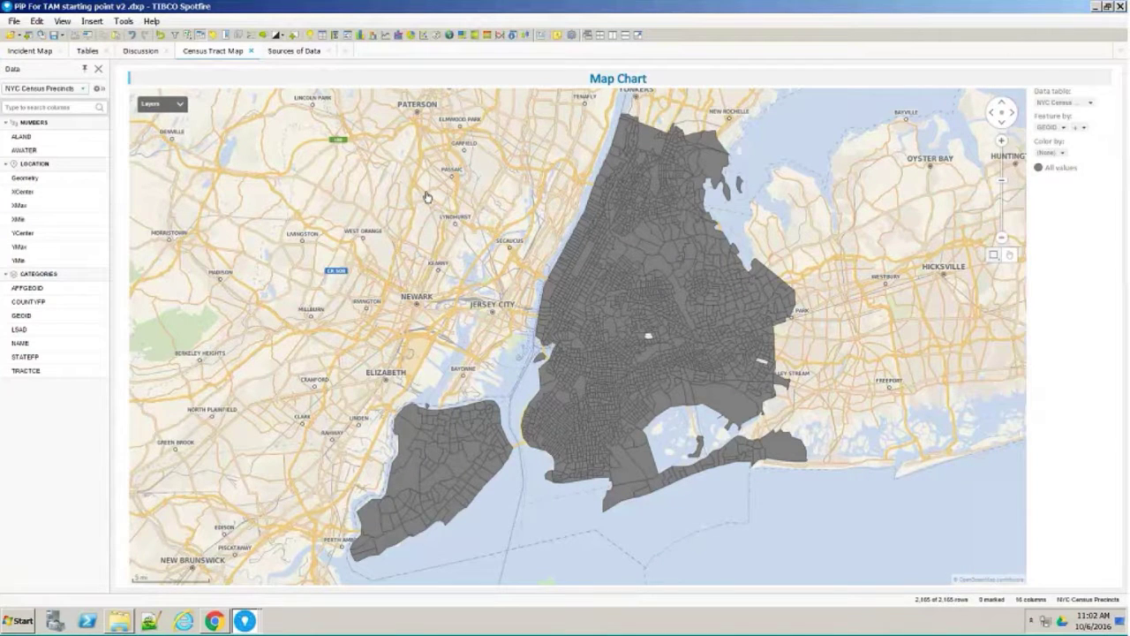
pyautogui.moveTo(531, 186)
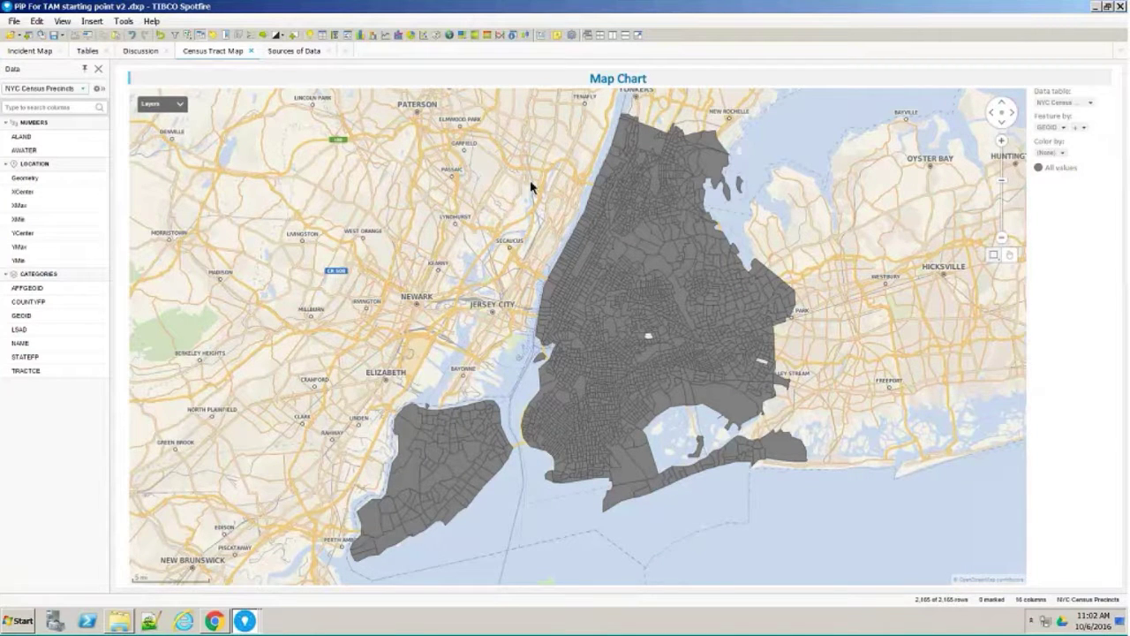
pyautogui.moveTo(372, 198)
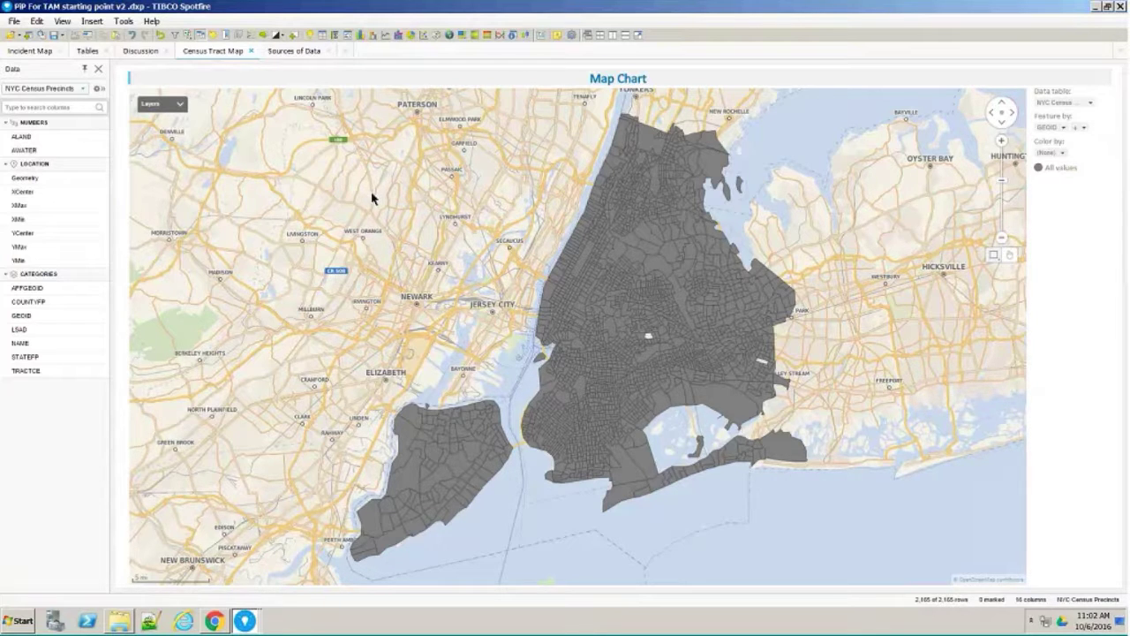
pyautogui.moveTo(428, 179)
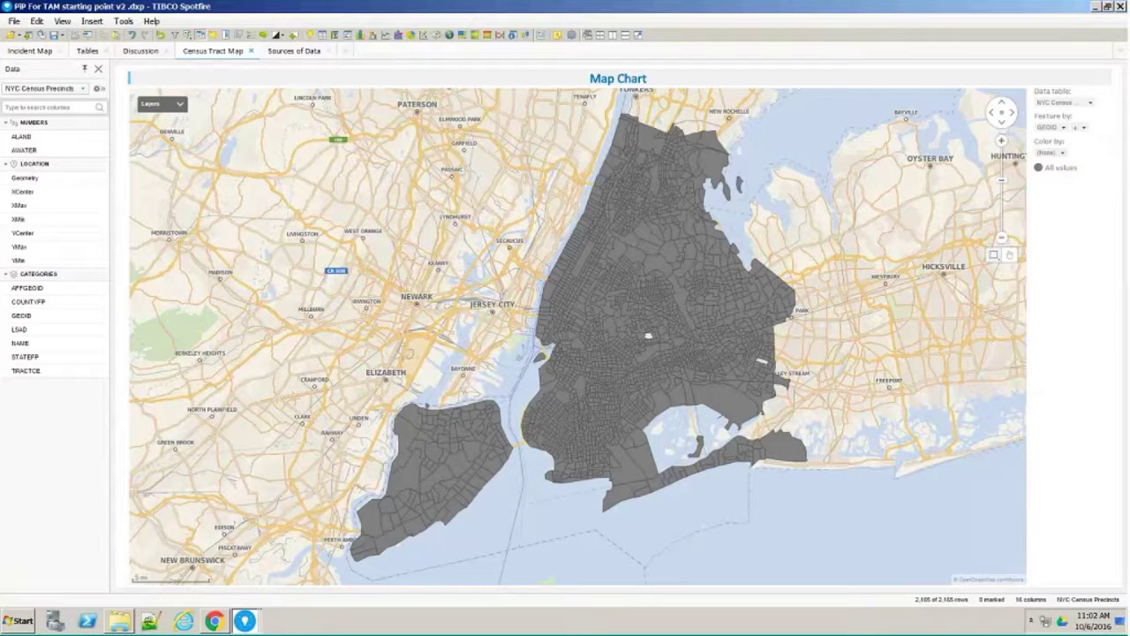
# - Start a new column match from the Data Table Properties column matches
pyautogui.click(36, 20)
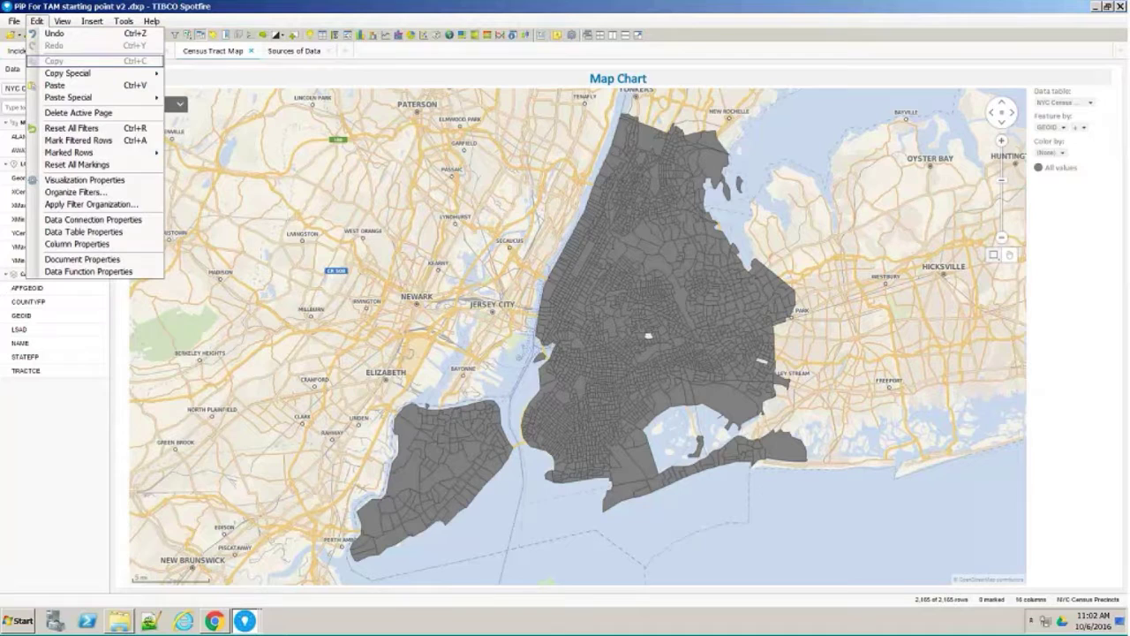
pyautogui.moveTo(83, 231)
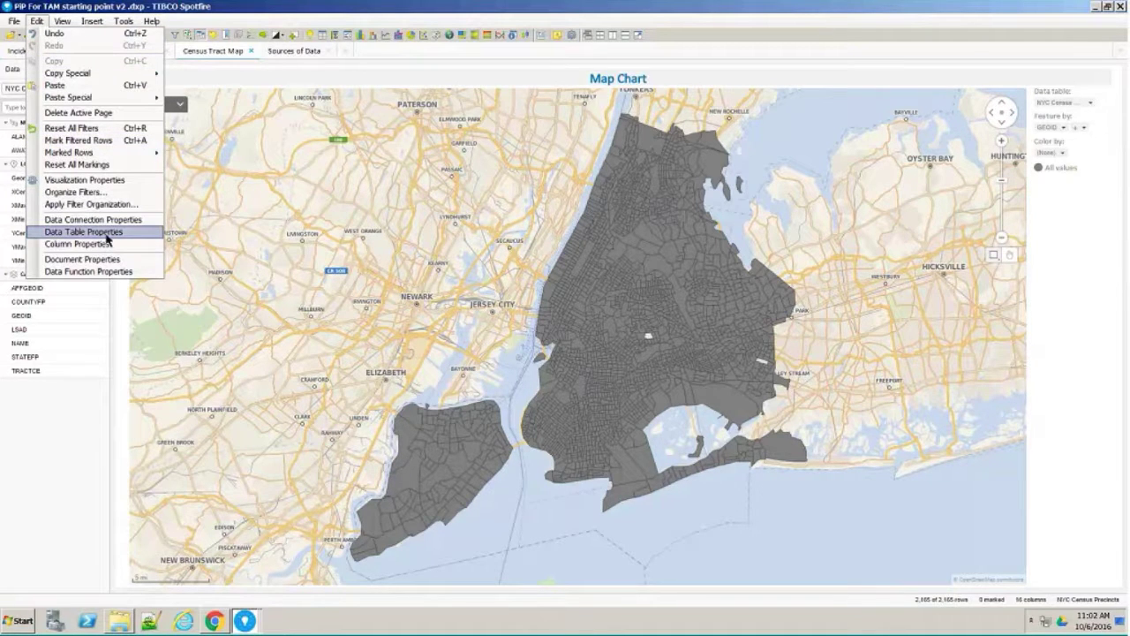
pyautogui.click(83, 231)
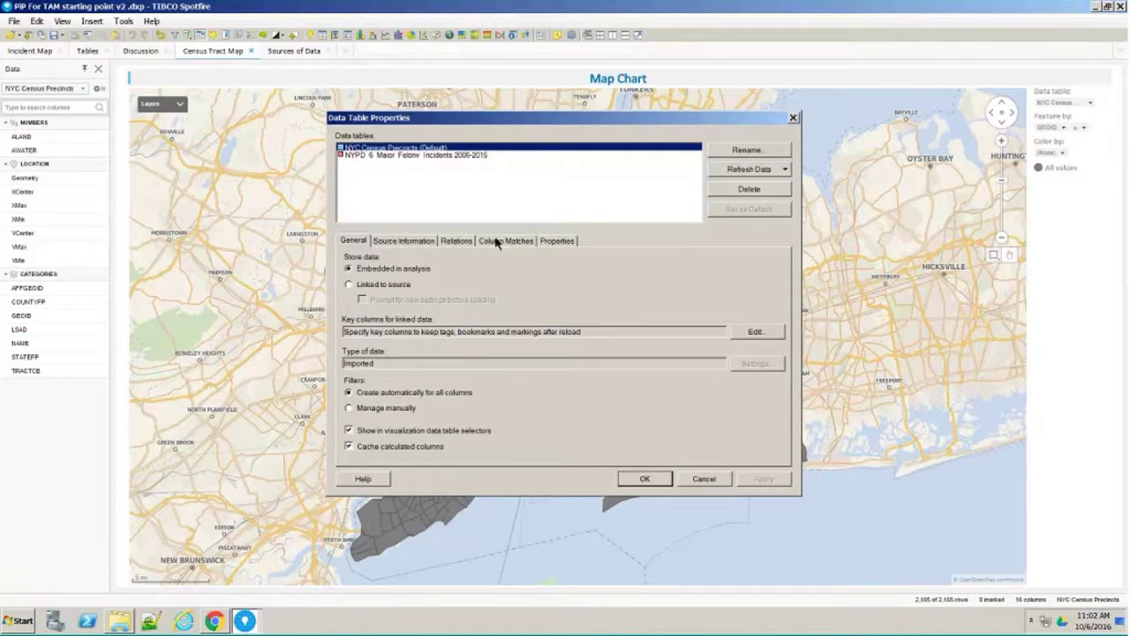
pyautogui.moveTo(499, 246)
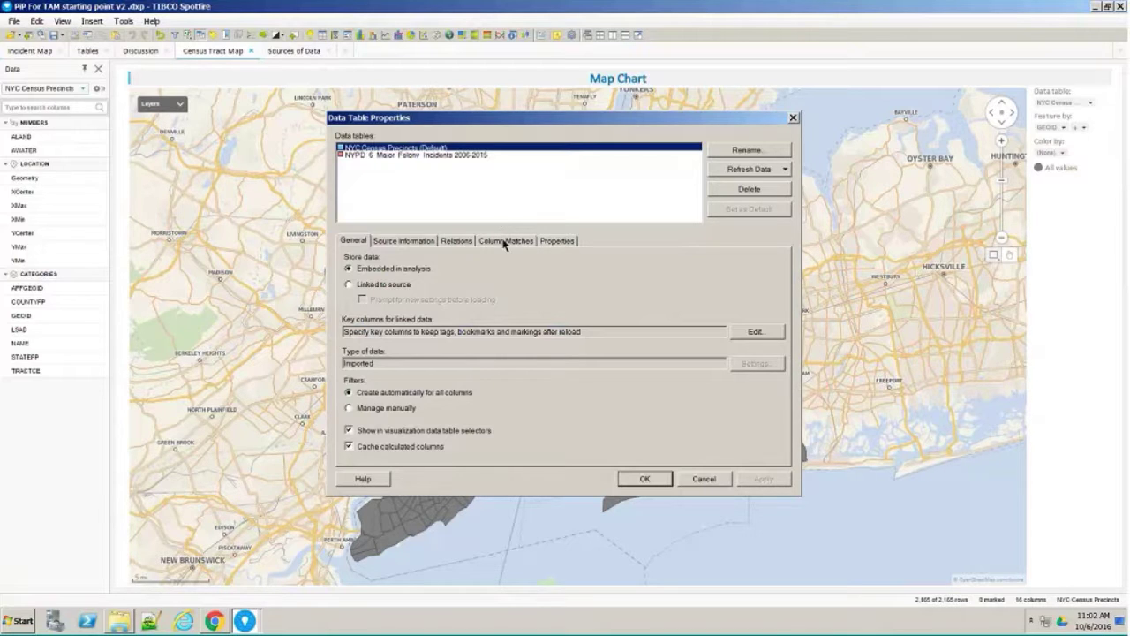
pyautogui.click(505, 240)
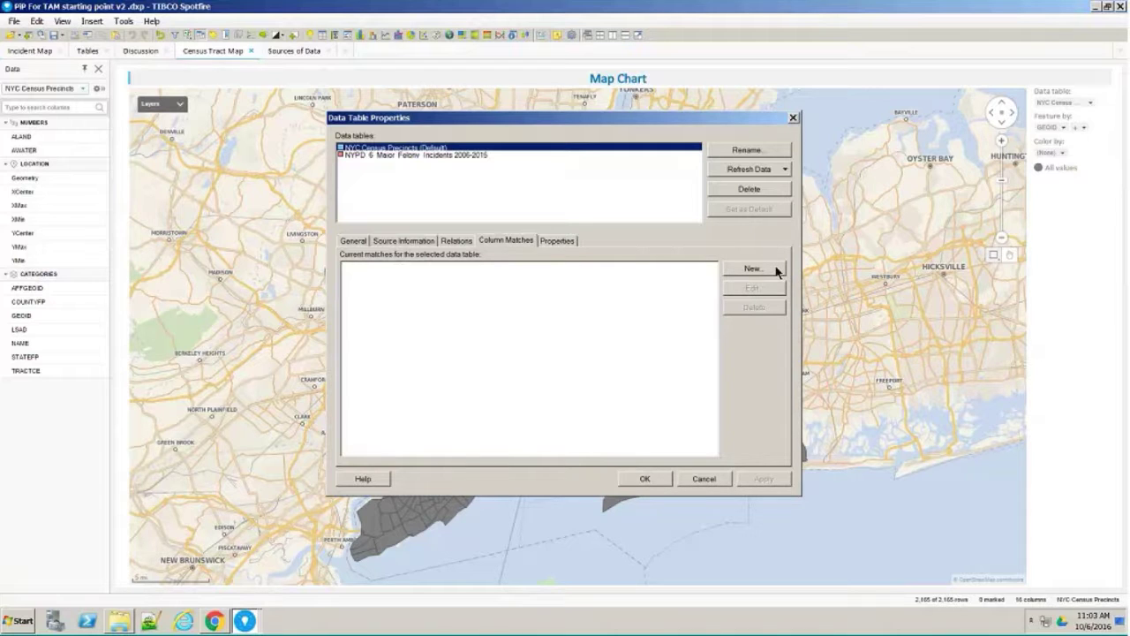
pyautogui.click(751, 267)
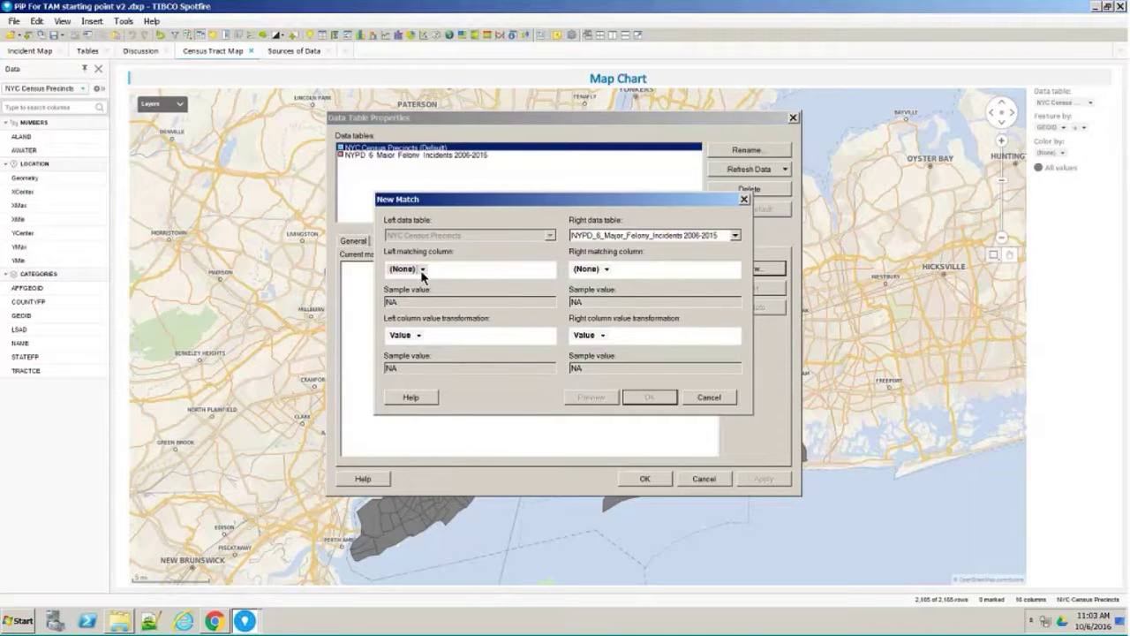
# - Match the census GEOID column to the incident Id column and apply it
pyautogui.click(422, 269)
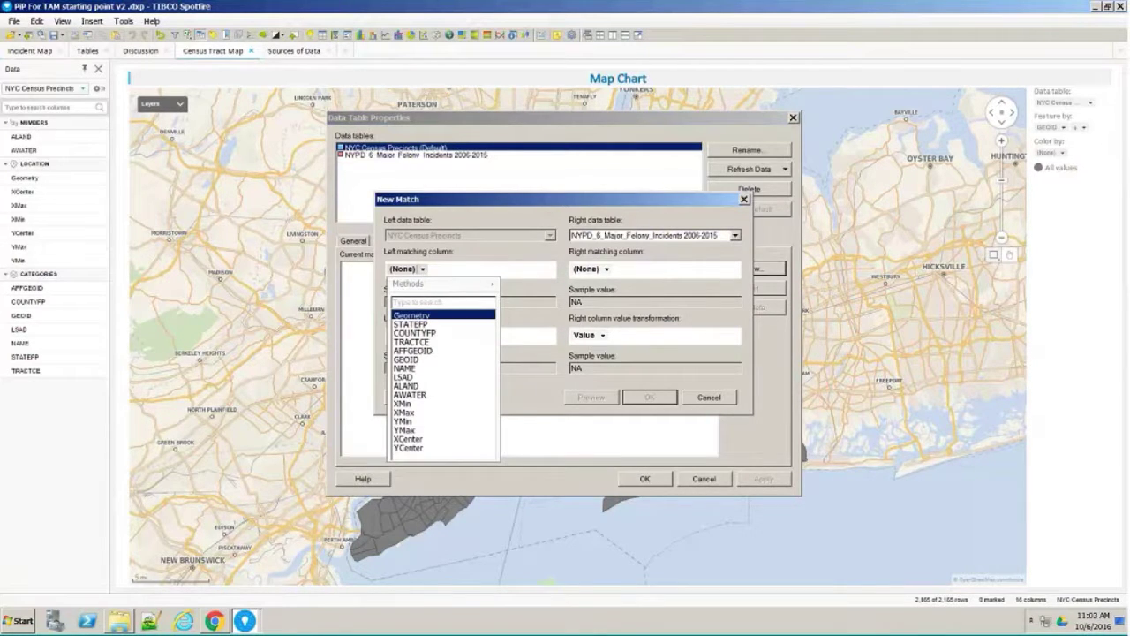
pyautogui.click(406, 358)
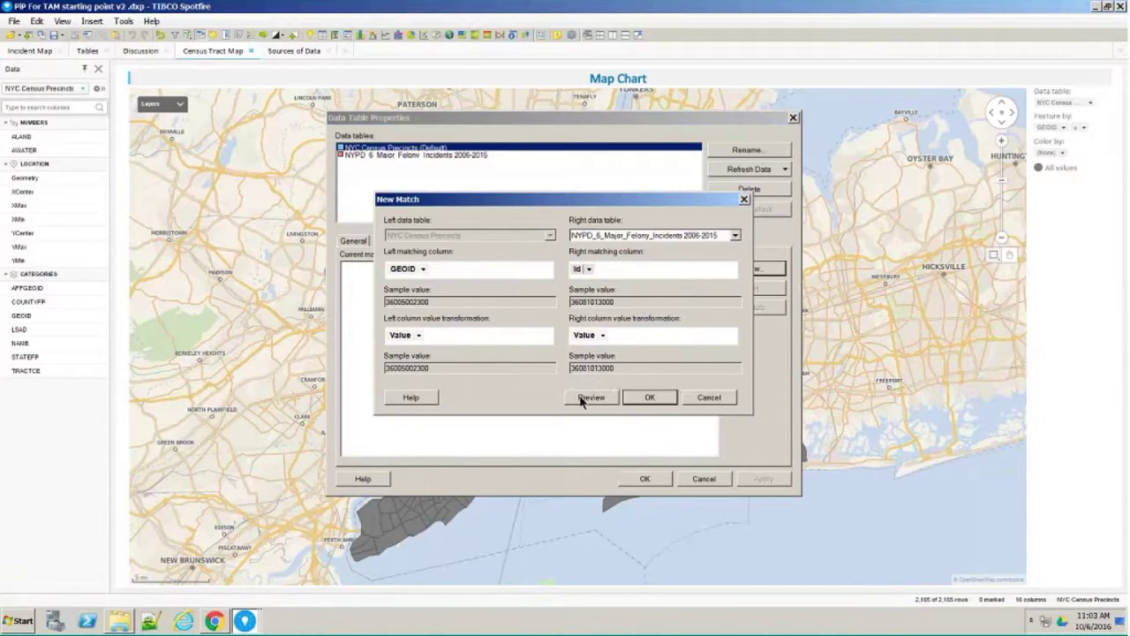
pyautogui.moveTo(607, 400)
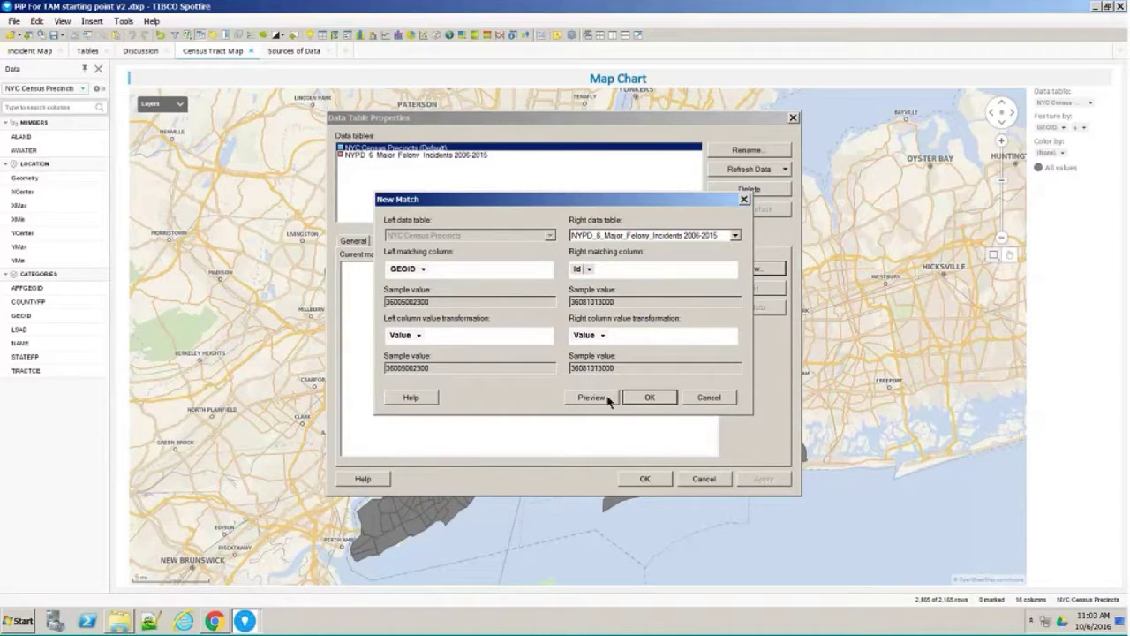
pyautogui.click(650, 396)
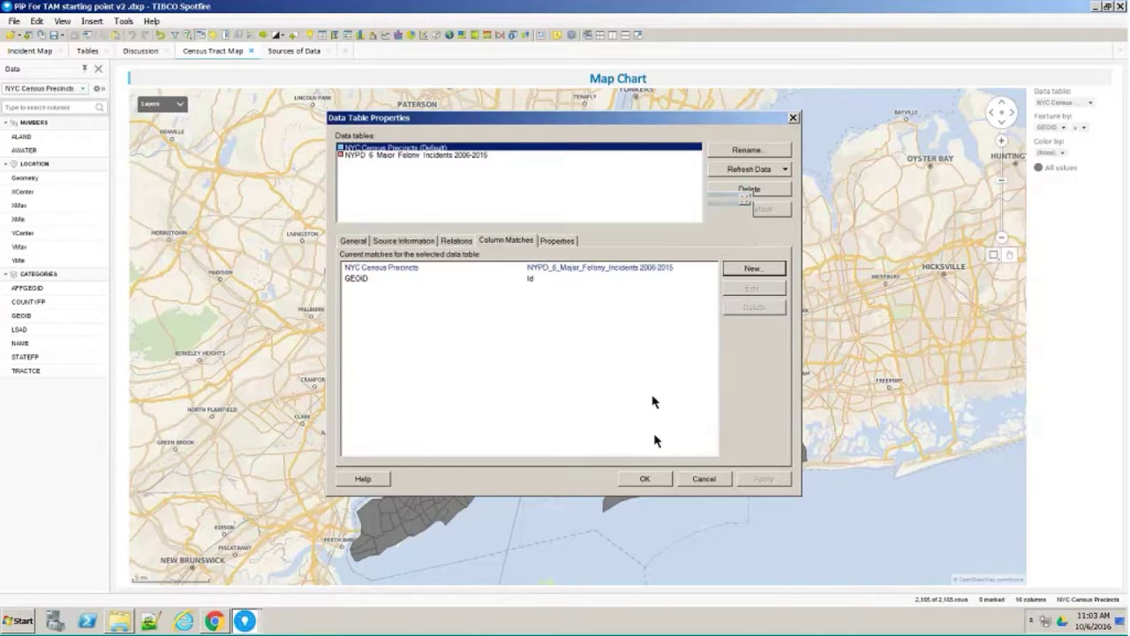
pyautogui.click(644, 478)
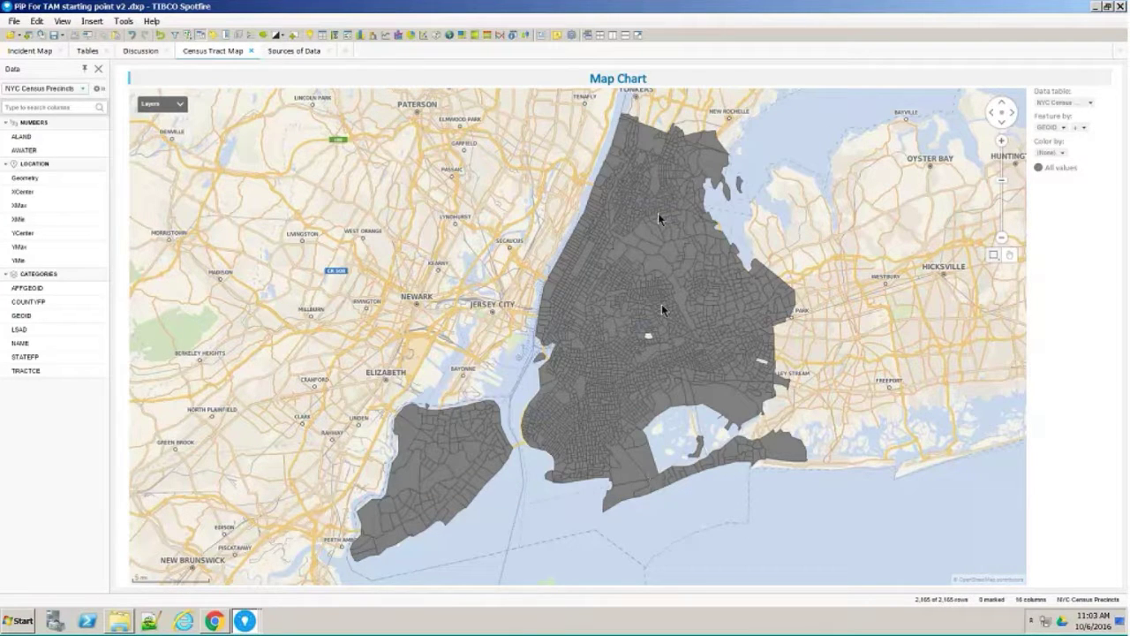
pyautogui.moveTo(1082, 146)
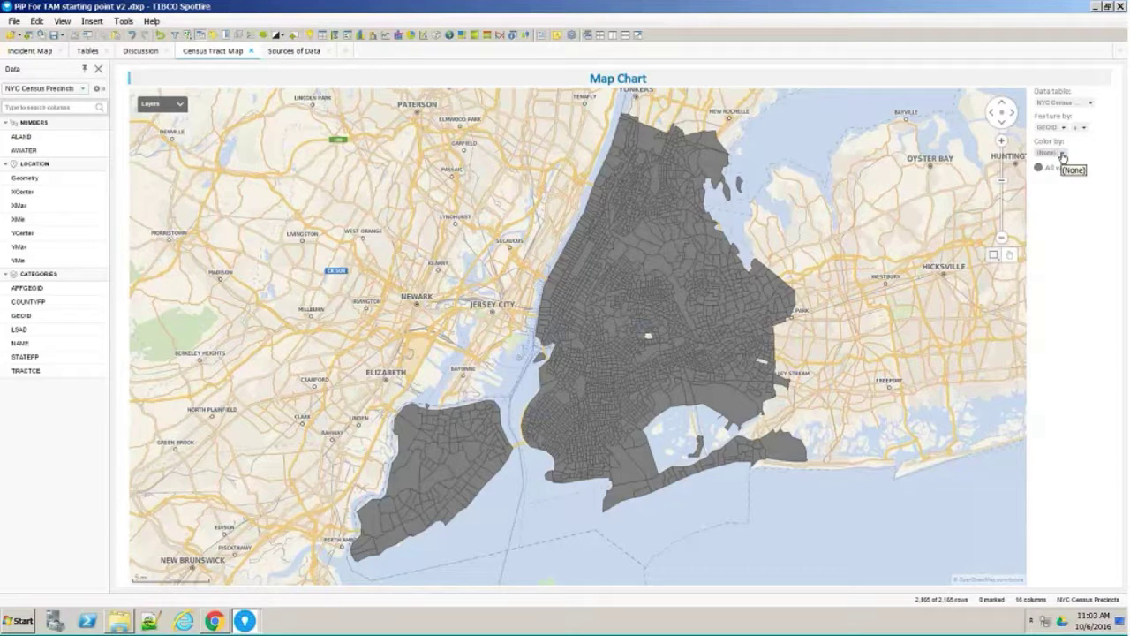
# - Color the tracts by Count of Id from the NYPD felony incidents table
pyautogui.click(1065, 159)
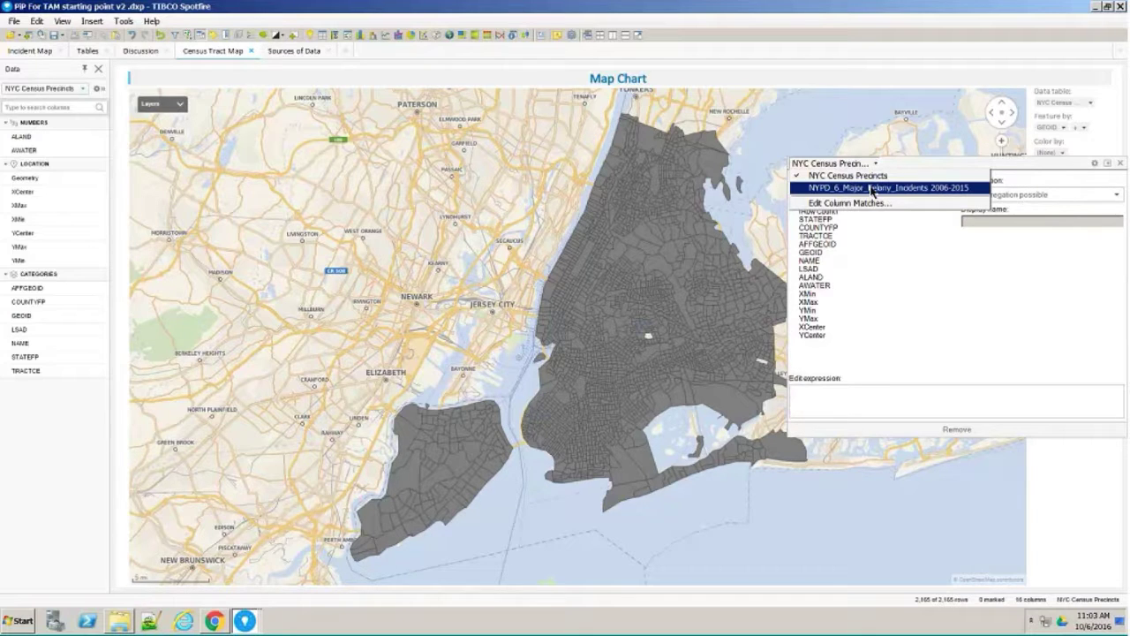
pyautogui.click(892, 187)
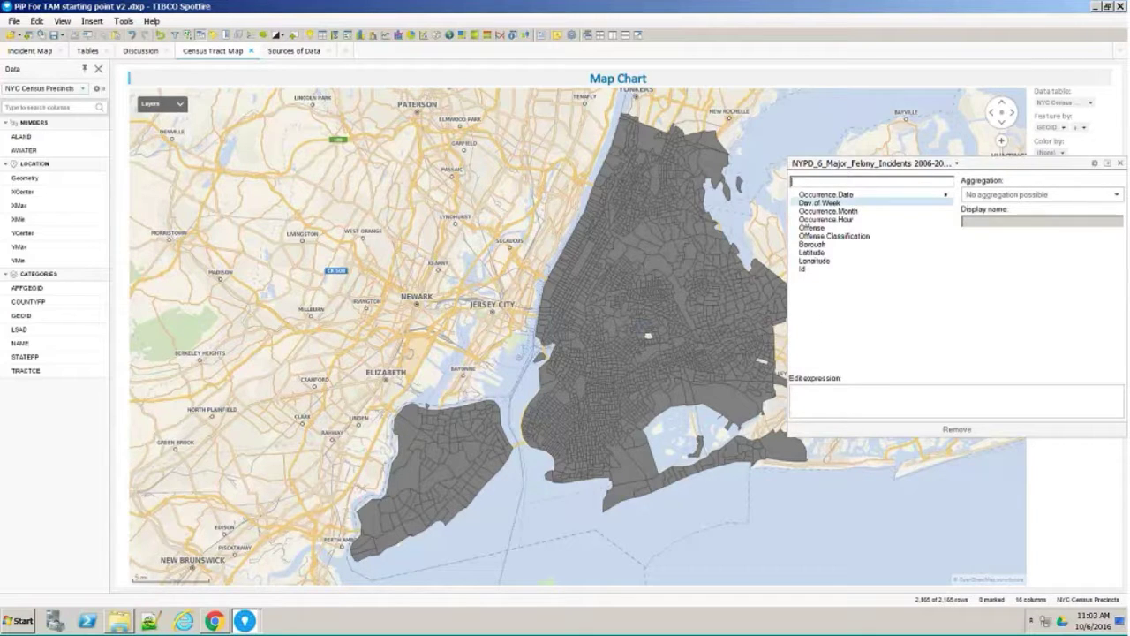
pyautogui.click(821, 271)
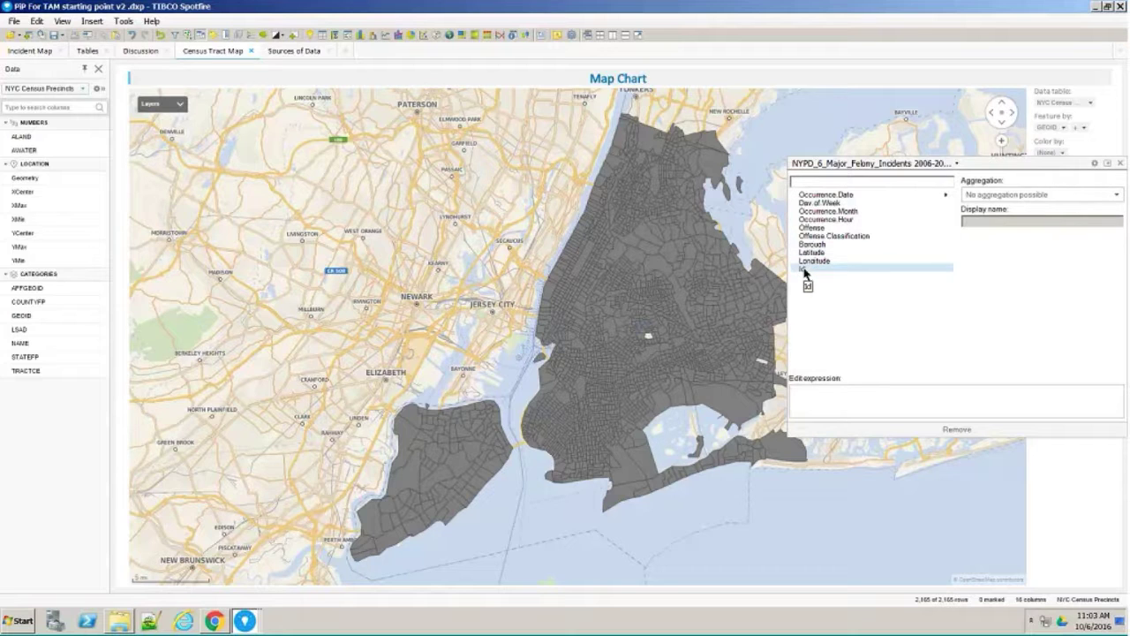
pyautogui.click(803, 269)
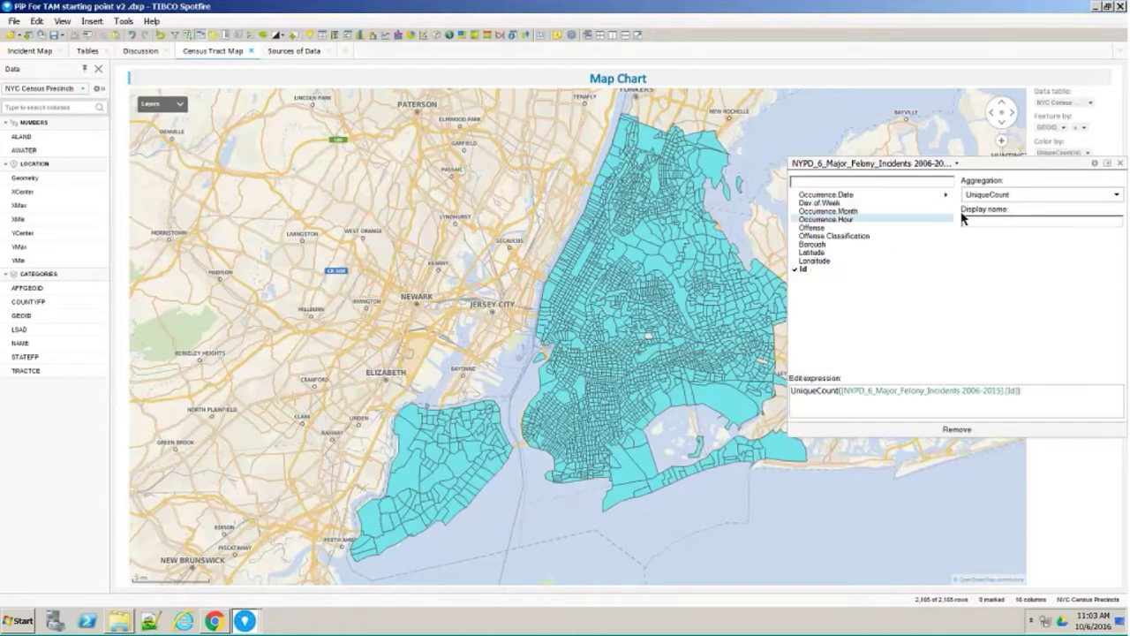
pyautogui.click(1041, 194)
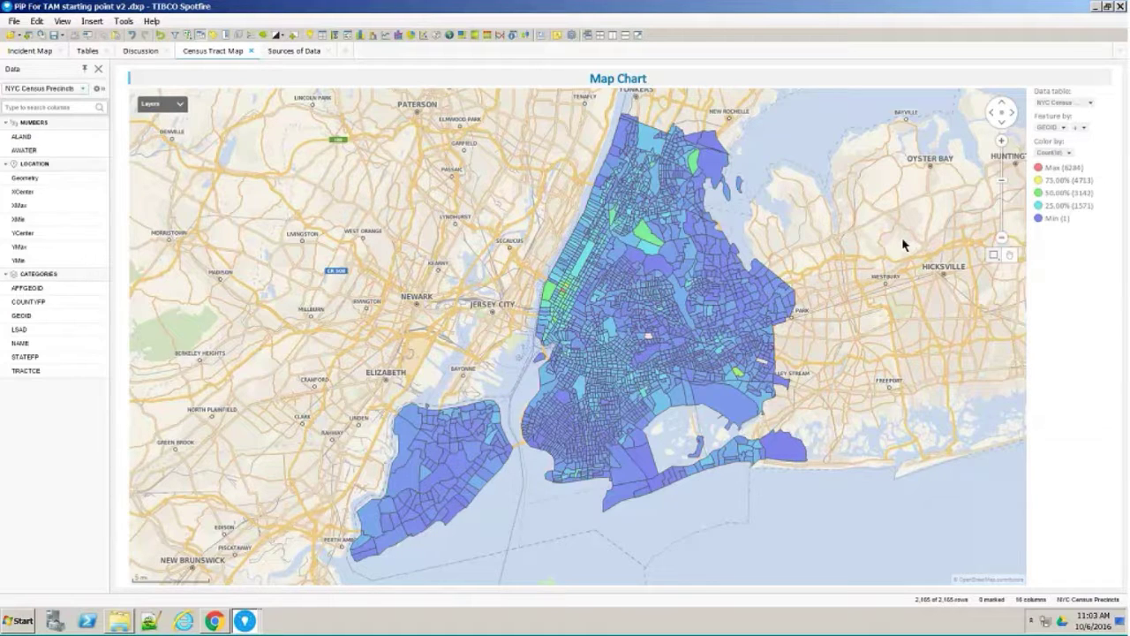
pyautogui.moveTo(886, 344)
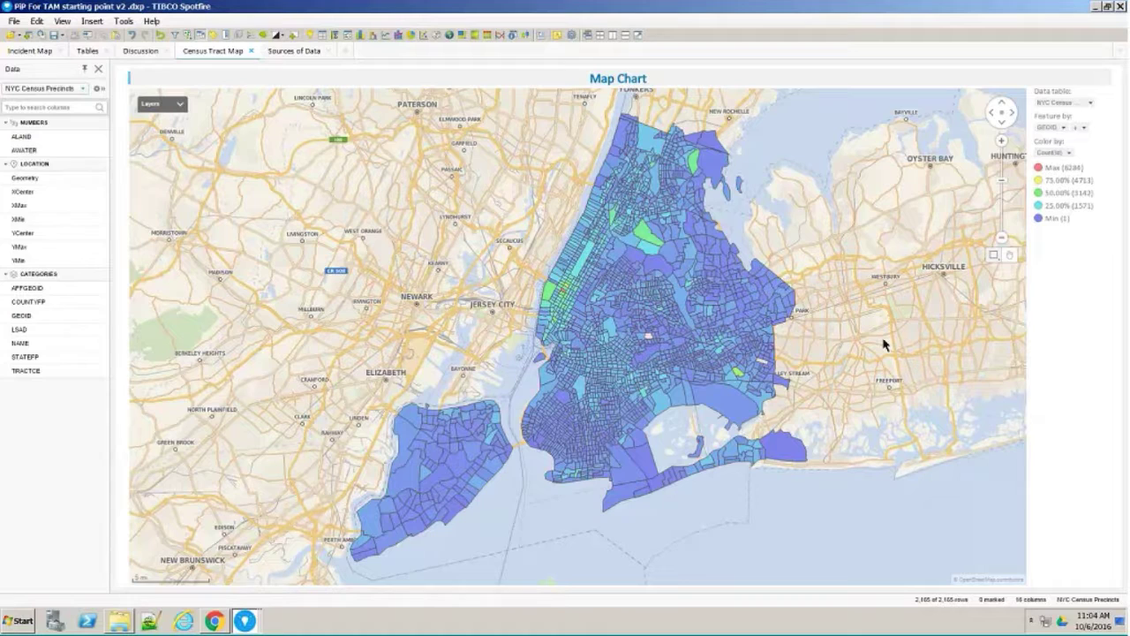
pyautogui.moveTo(875, 396)
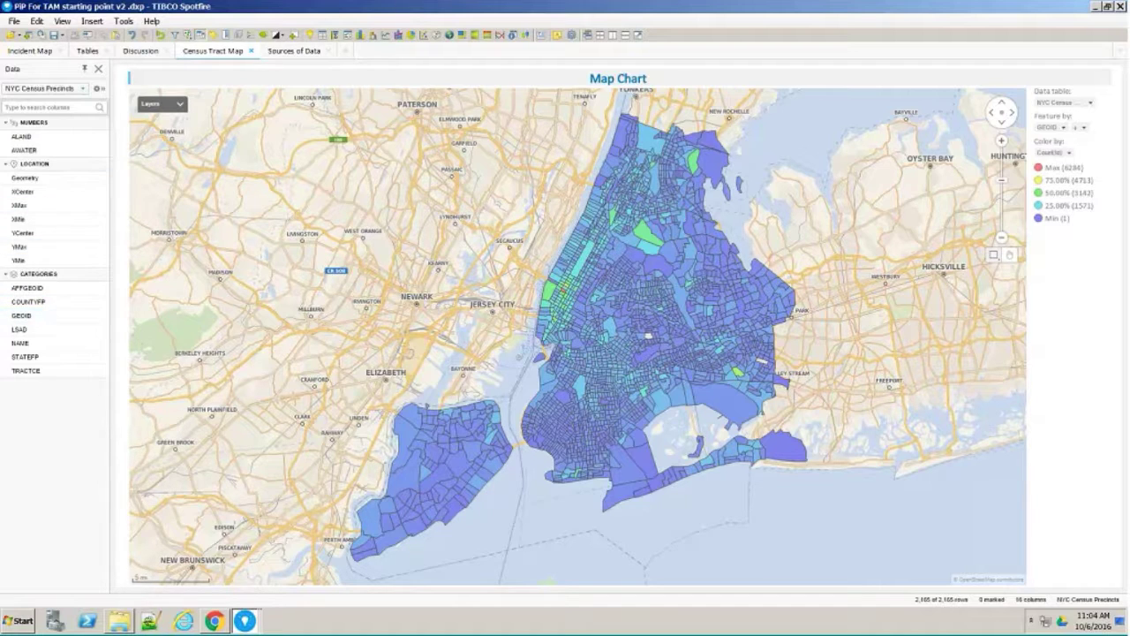
# - Show the felony incidents filters and limit the map to burglary incidents
pyautogui.click(44, 87)
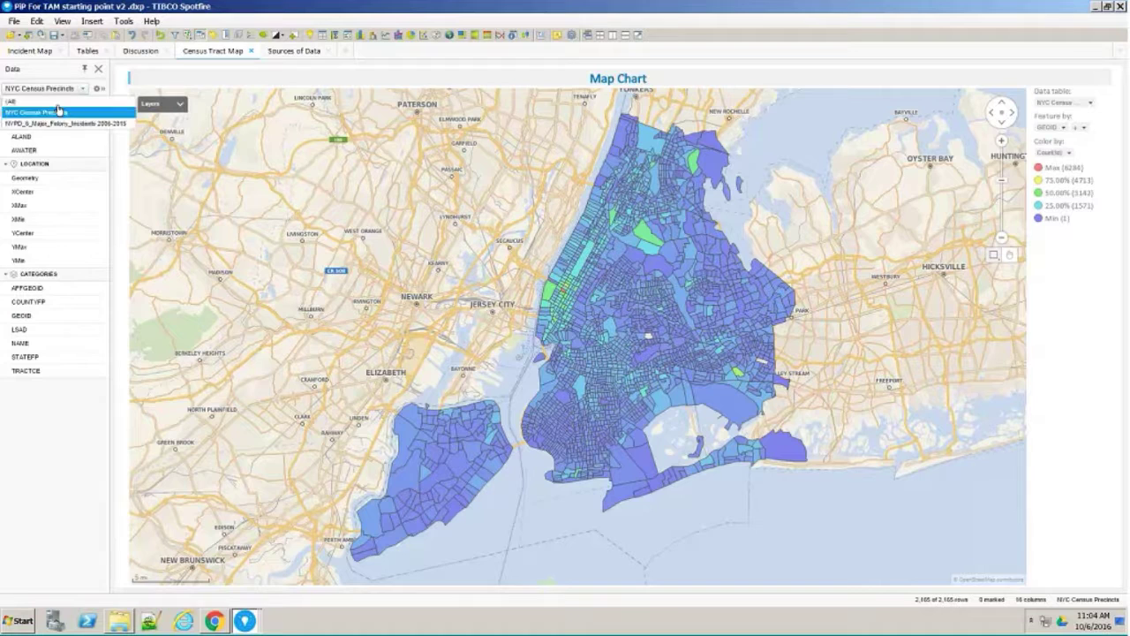
pyautogui.click(78, 124)
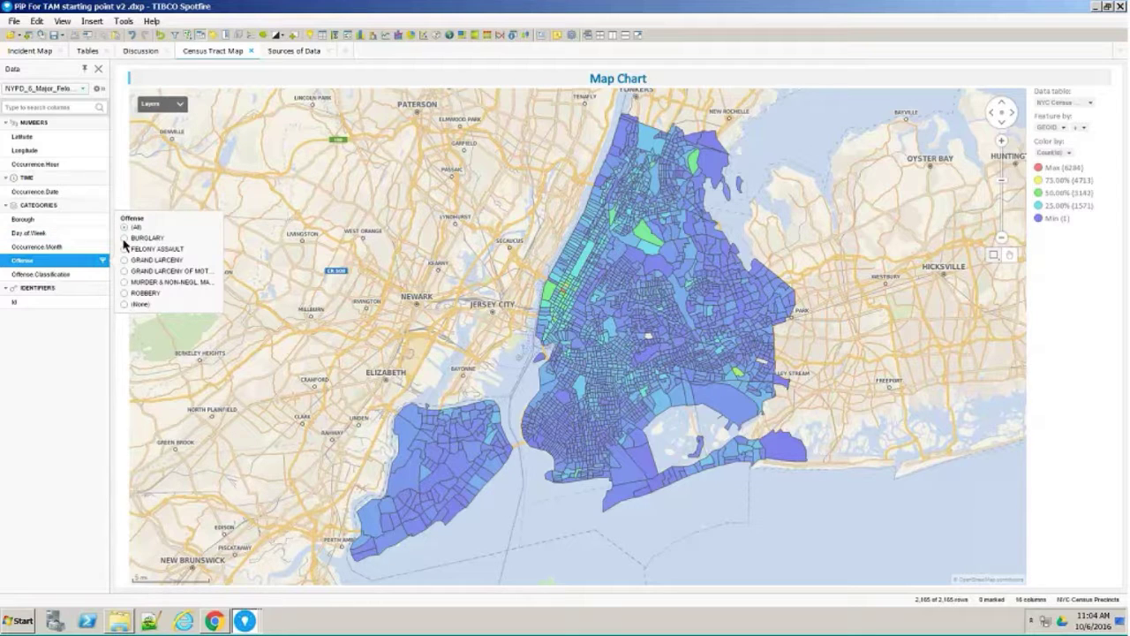
pyautogui.click(124, 238)
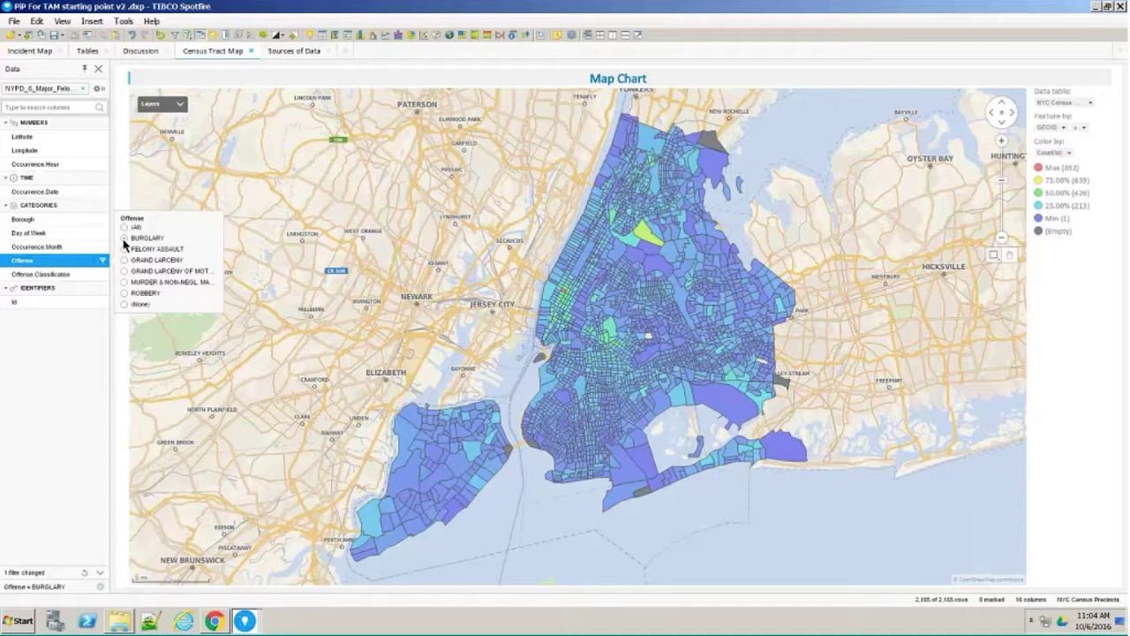
pyautogui.moveTo(543, 301)
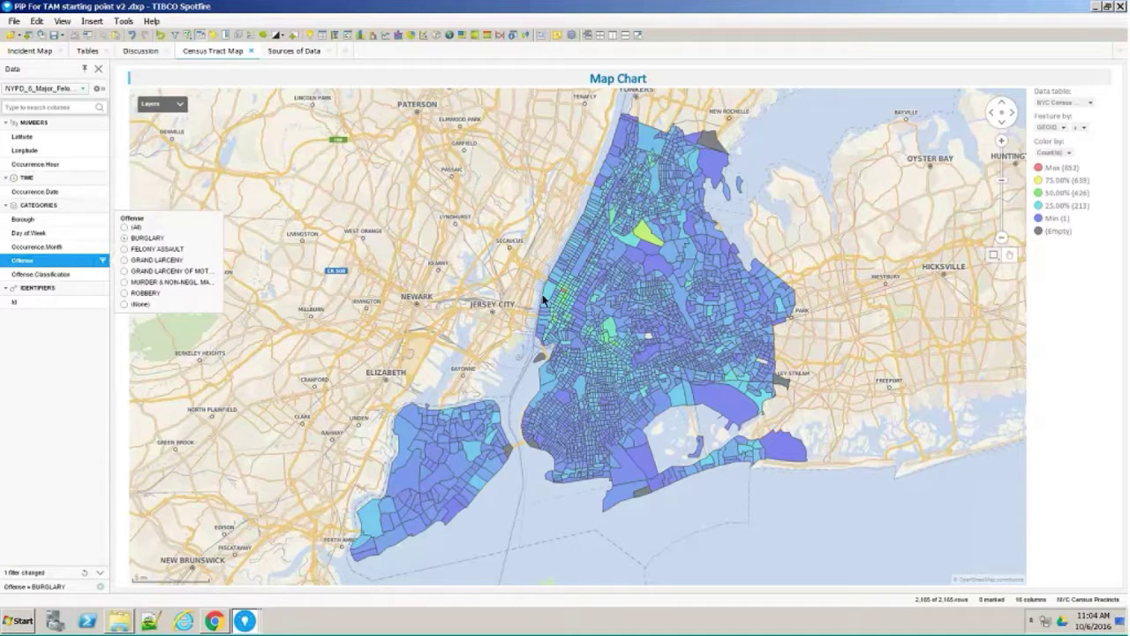
pyautogui.moveTo(543, 357)
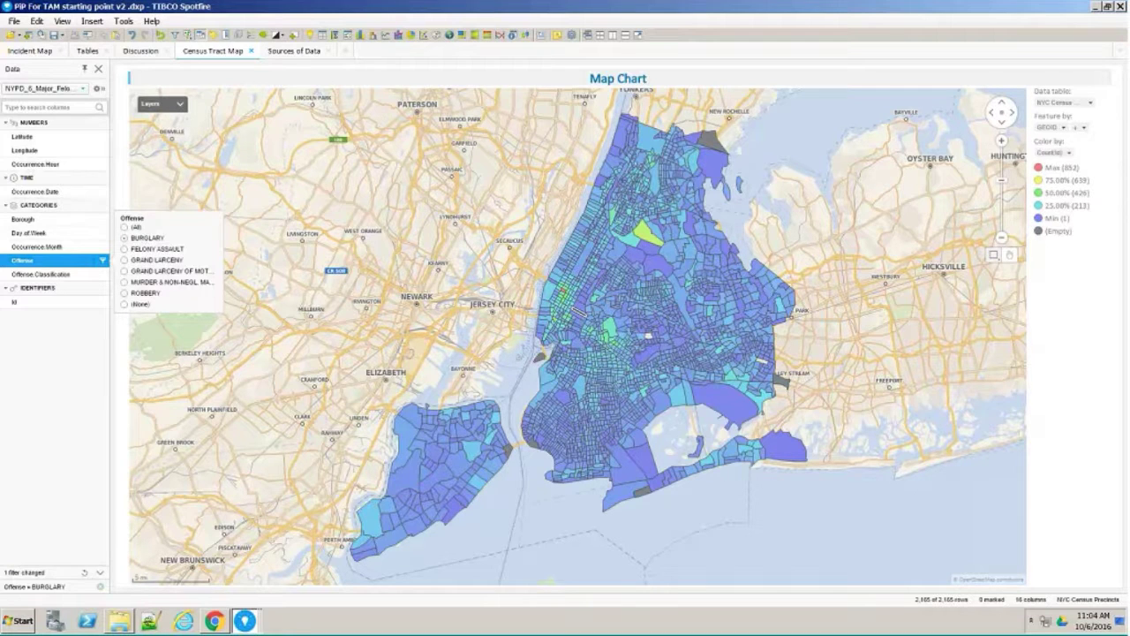
pyautogui.moveTo(466, 369)
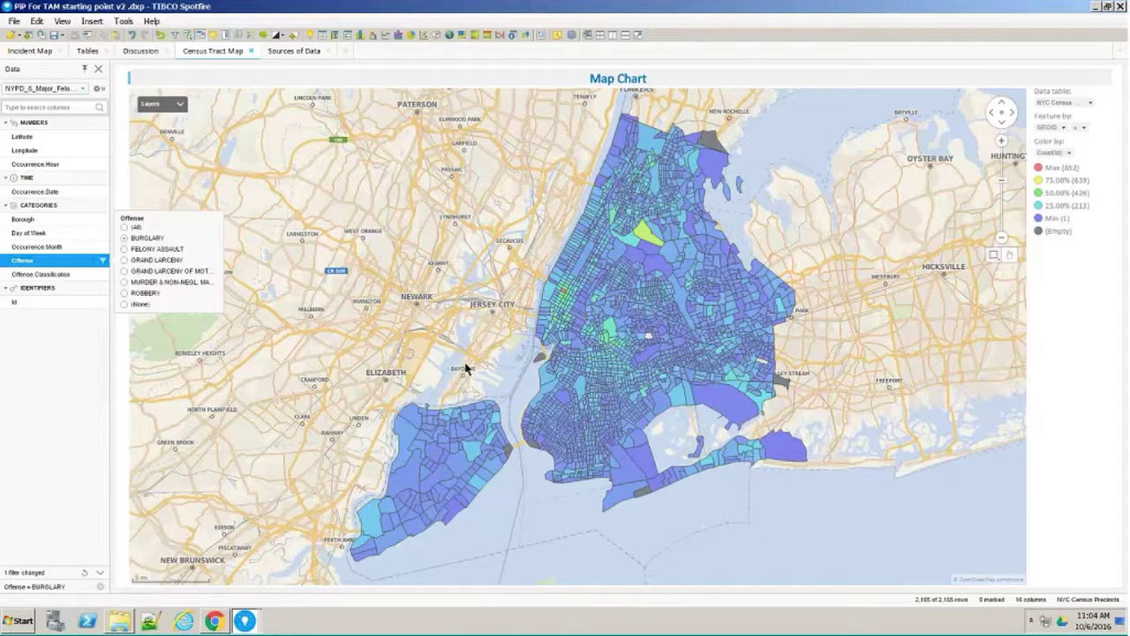
pyautogui.moveTo(492, 368)
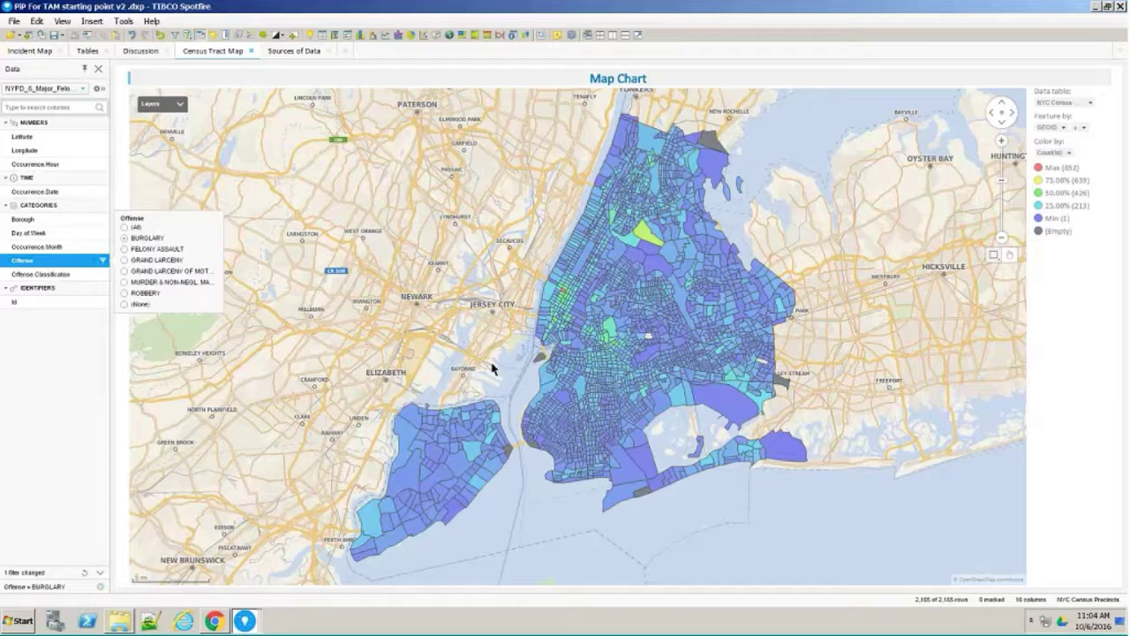
pyautogui.moveTo(395, 294)
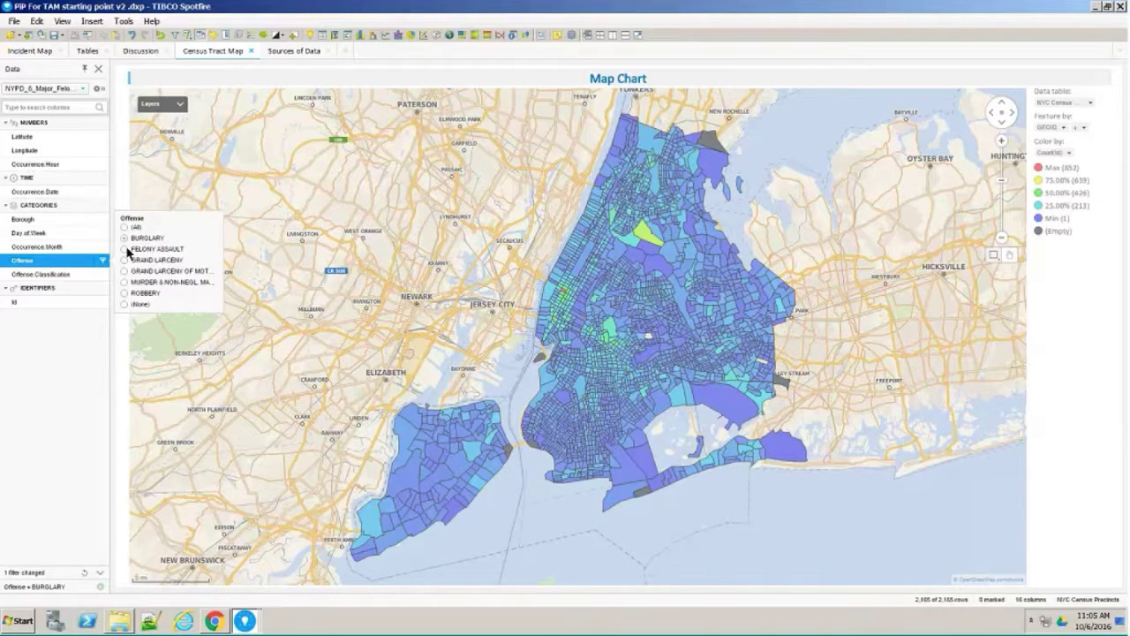
pyautogui.moveTo(127, 253)
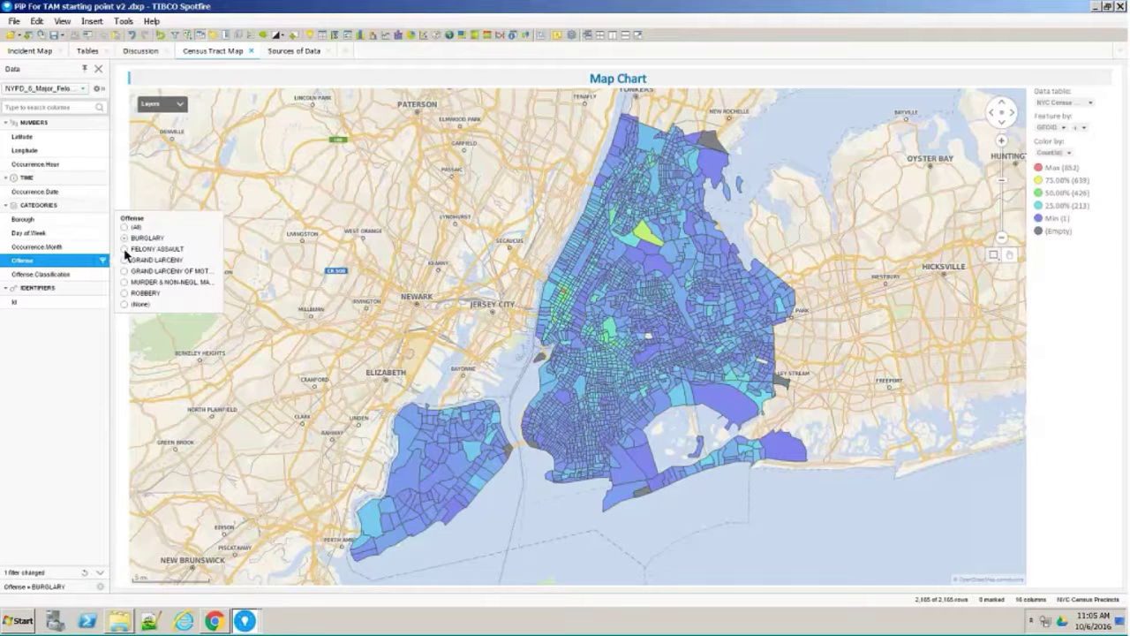
# - Switch the offense filter through felony assault, grand larceny, murder, then robbery
pyautogui.click(125, 249)
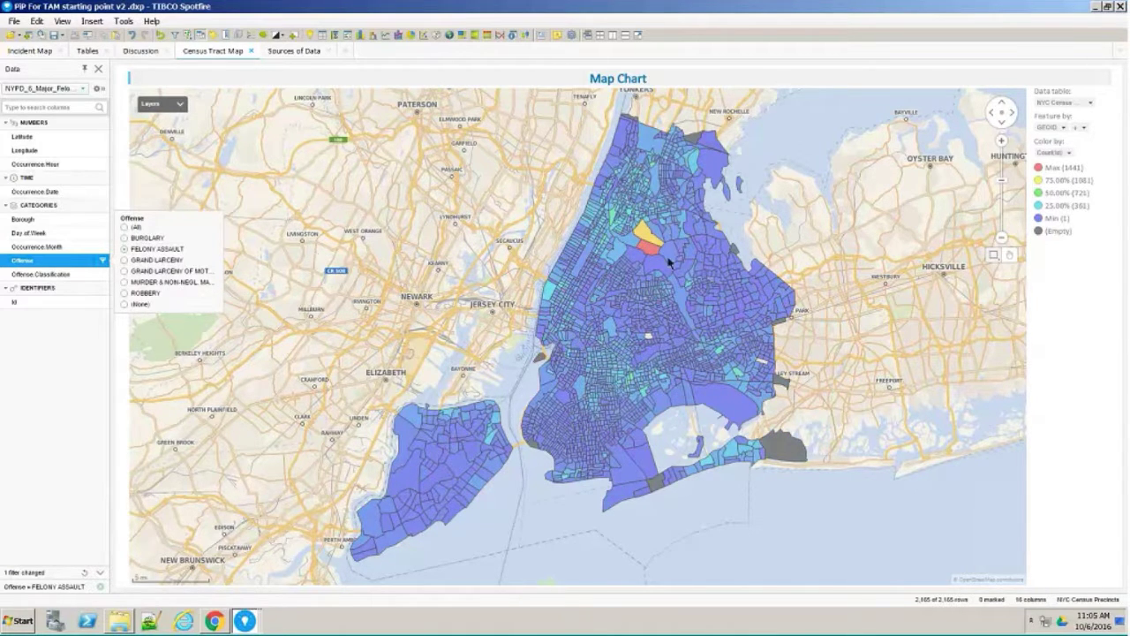
pyautogui.moveTo(419, 271)
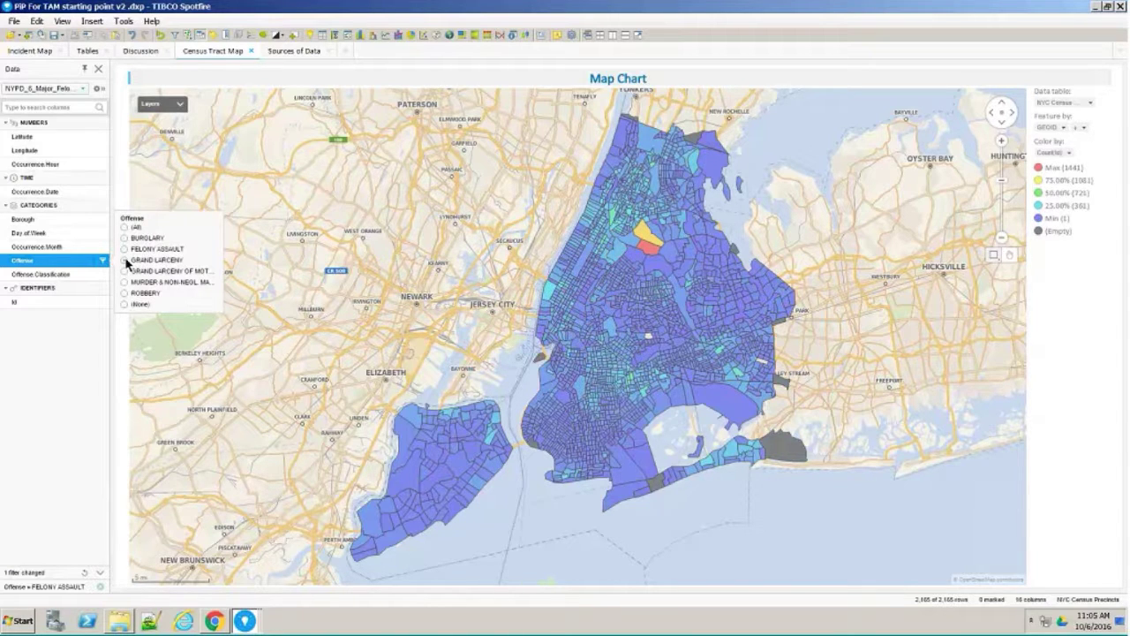
pyautogui.click(124, 259)
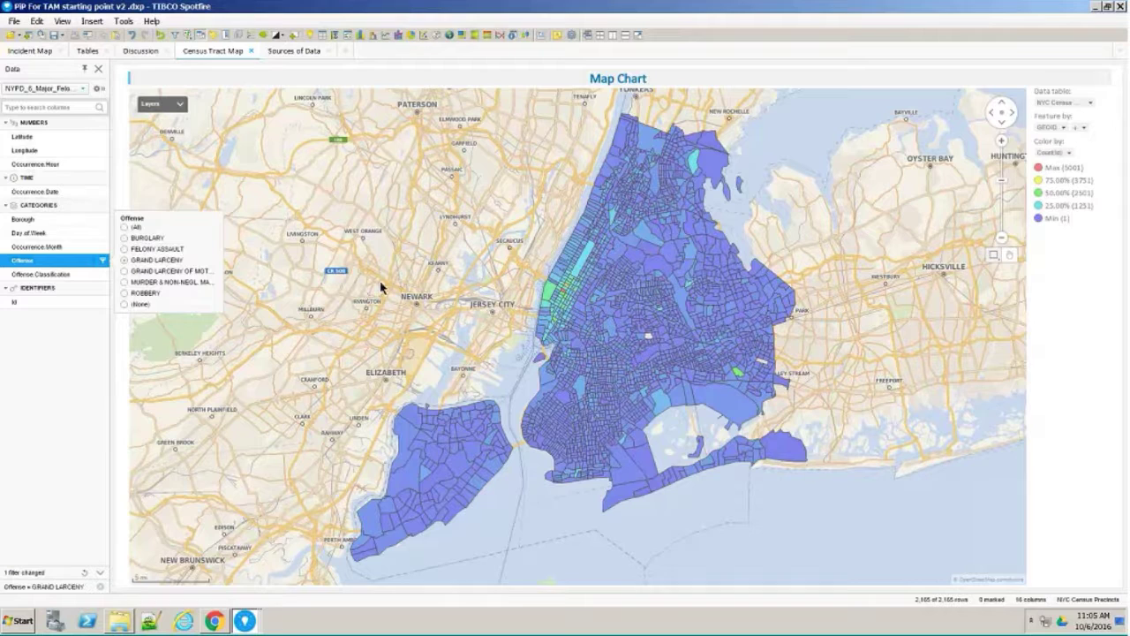
pyautogui.moveTo(115, 276)
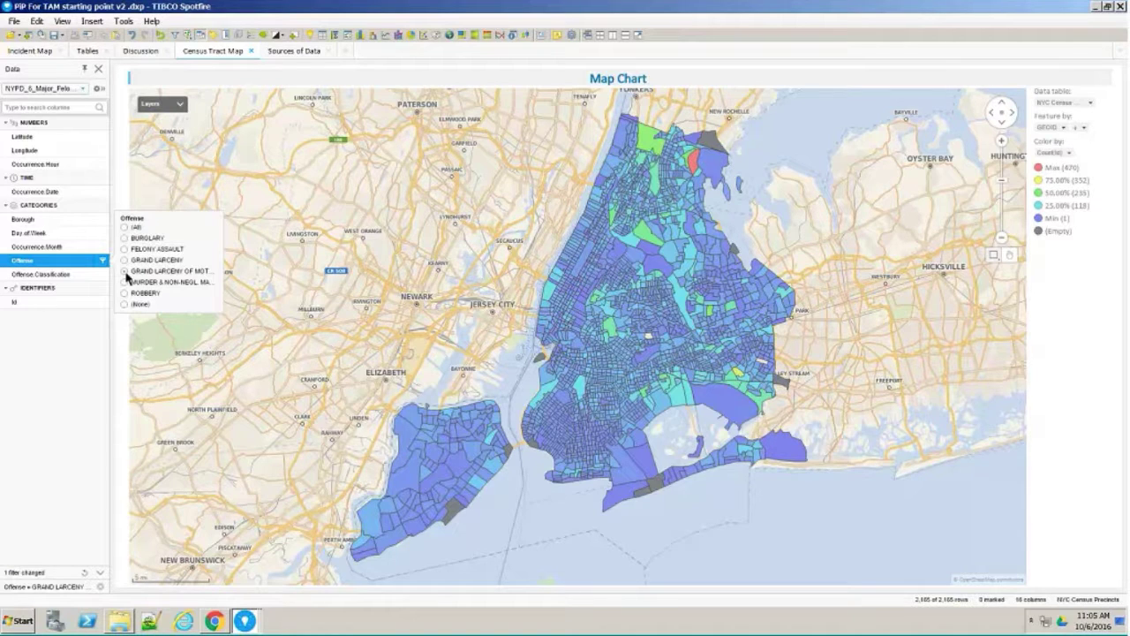
pyautogui.moveTo(108, 284)
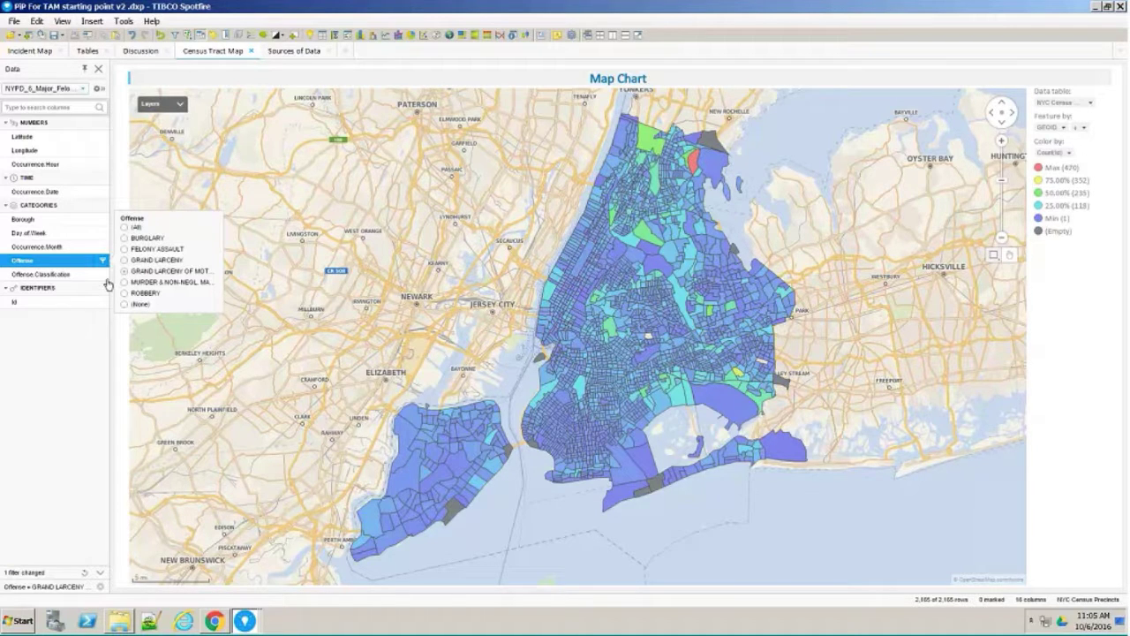
pyautogui.click(125, 281)
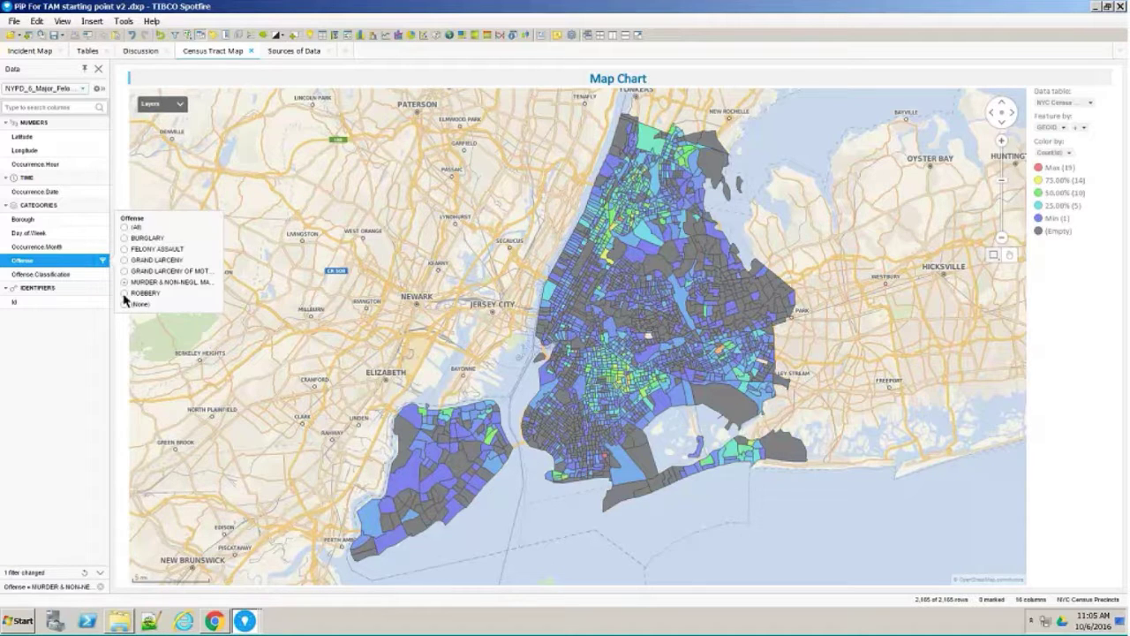
pyautogui.click(125, 292)
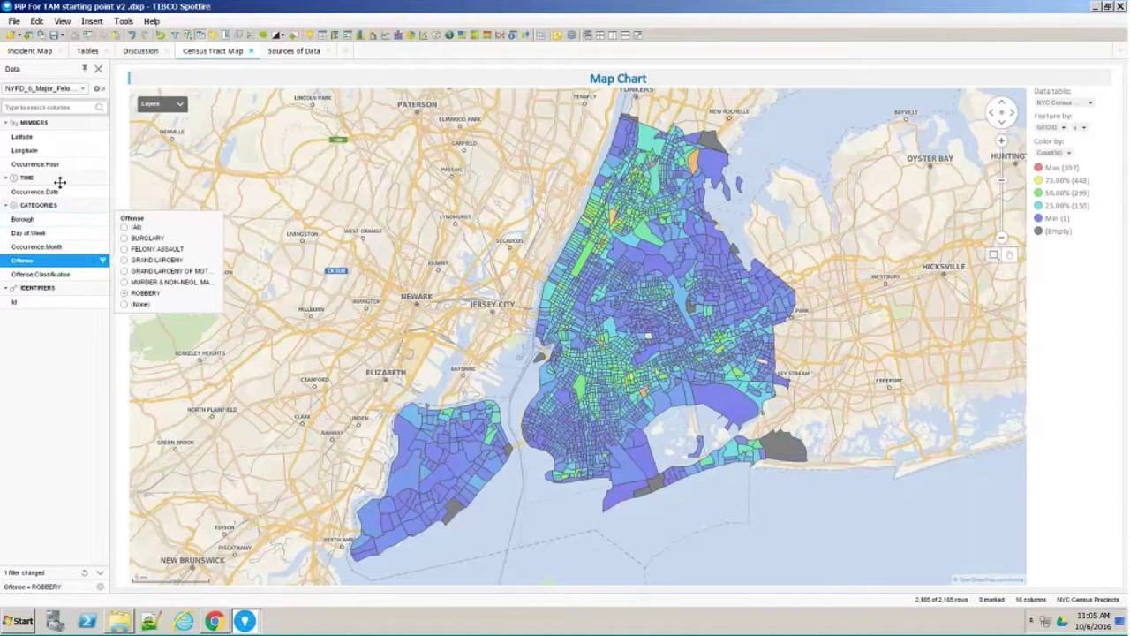
pyautogui.moveTo(100, 168)
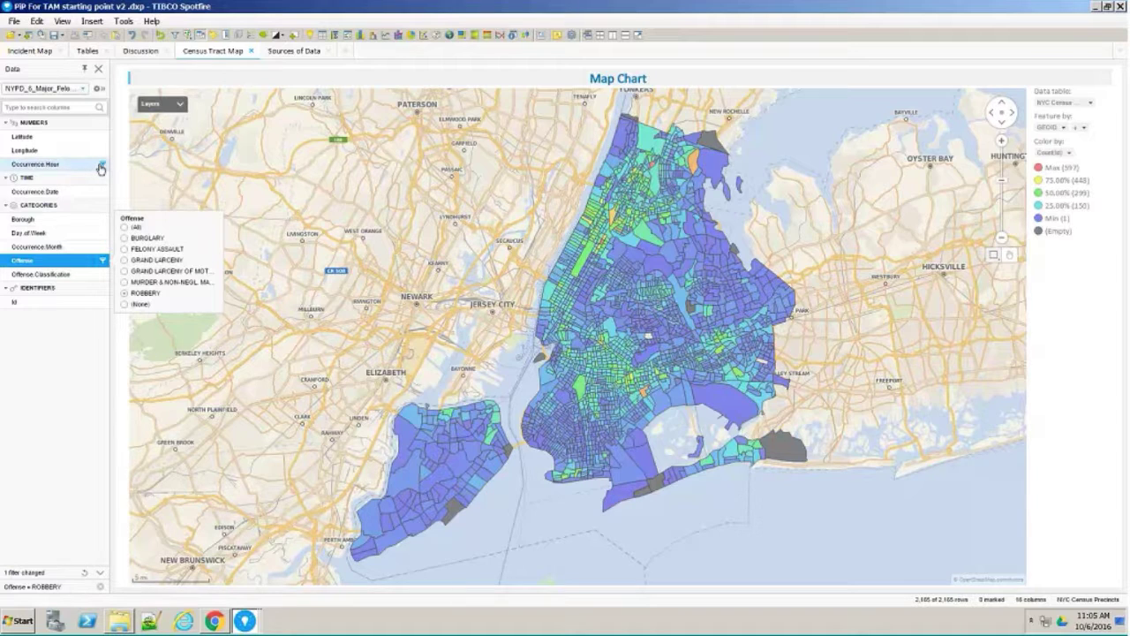
pyautogui.moveTo(102, 169)
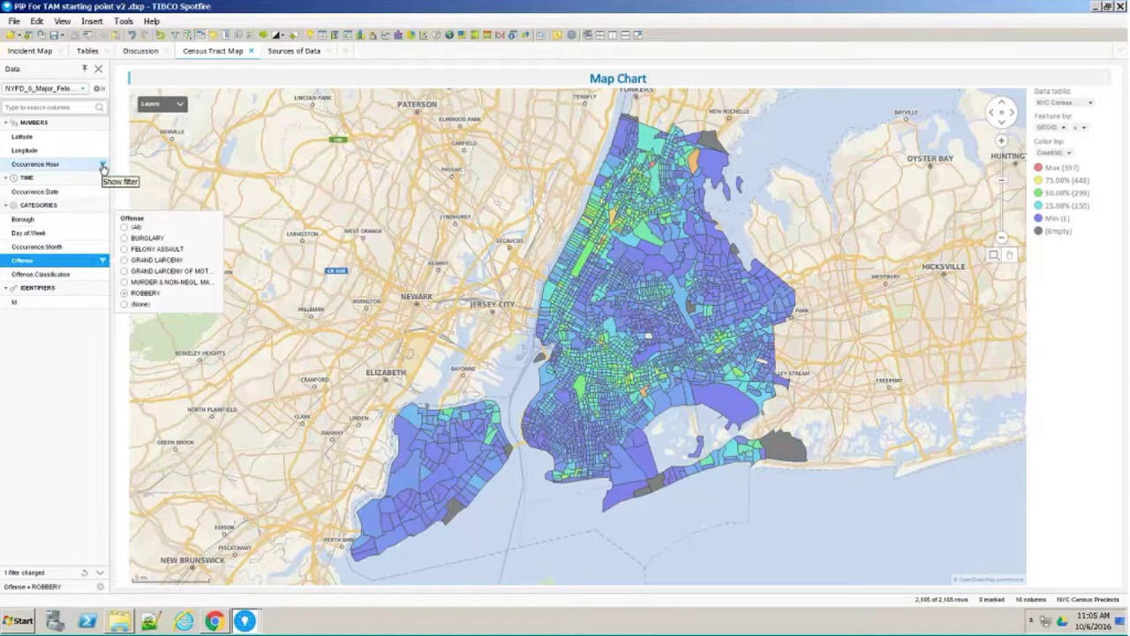
# - Narrow the Occurrence Hour filter through windows 0–7, early morning, 8–14 and 14–20
pyautogui.click(38, 164)
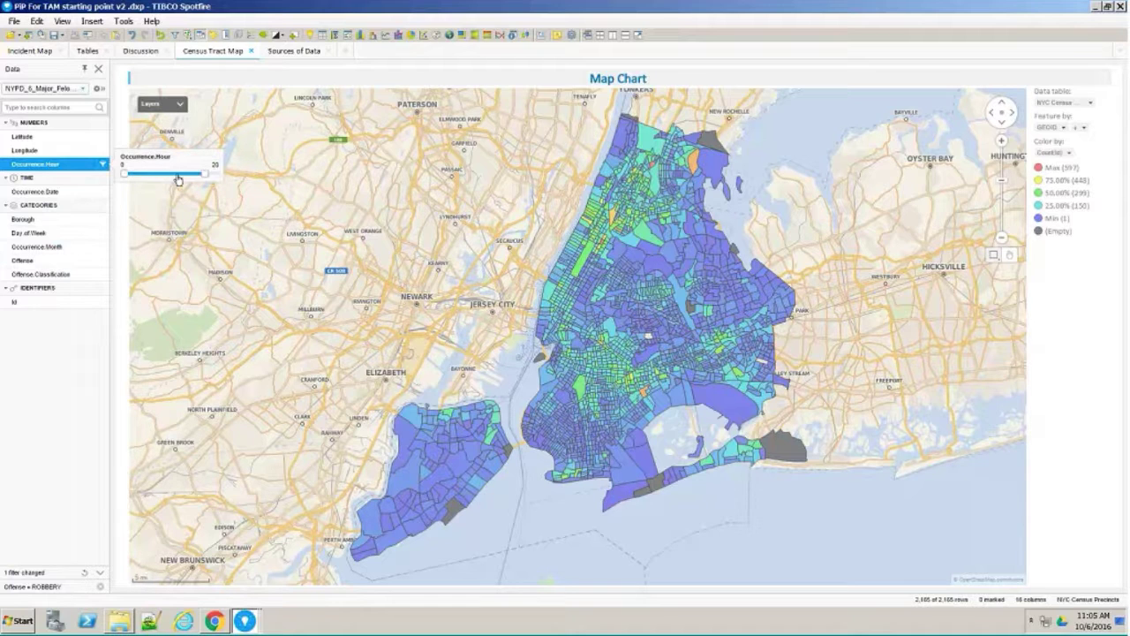
pyautogui.moveTo(176, 174); pyautogui.dragTo(155, 174)
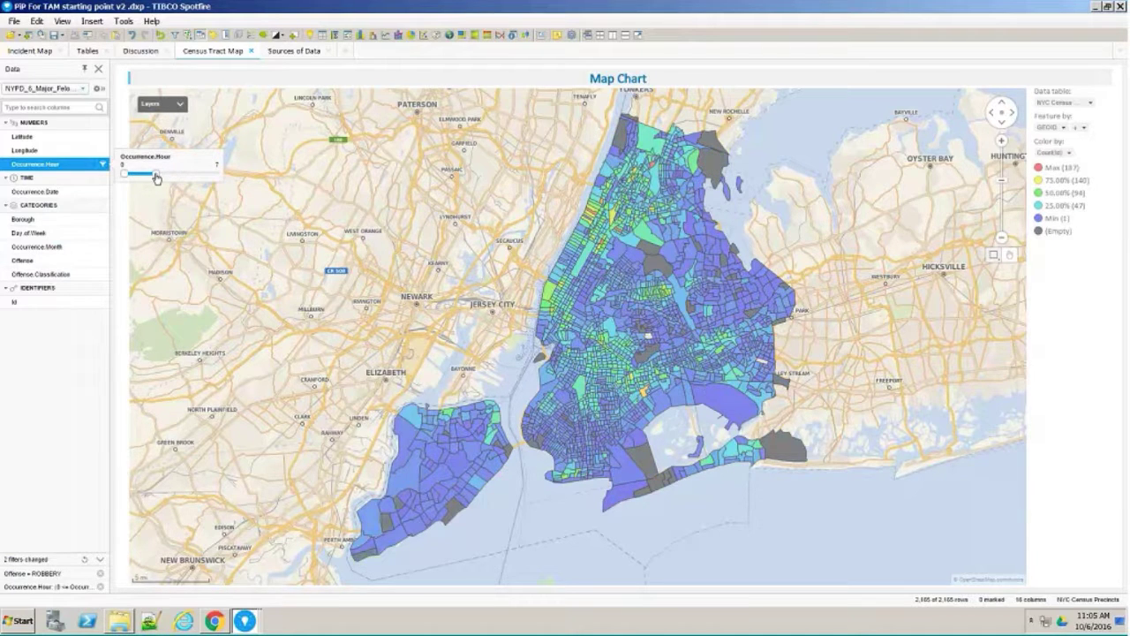
pyautogui.moveTo(128, 174); pyautogui.dragTo(143, 173)
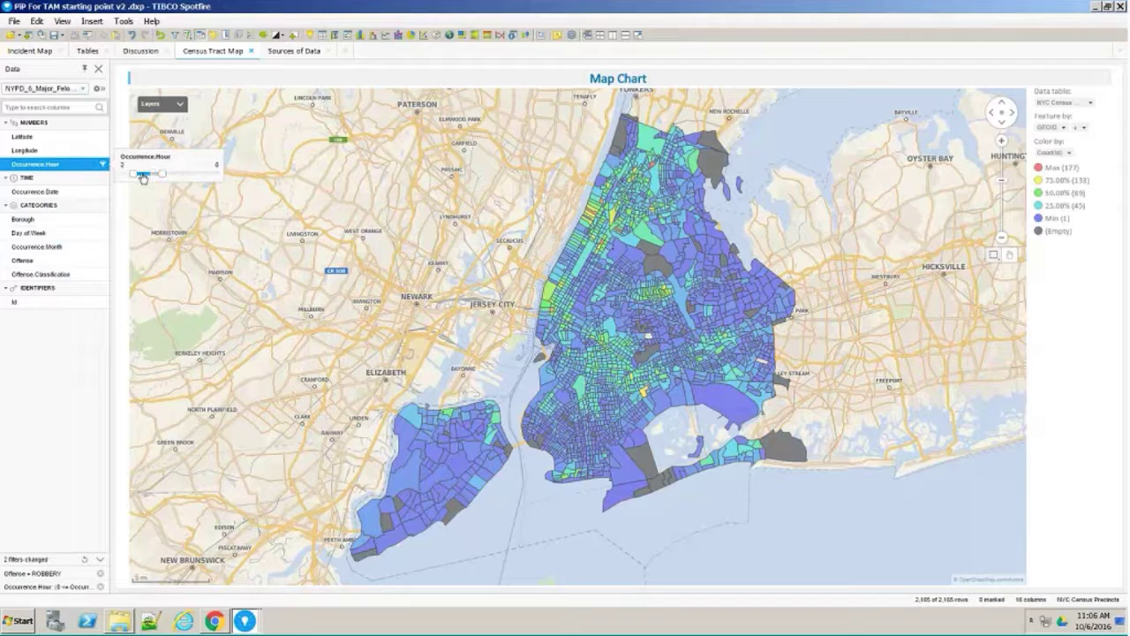
pyautogui.moveTo(137, 173); pyautogui.dragTo(181, 173)
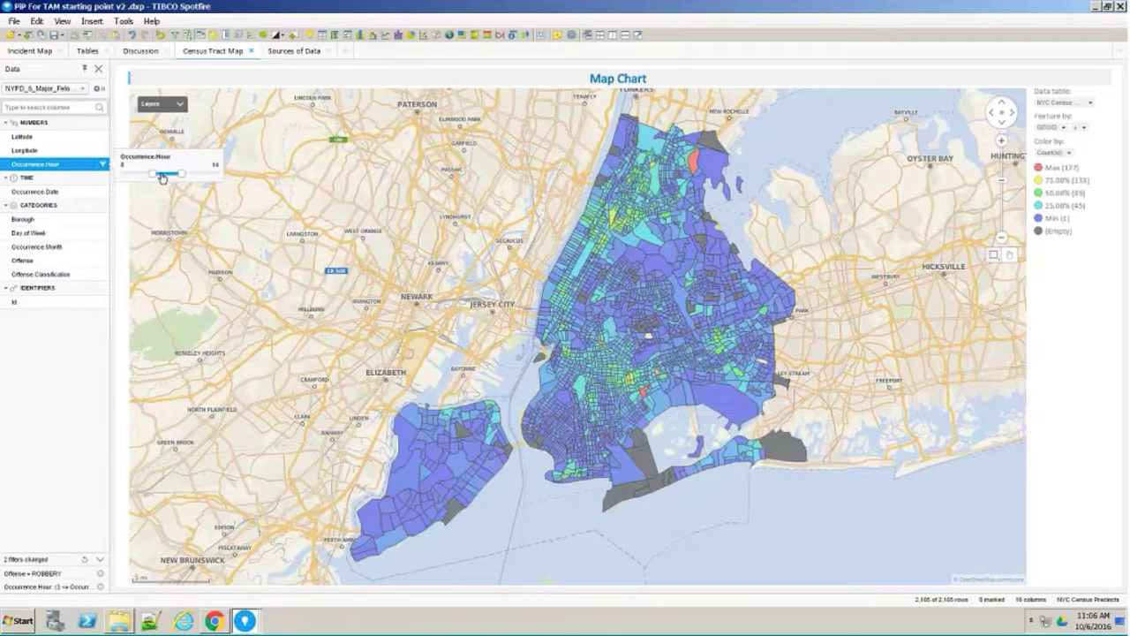
pyautogui.moveTo(152, 173); pyautogui.dragTo(184, 173)
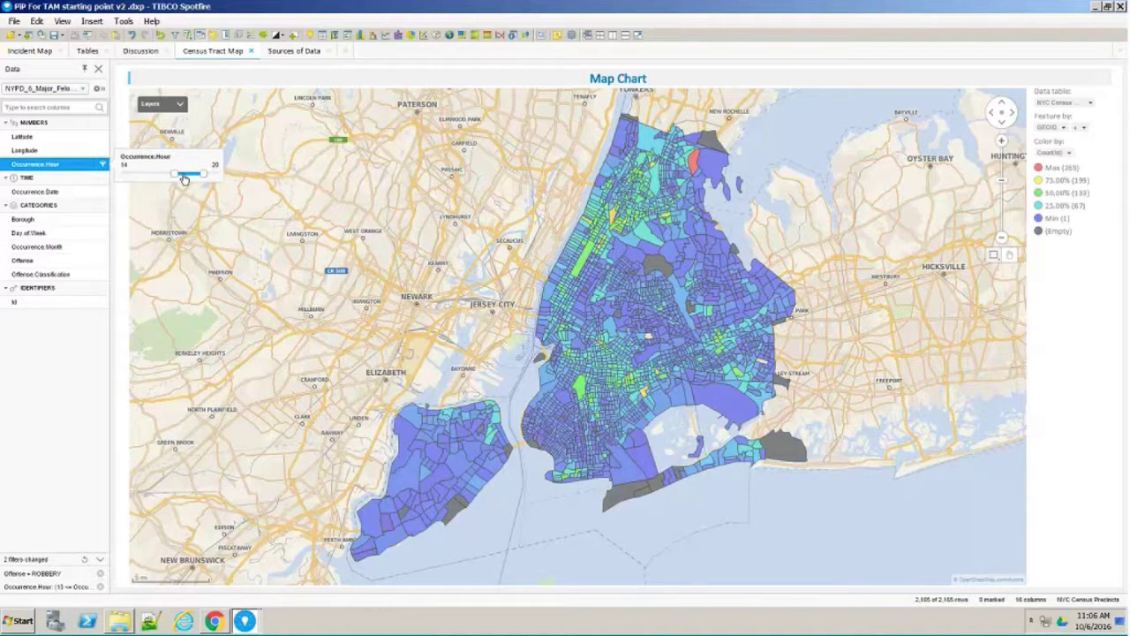
# - Shift the hour window to 11–17 and 11–23, then restore the full 0–23 range
pyautogui.moveTo(169, 174); pyautogui.dragTo(179, 174)
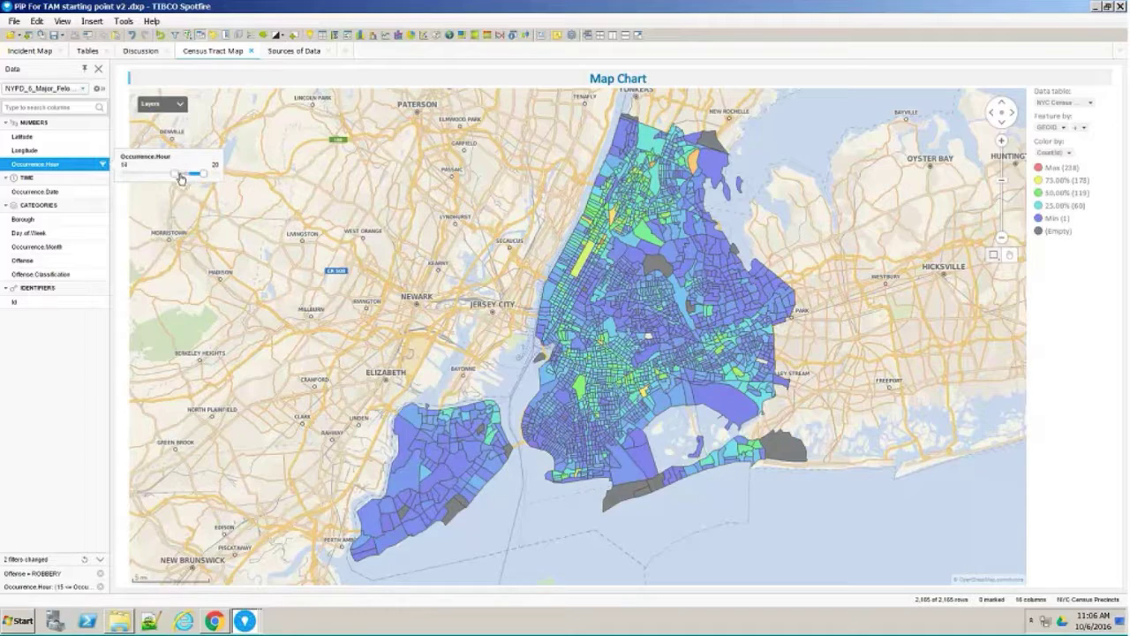
pyautogui.moveTo(198, 174); pyautogui.dragTo(171, 174)
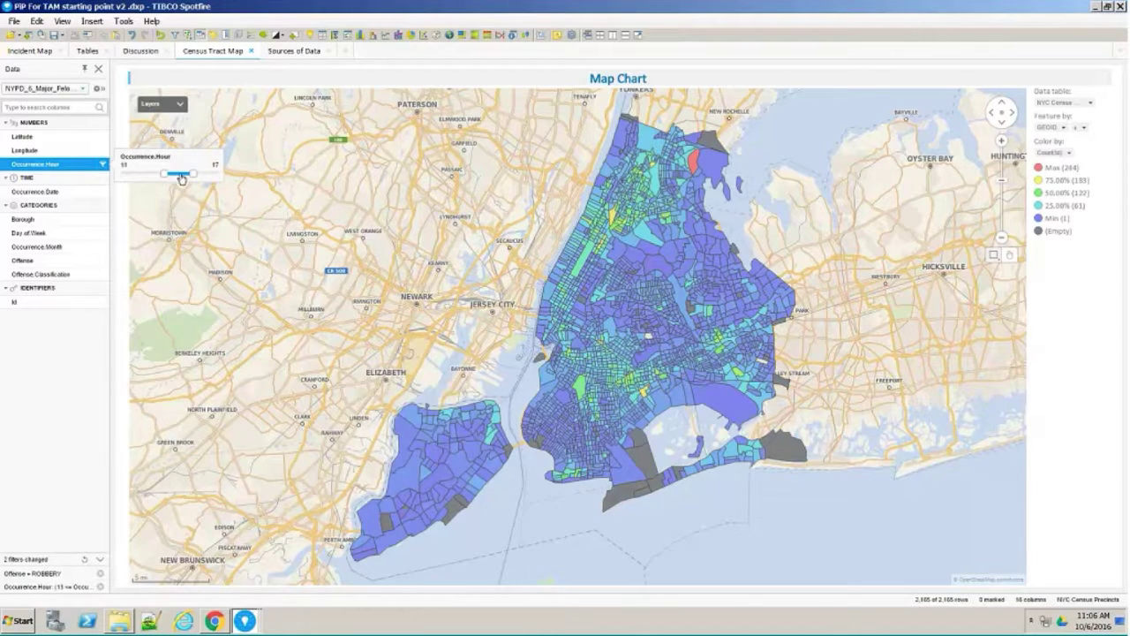
pyautogui.moveTo(181, 174); pyautogui.dragTo(212, 174)
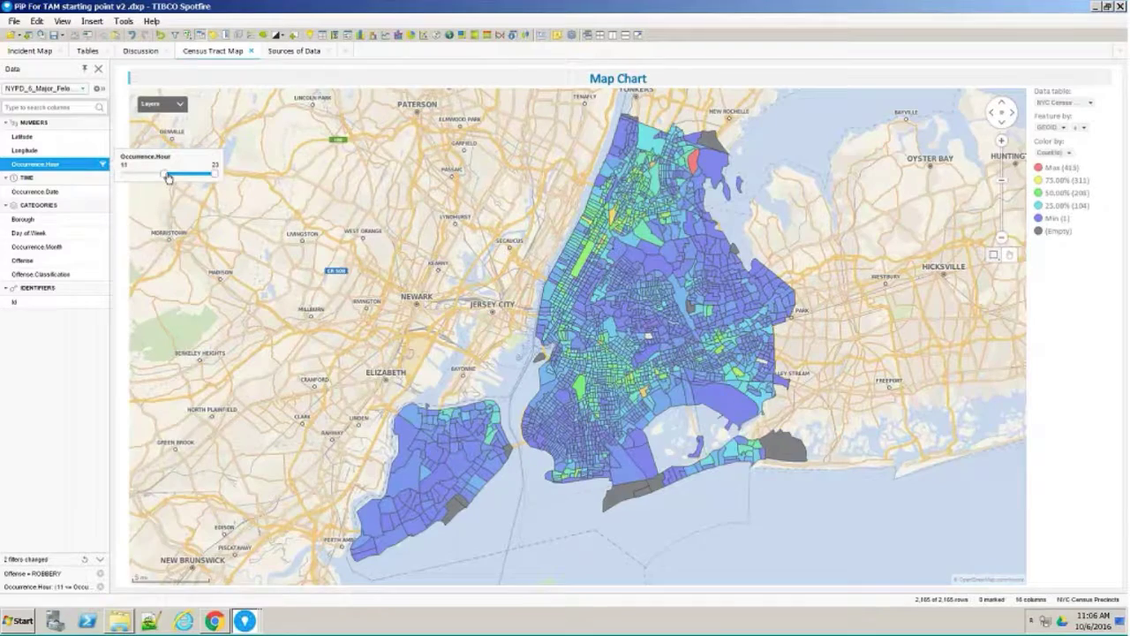
pyautogui.moveTo(166, 173); pyautogui.dragTo(123, 173)
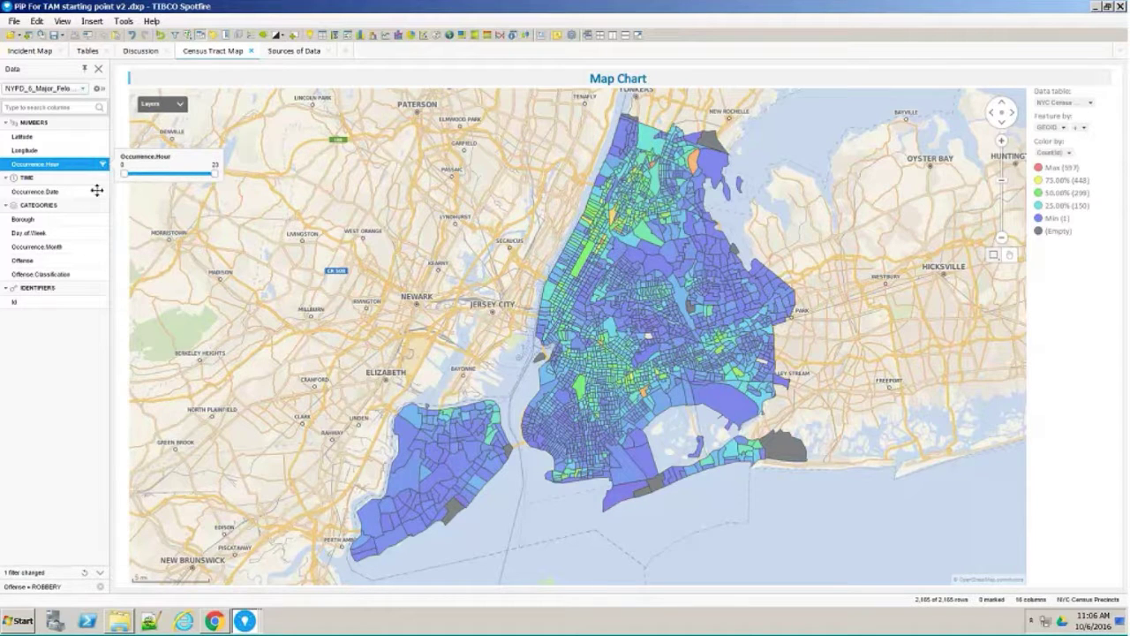
pyautogui.click(35, 190)
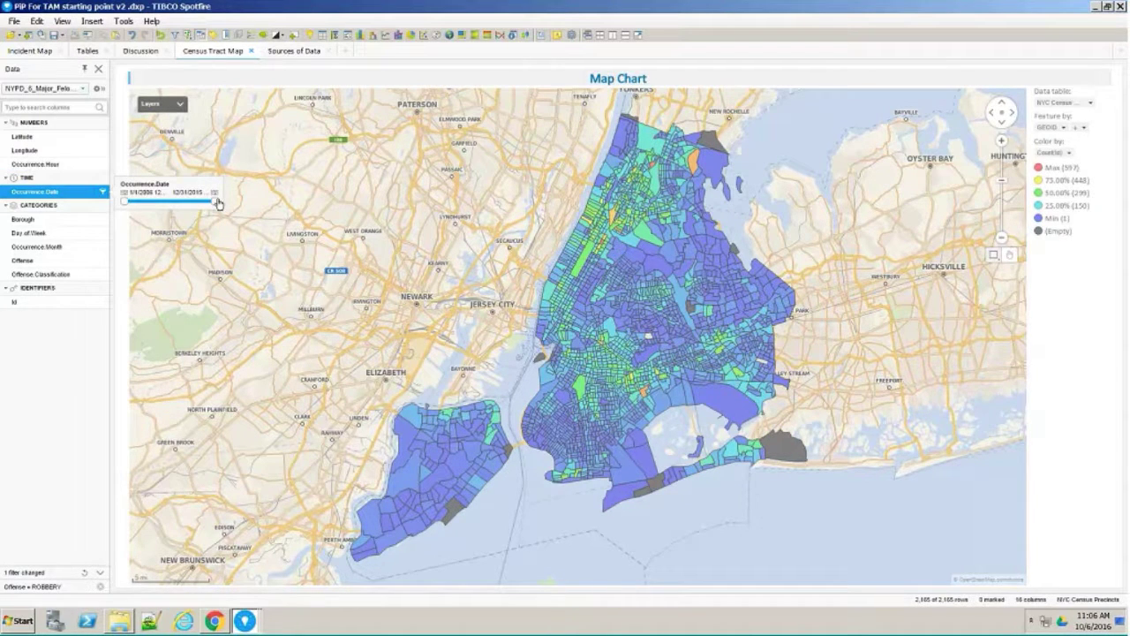
# - Narrow the Occurrence Date window from 4/24/2011, shift it earlier, then restore 2006–2015
pyautogui.moveTo(214, 201); pyautogui.dragTo(174, 201)
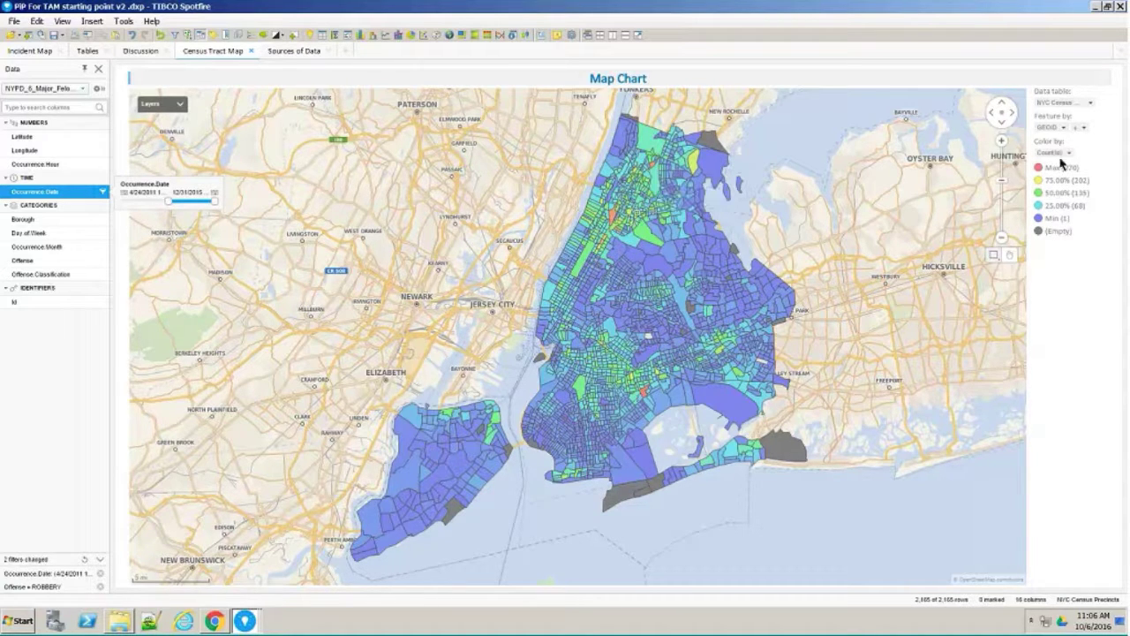
pyautogui.moveTo(1084, 219)
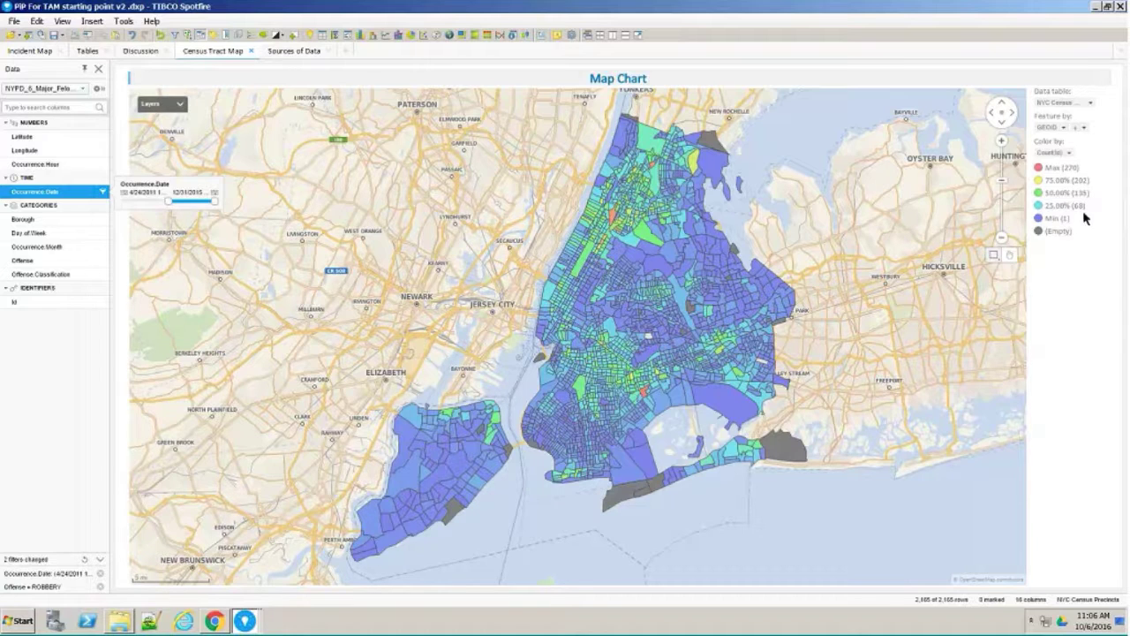
pyautogui.moveTo(499, 297)
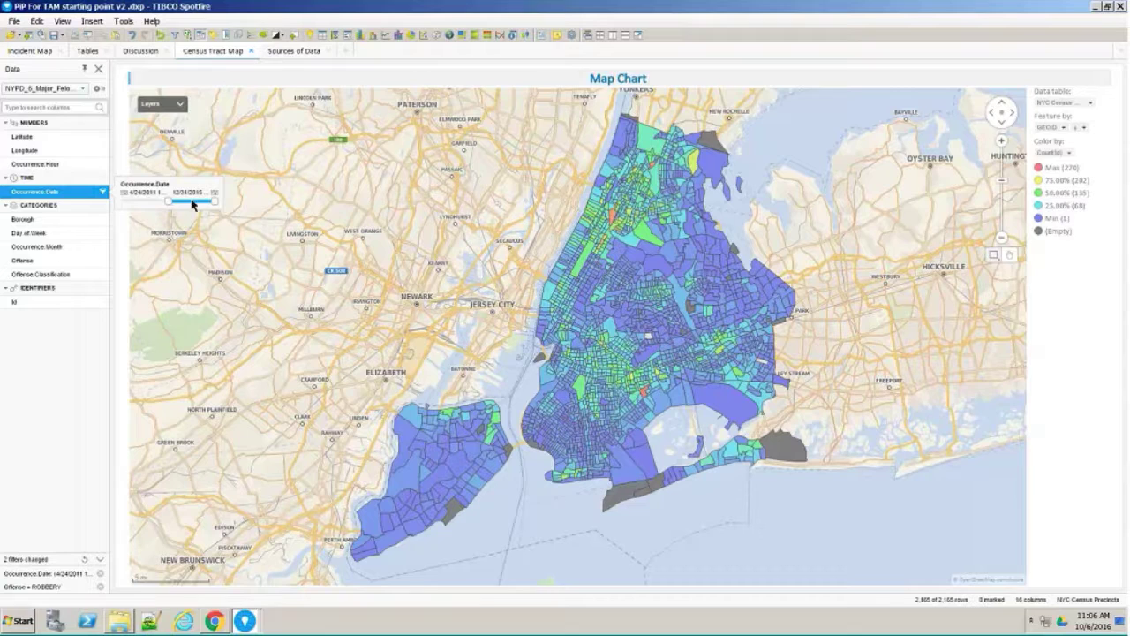
pyautogui.moveTo(192, 200); pyautogui.dragTo(155, 201)
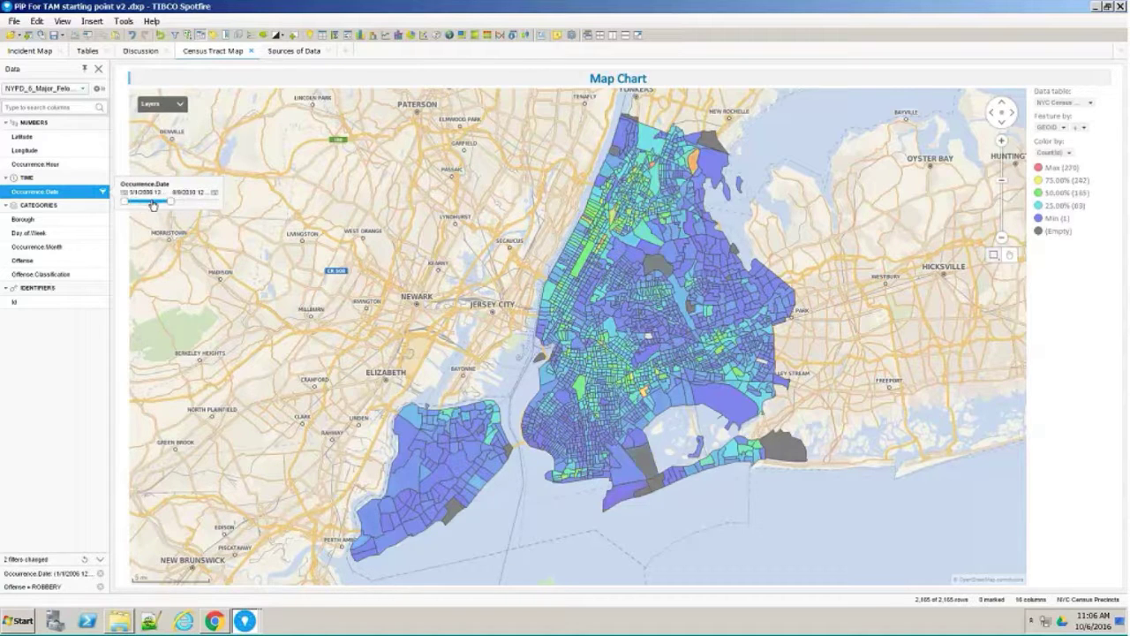
pyautogui.moveTo(165, 200); pyautogui.dragTo(210, 200)
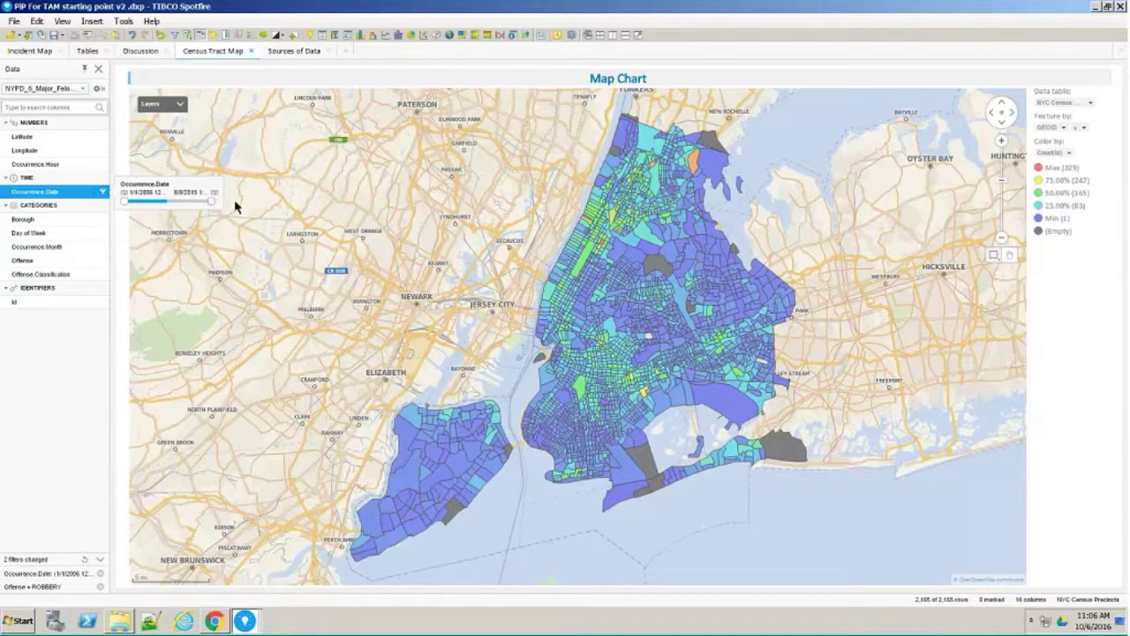
pyautogui.moveTo(181, 202); pyautogui.dragTo(211, 202)
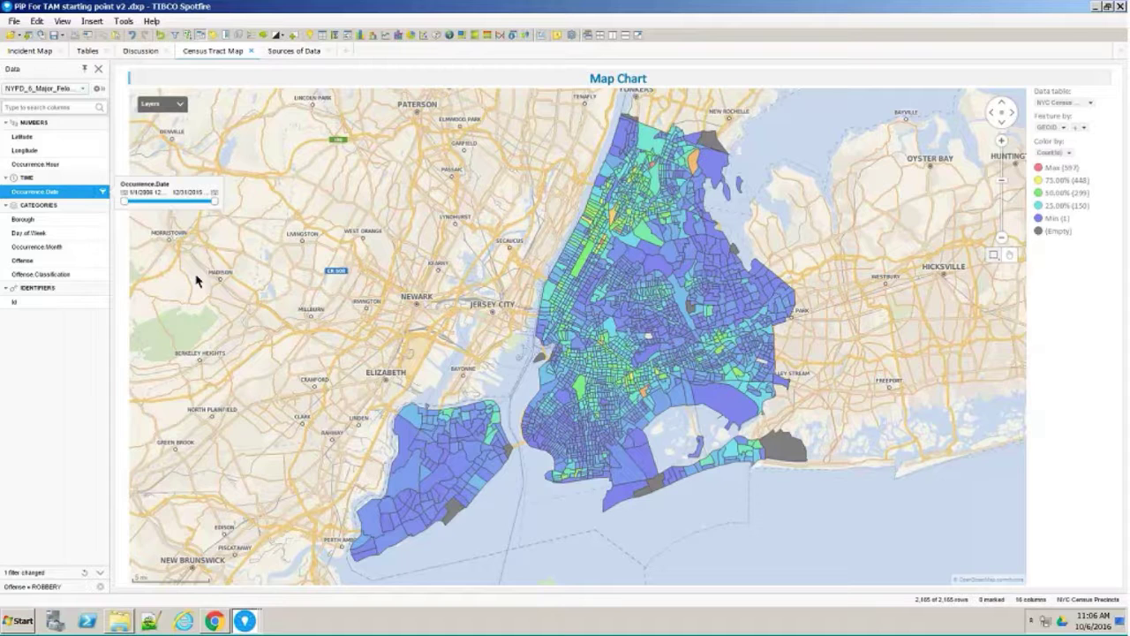
pyautogui.moveTo(395, 180)
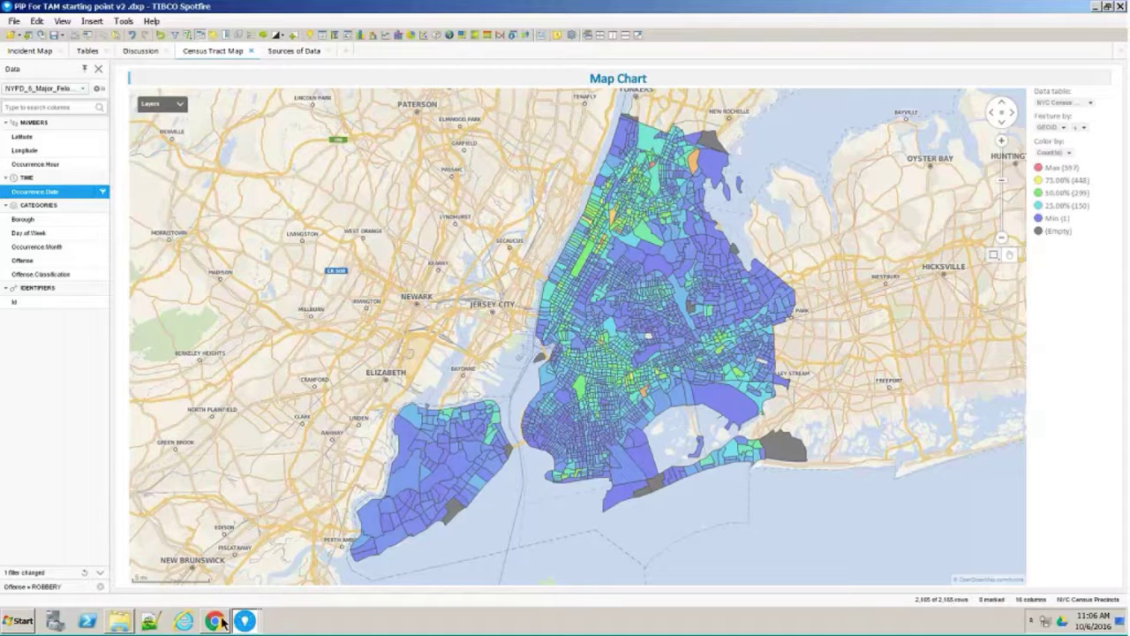
# - Scroll the Exchange listing of Spotfire data functions down to the pagination links
pyautogui.click(214, 621)
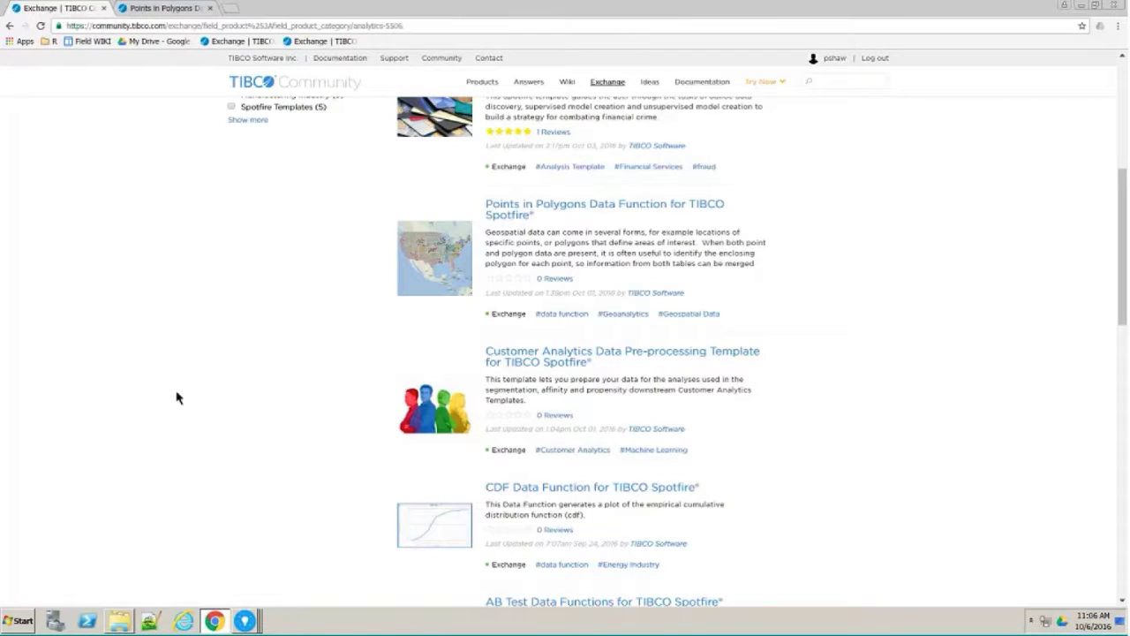
pyautogui.scroll(-3)
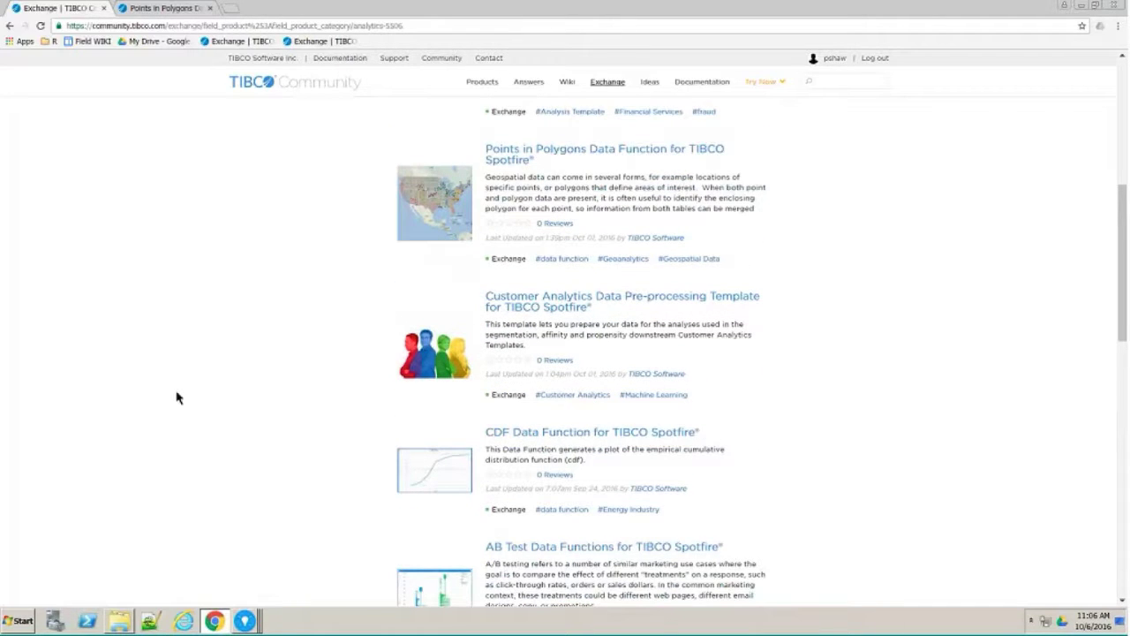
pyautogui.scroll(-3)
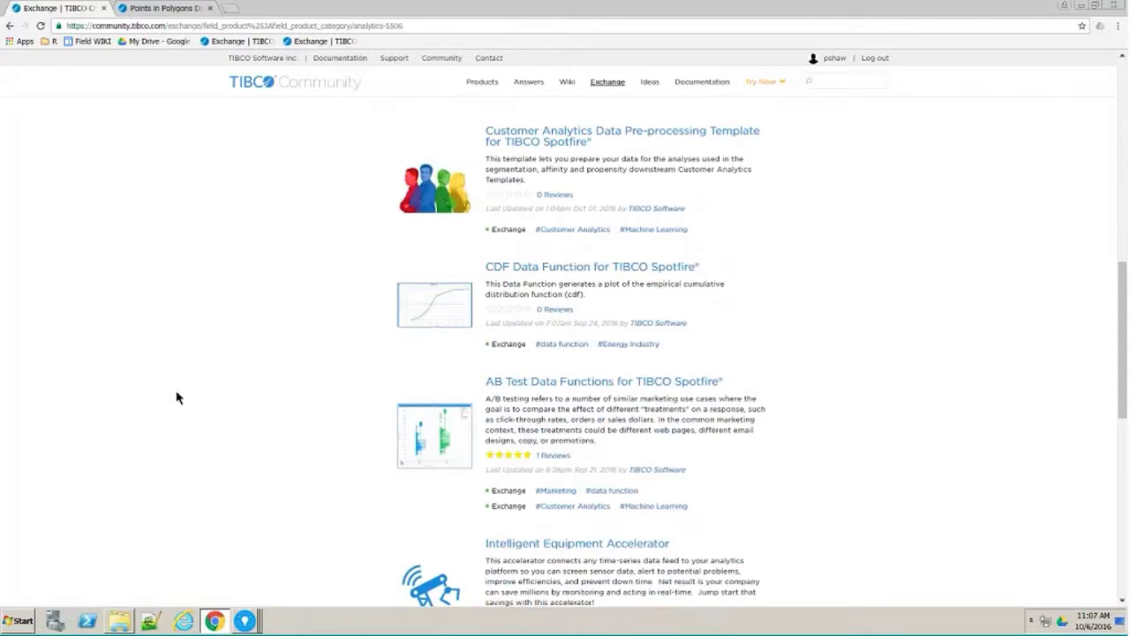
pyautogui.scroll(-3)
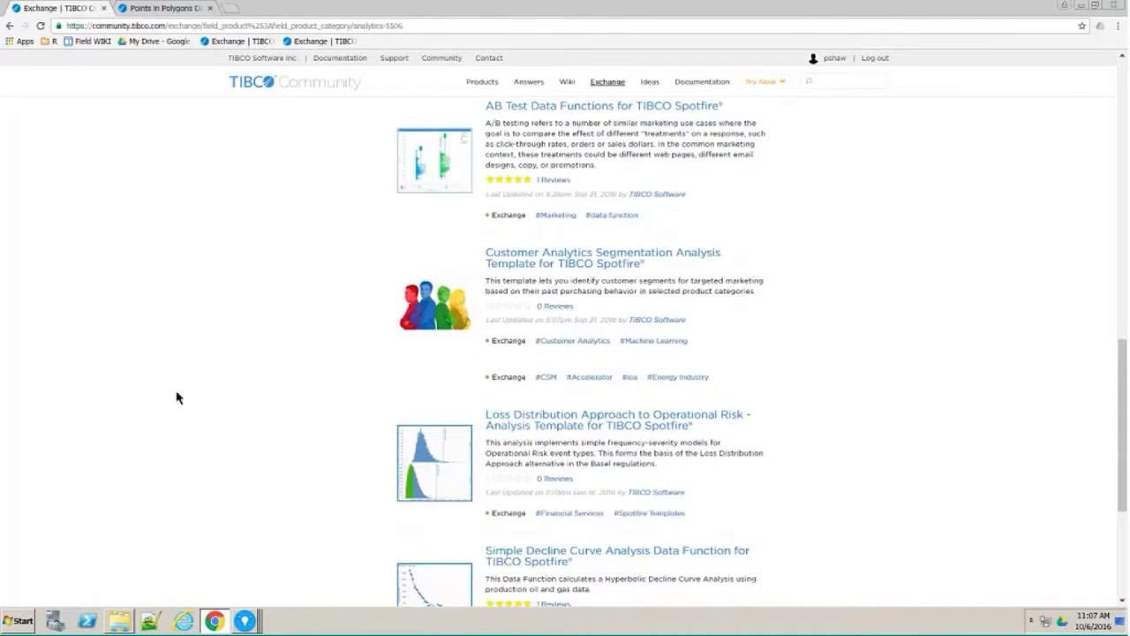
pyautogui.scroll(-3)
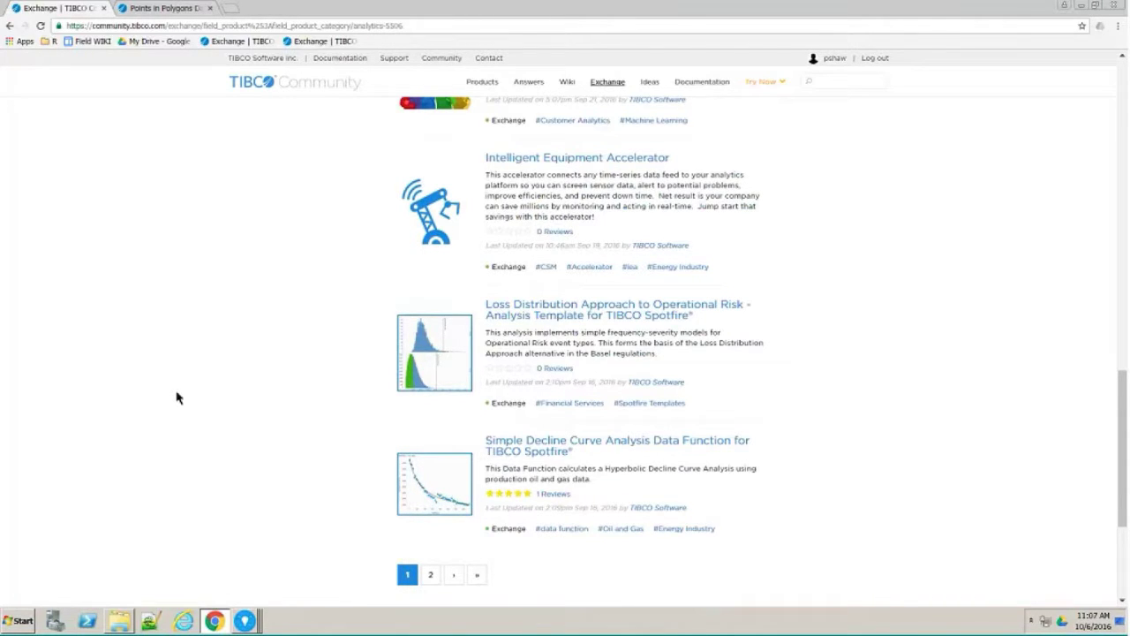
pyautogui.scroll(3)
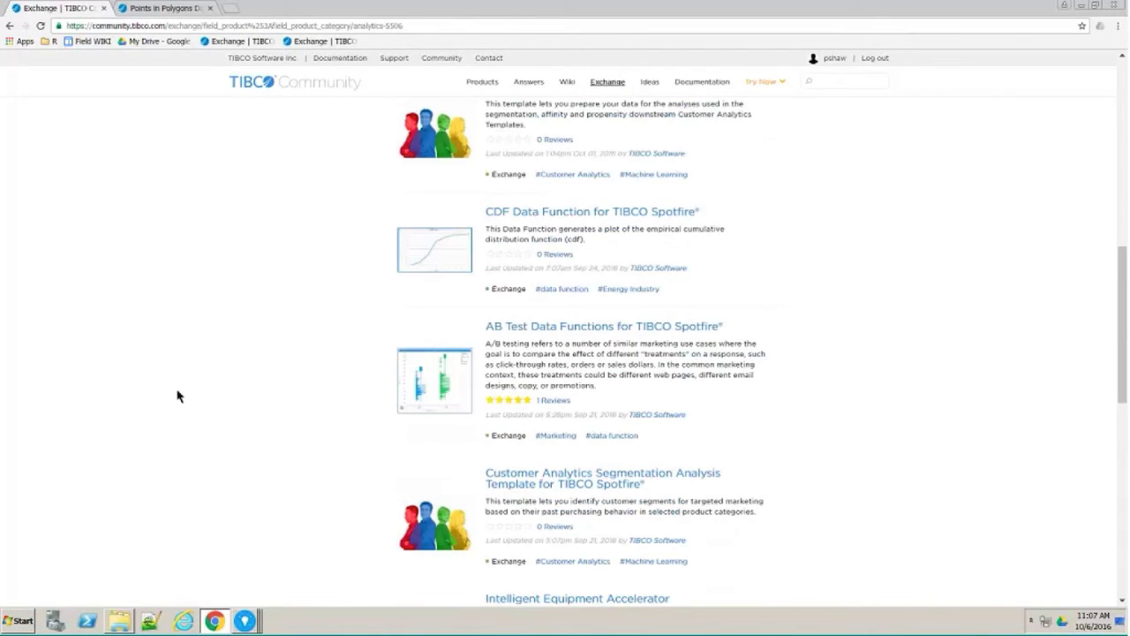